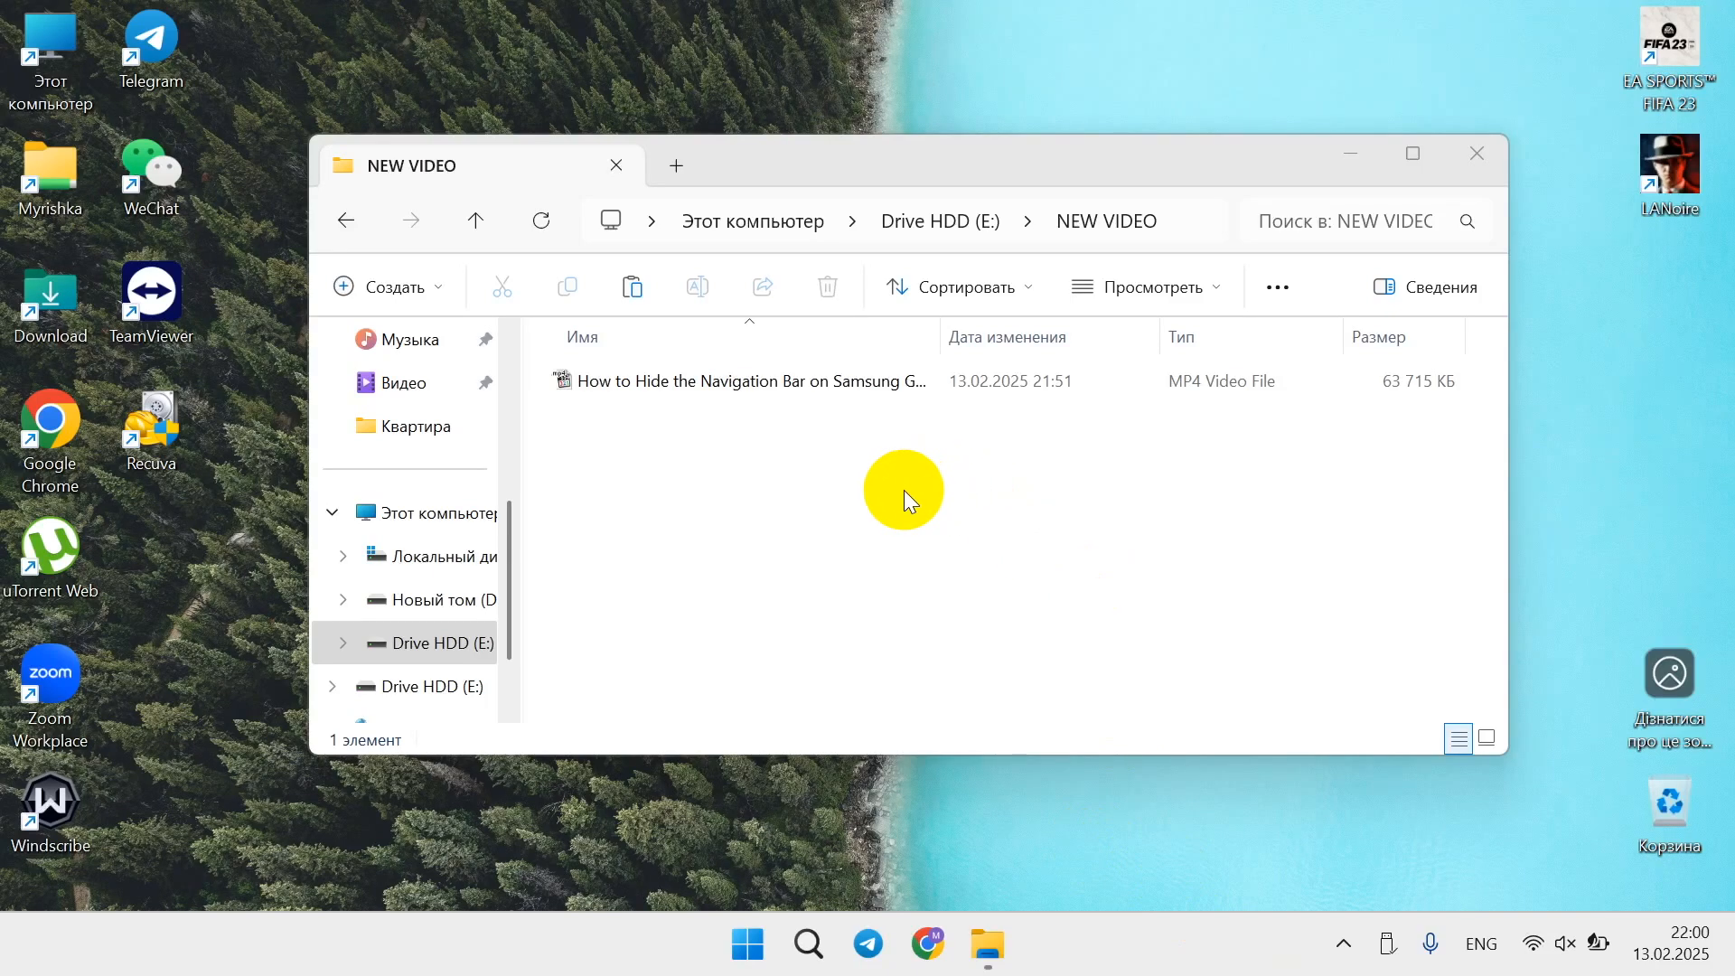
mouse_move(788, 525)
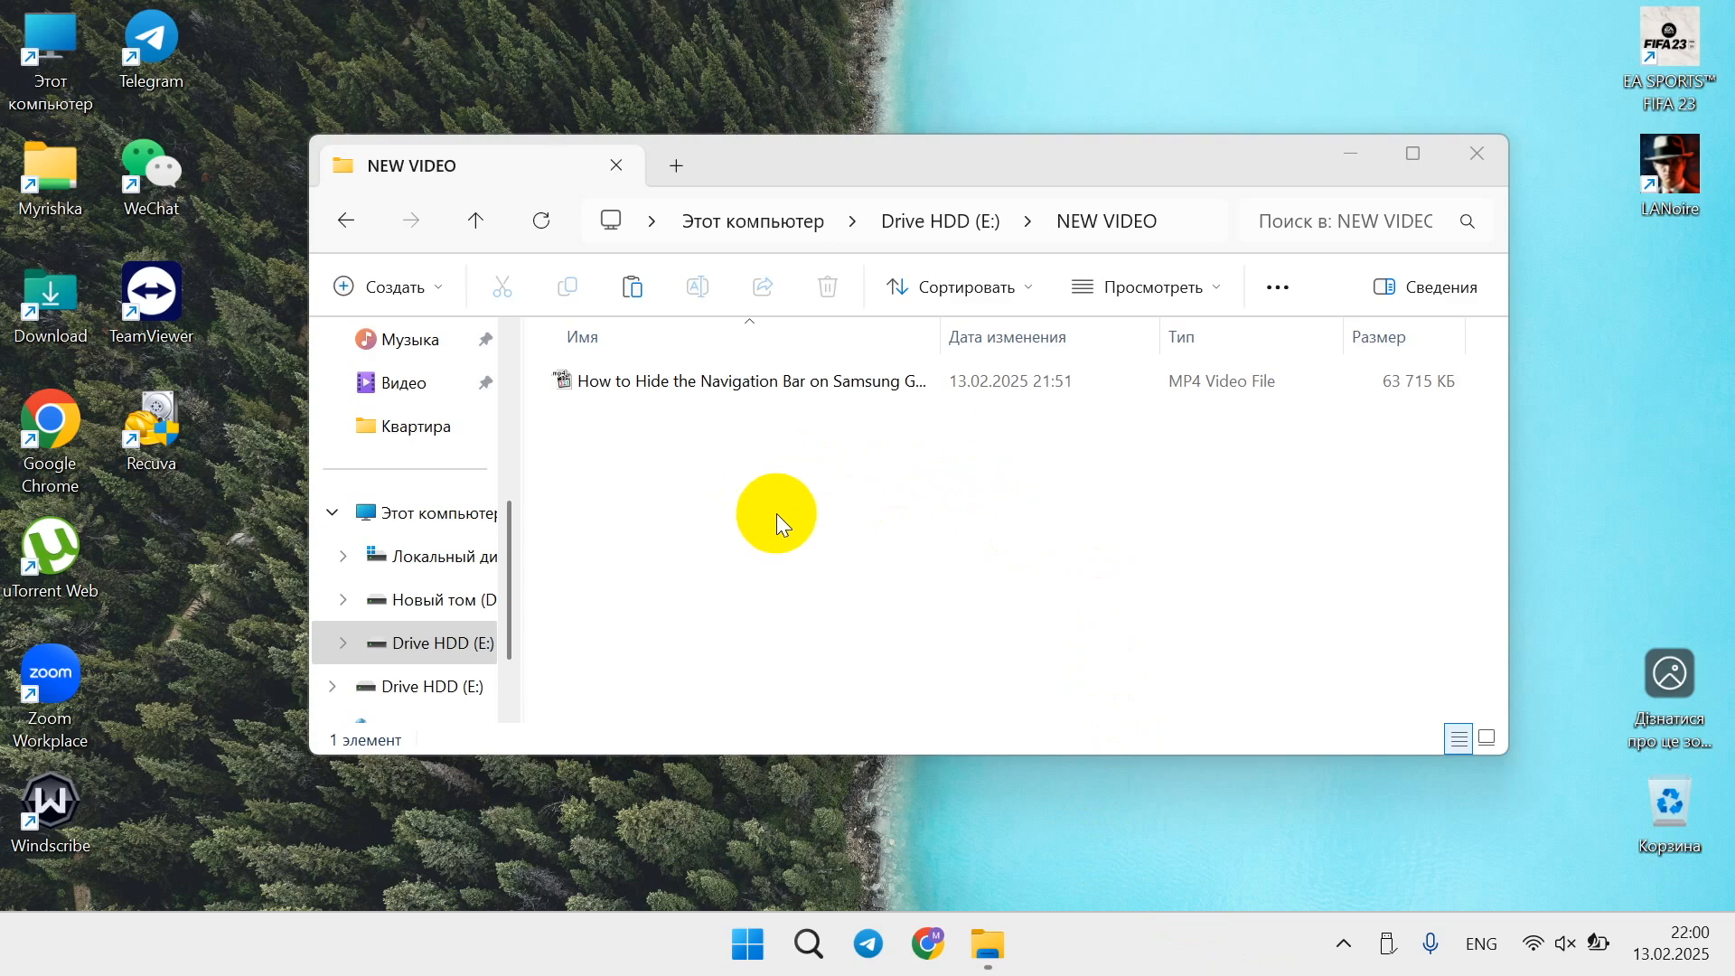
mouse_move(860, 470)
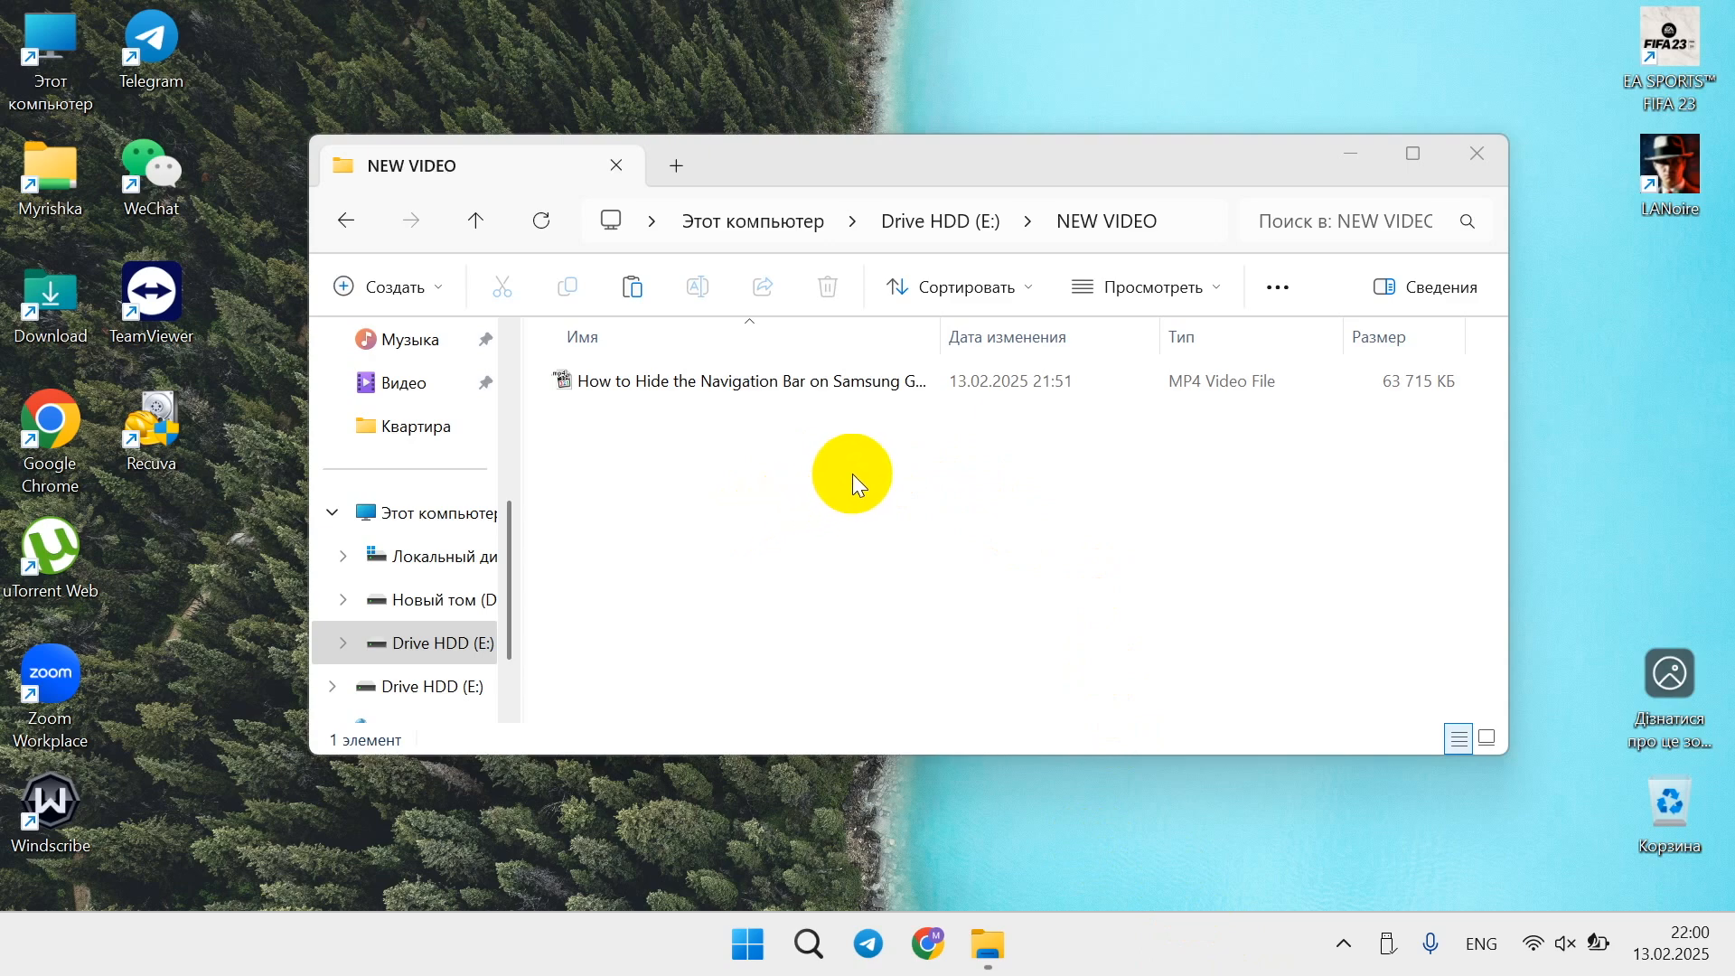
mouse_move(859, 482)
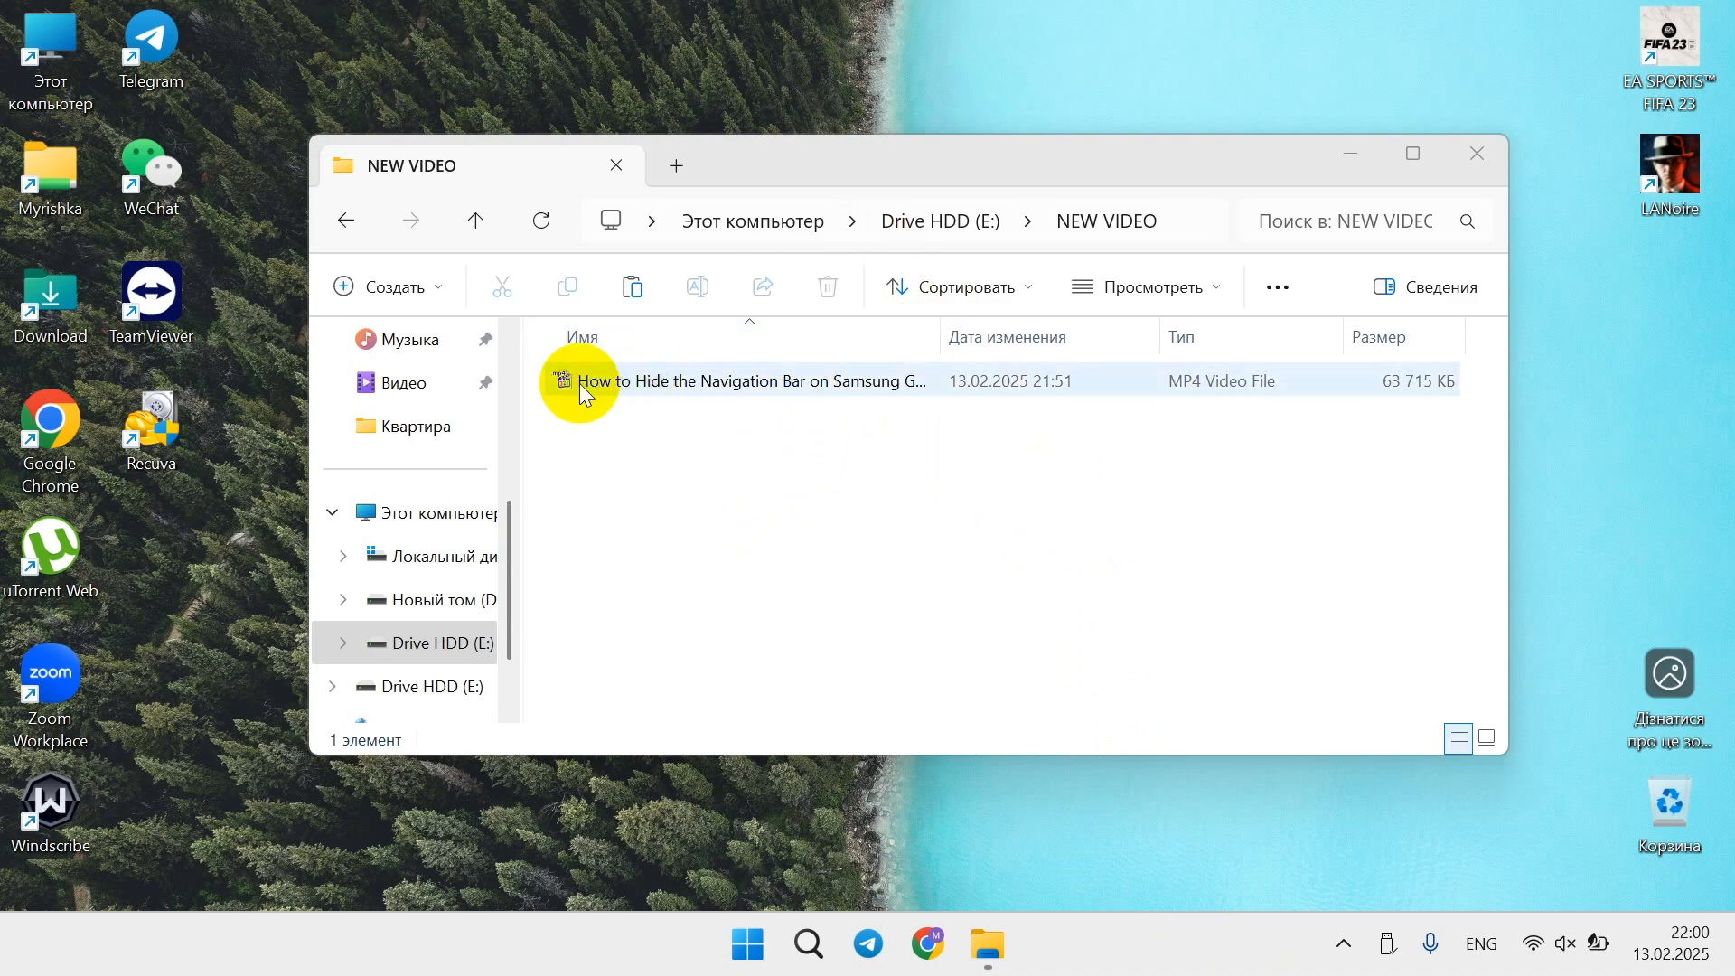
Pin the NEW VIDEO folder on drive E: to Quick access
click(674, 492)
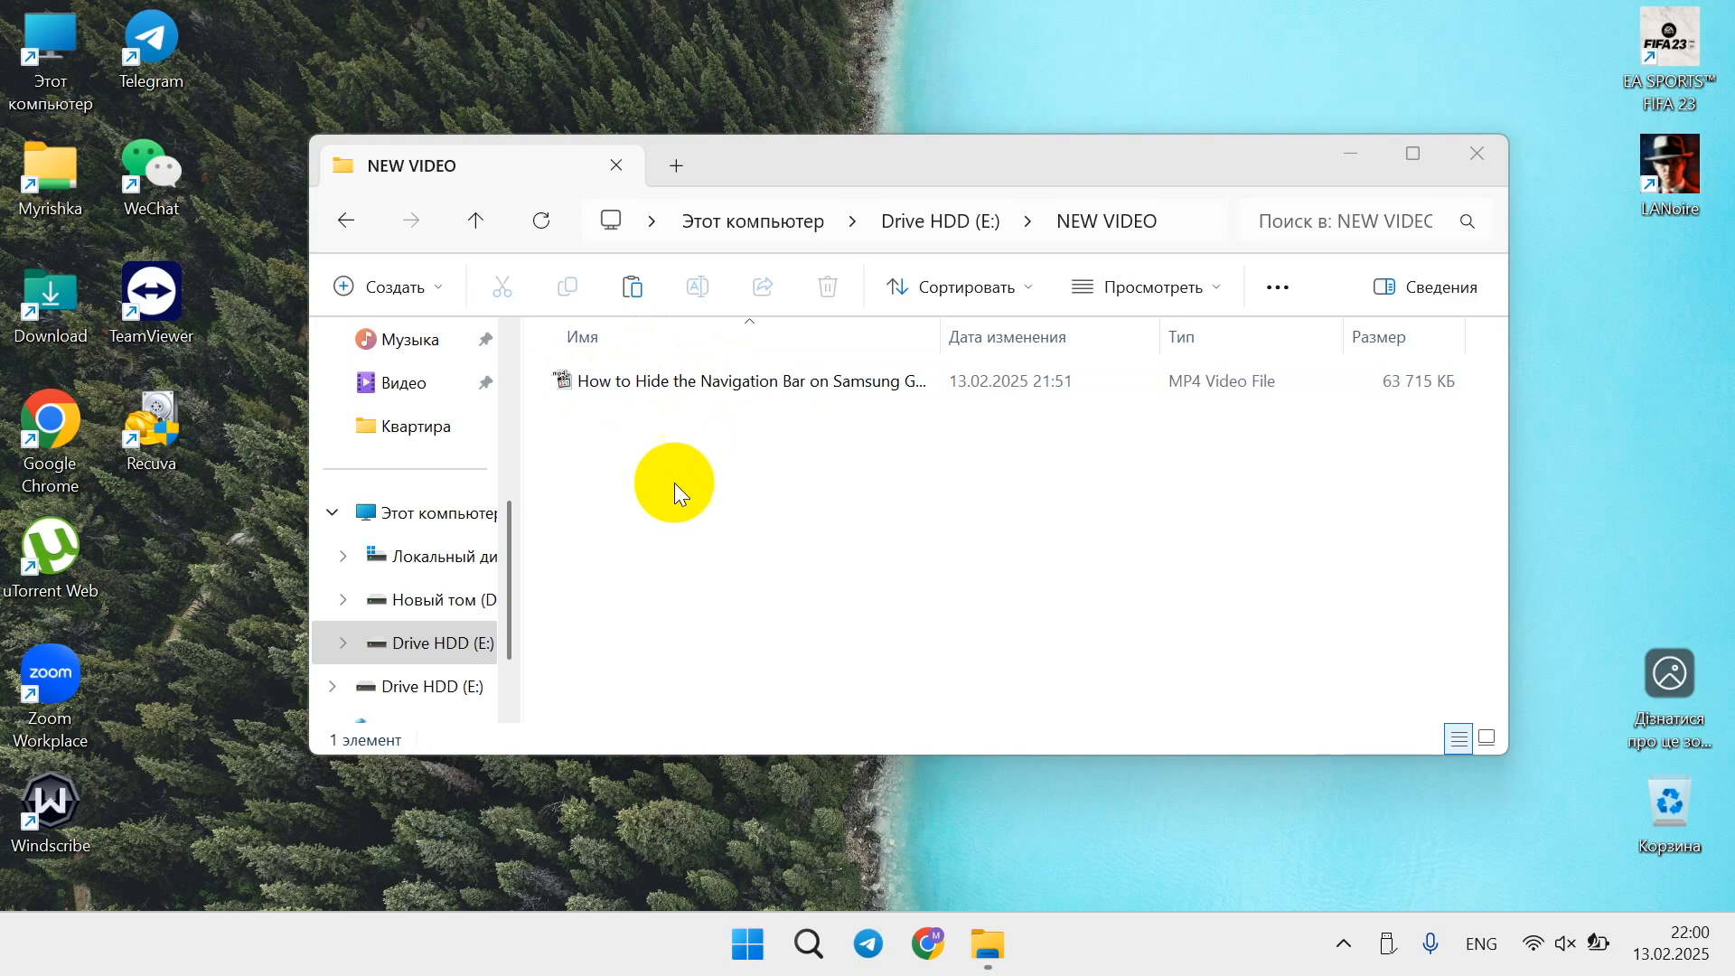
mouse_move(722, 508)
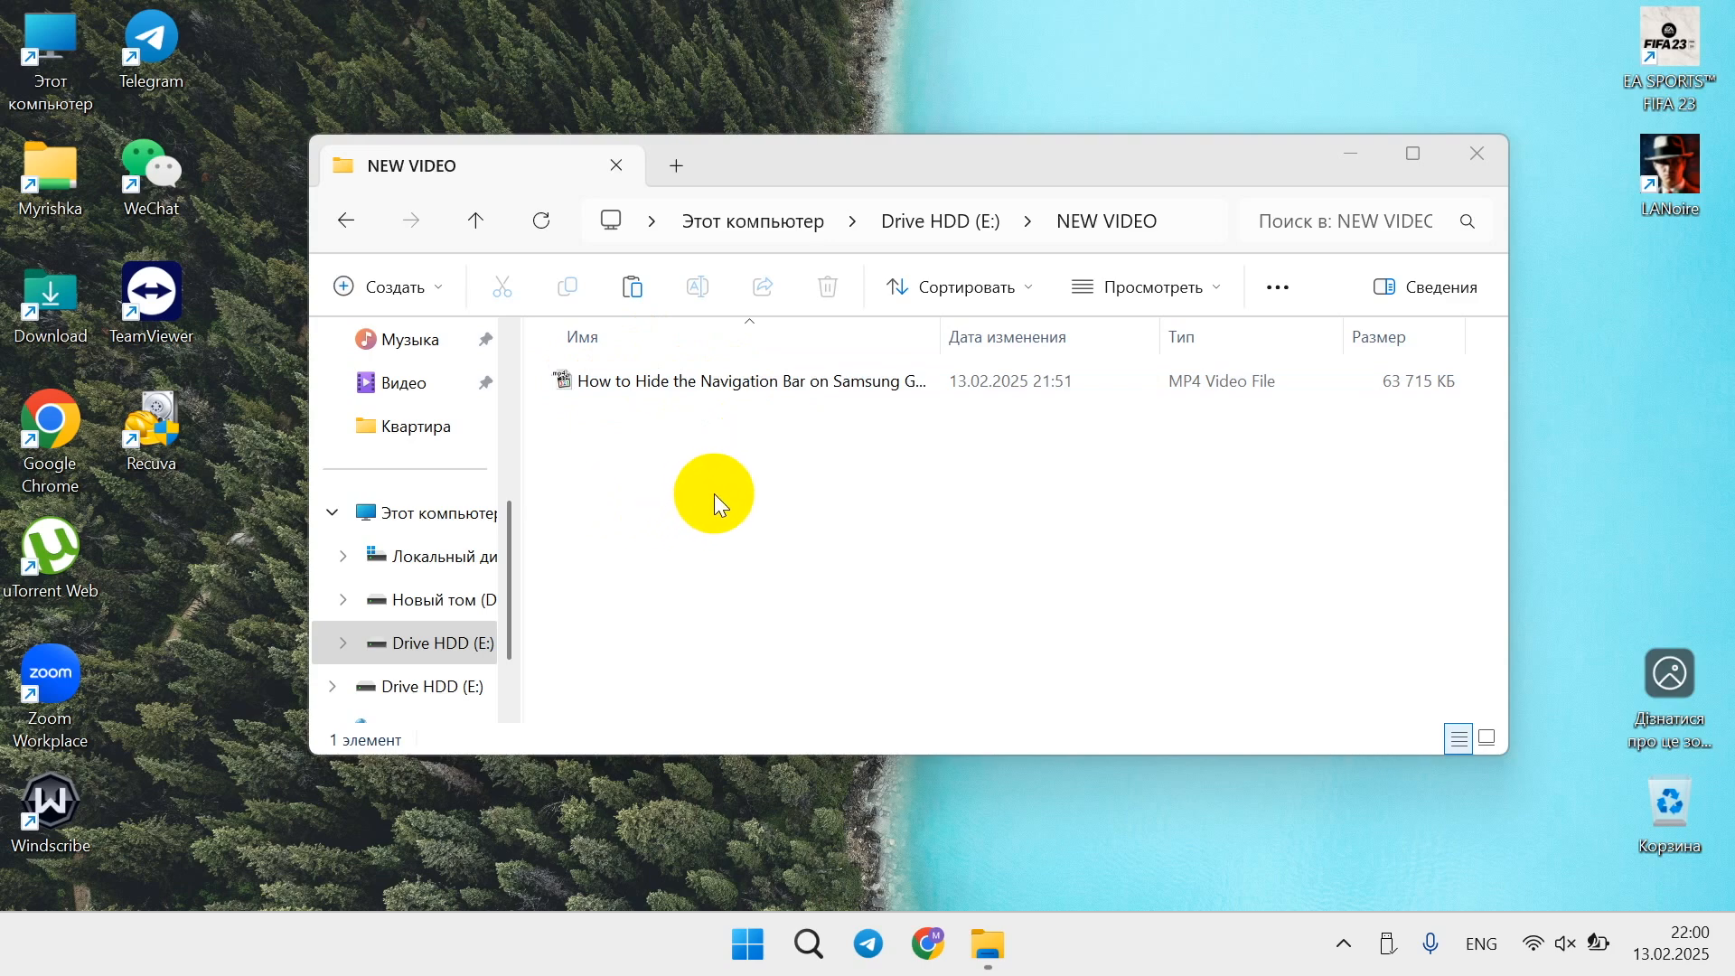
mouse_move(210, 543)
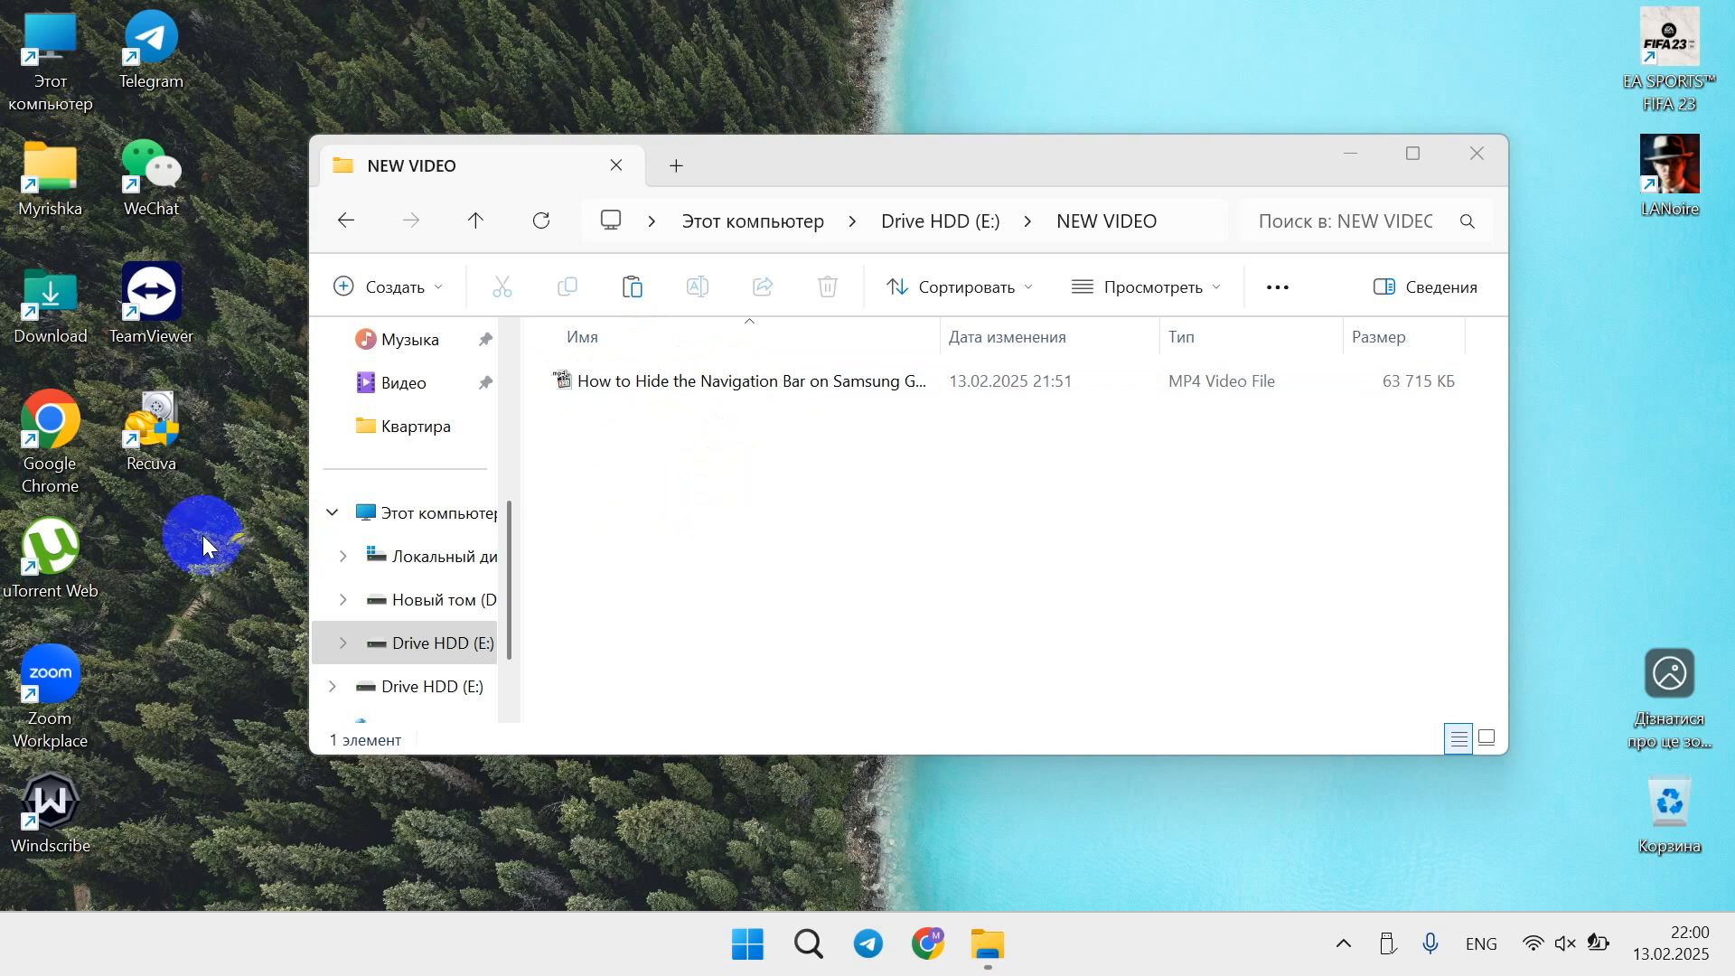
mouse_move(137, 421)
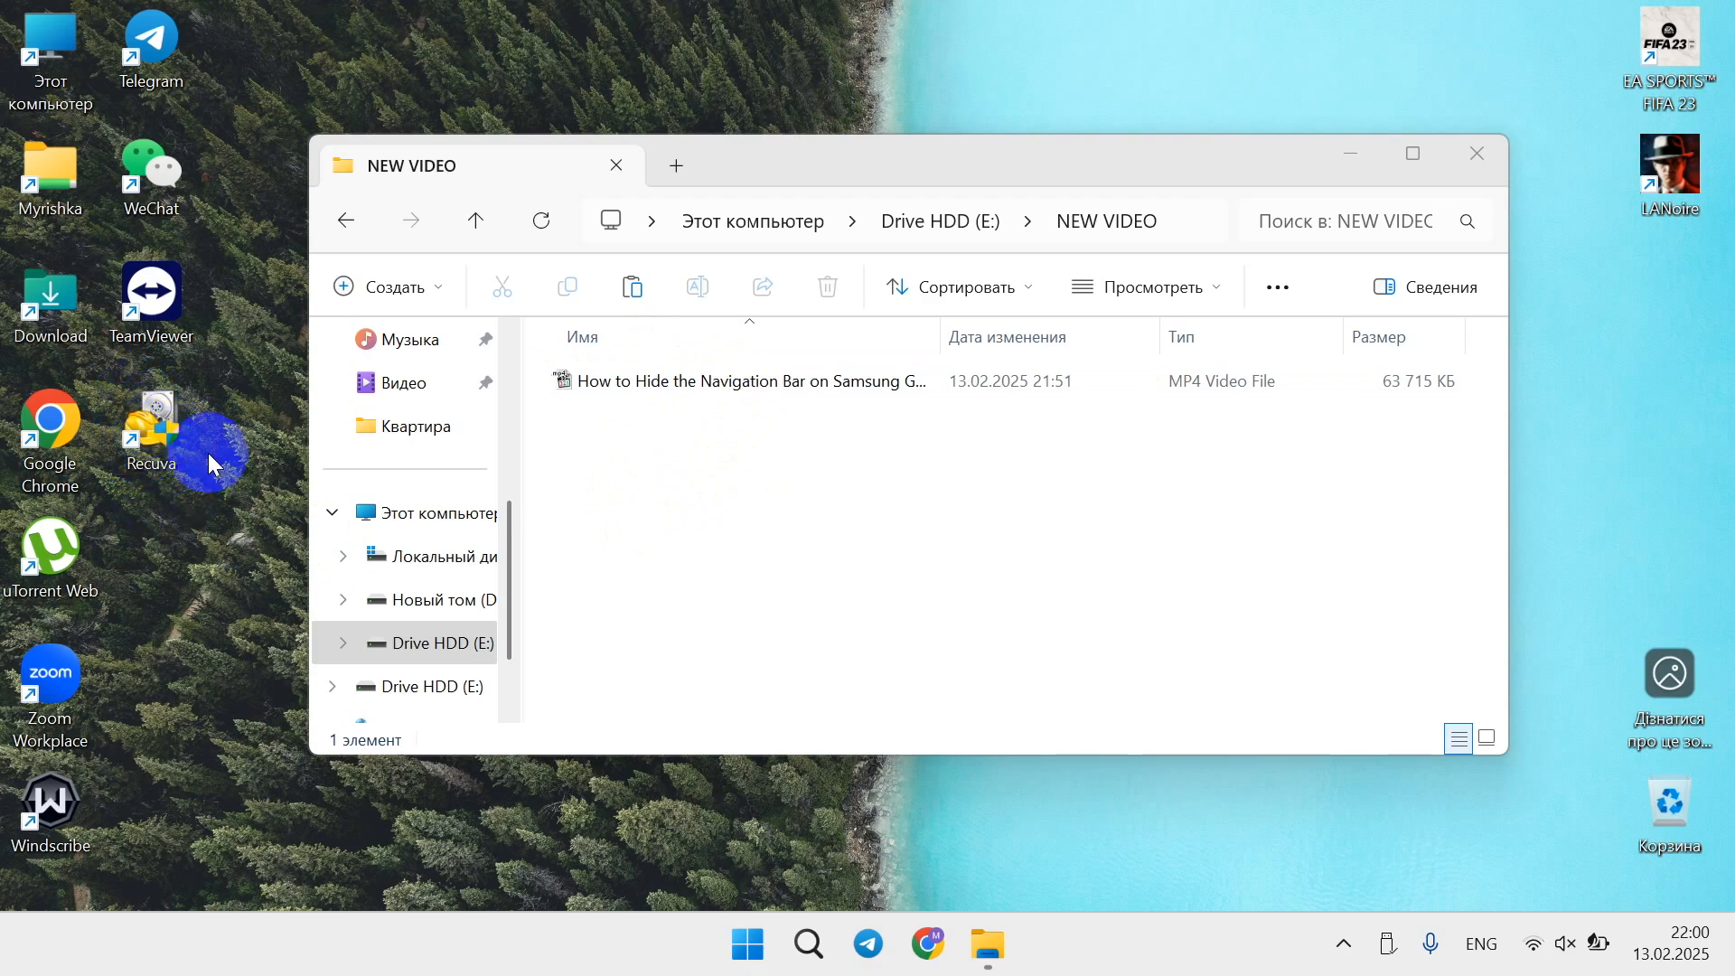
mouse_move(909, 213)
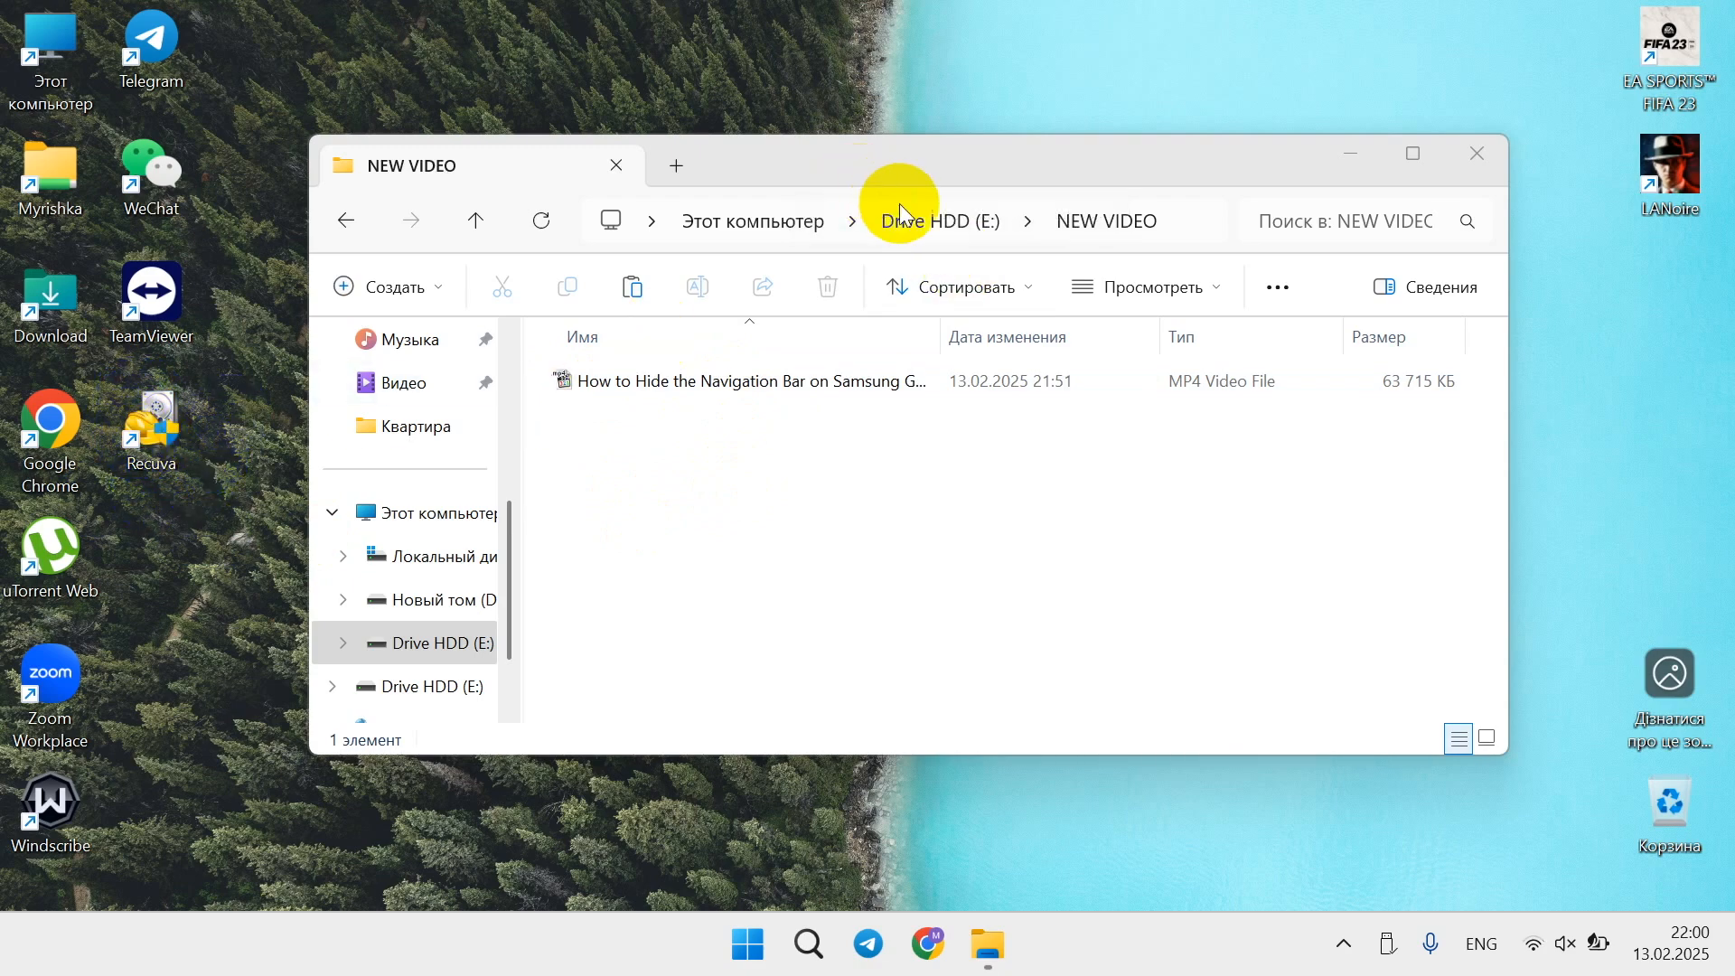
mouse_move(790, 520)
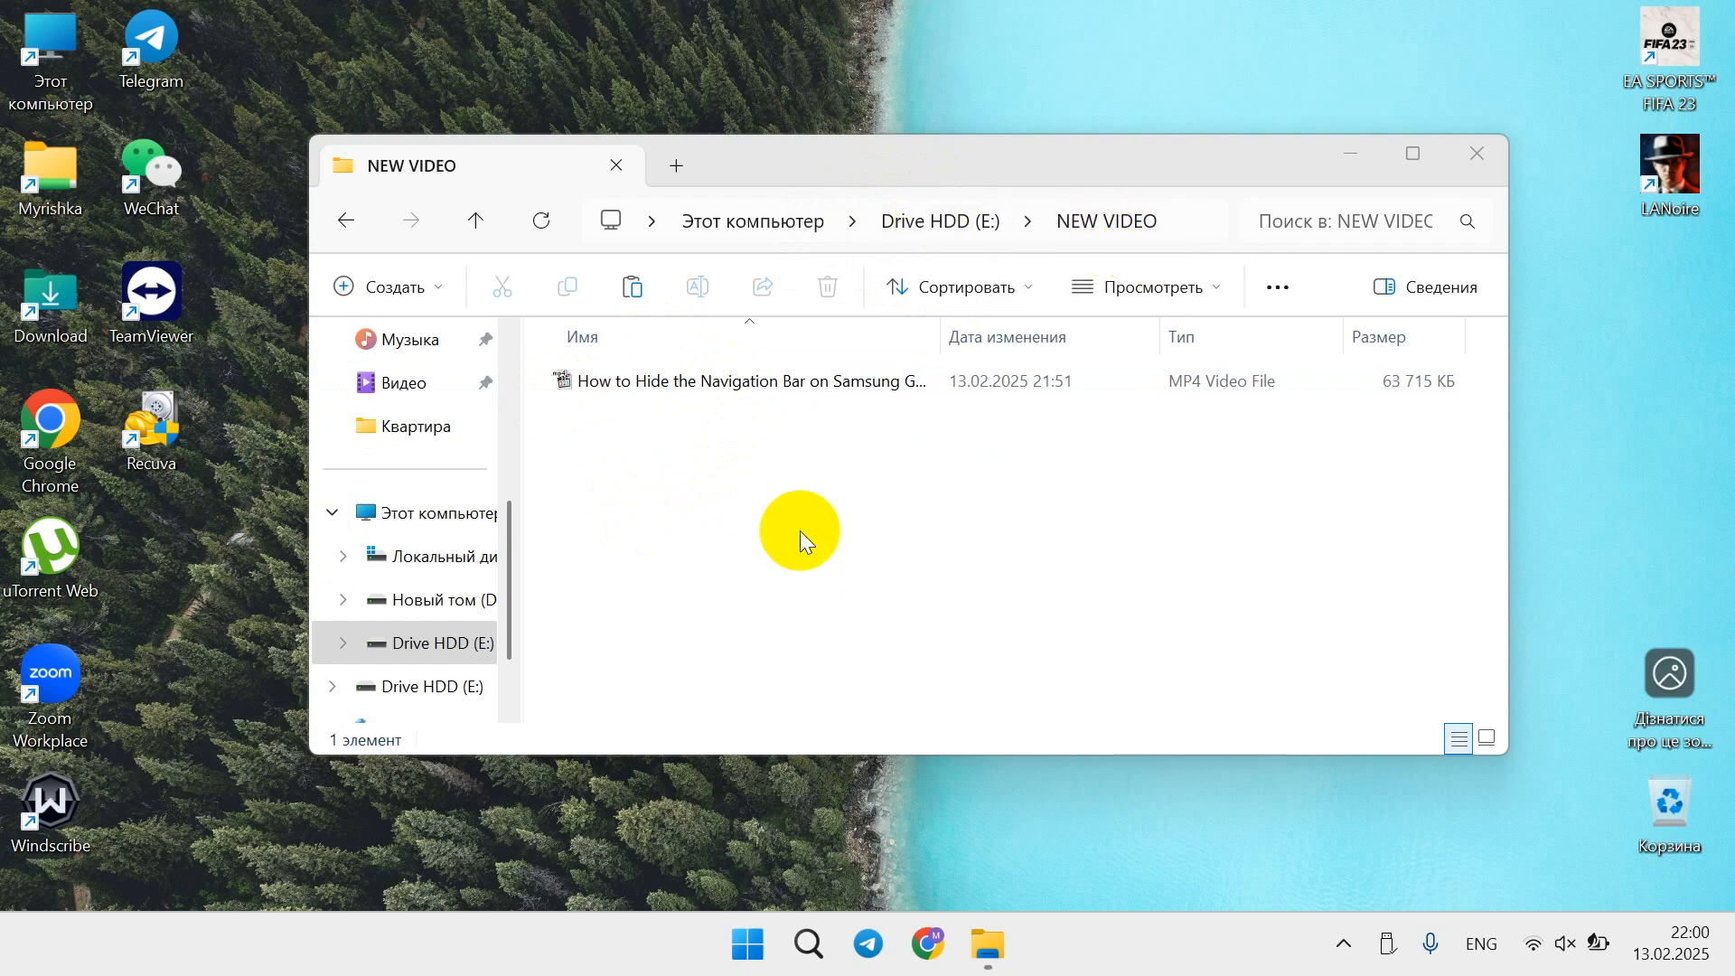
click(962, 381)
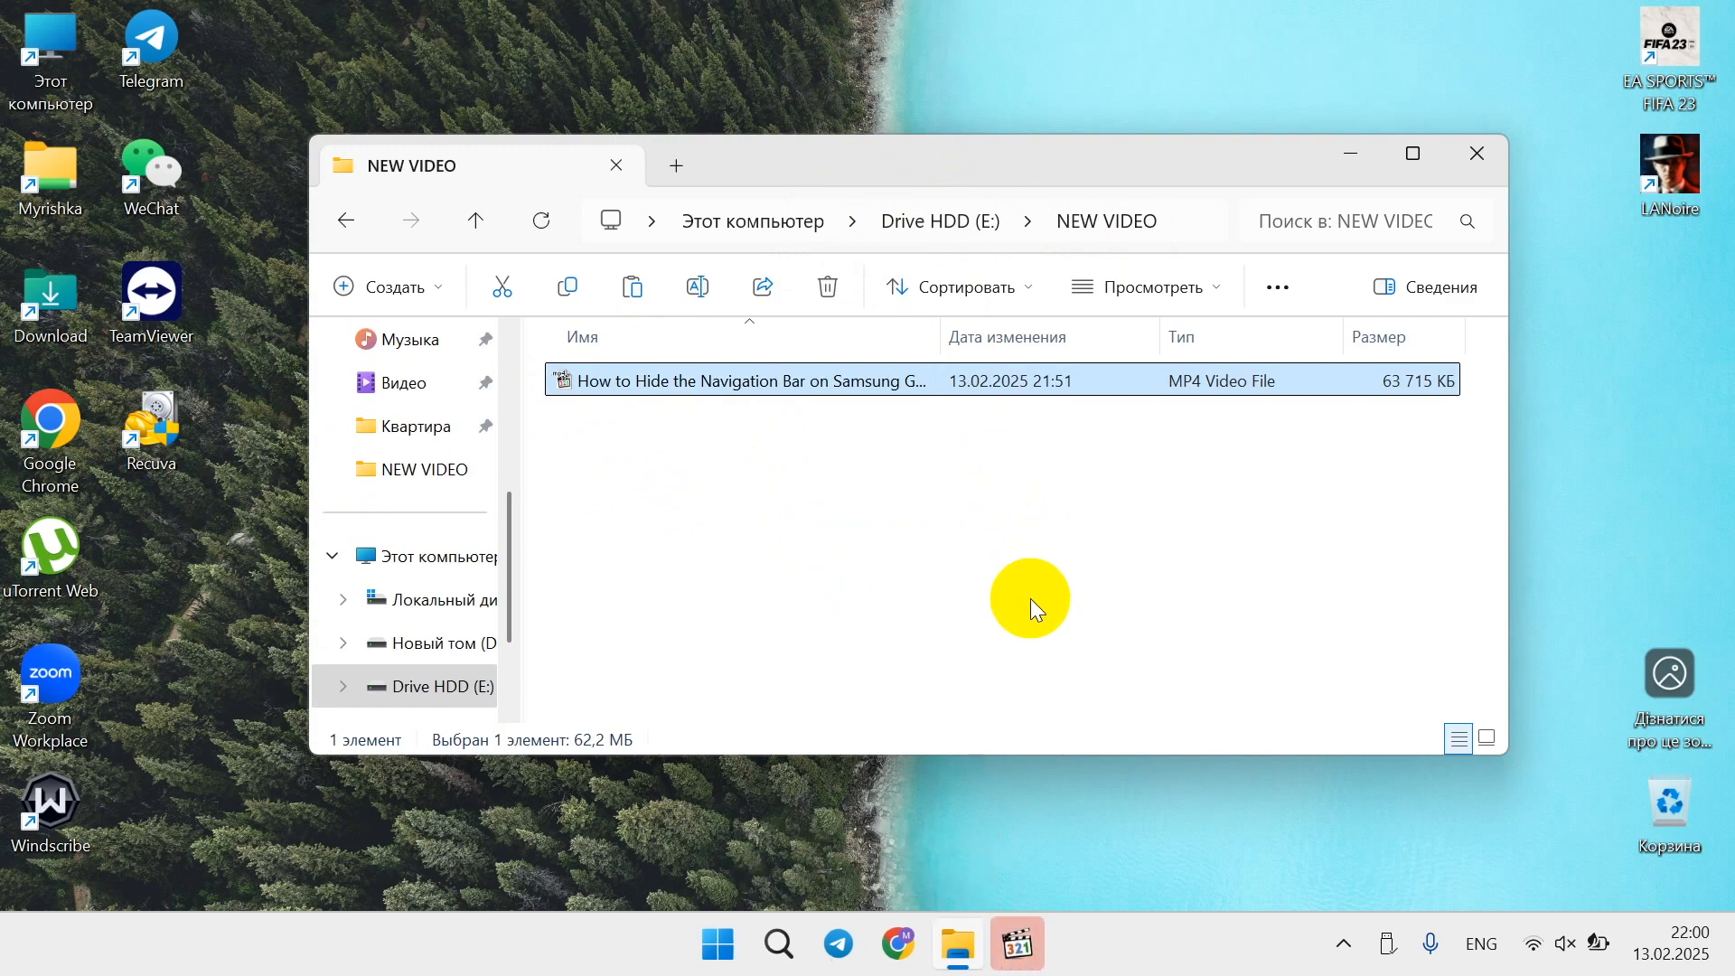
Play the Samsung navigation-bar MP4 and seek ahead to about 01:20
double_click(753, 380)
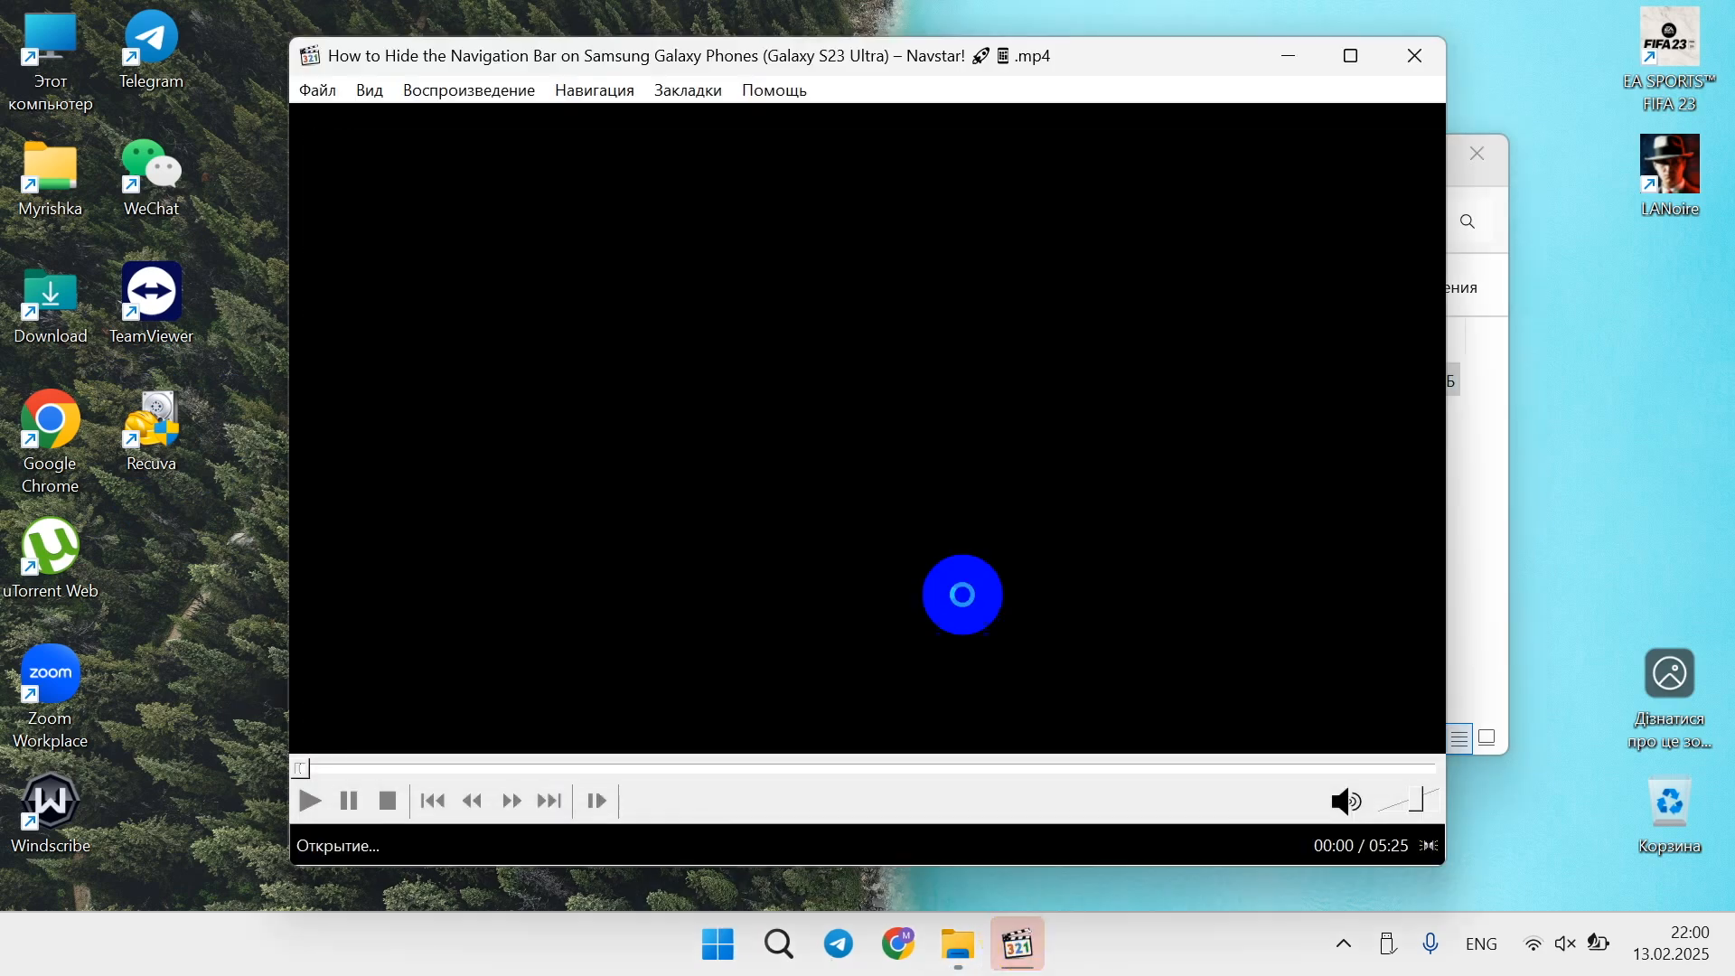
click(310, 801)
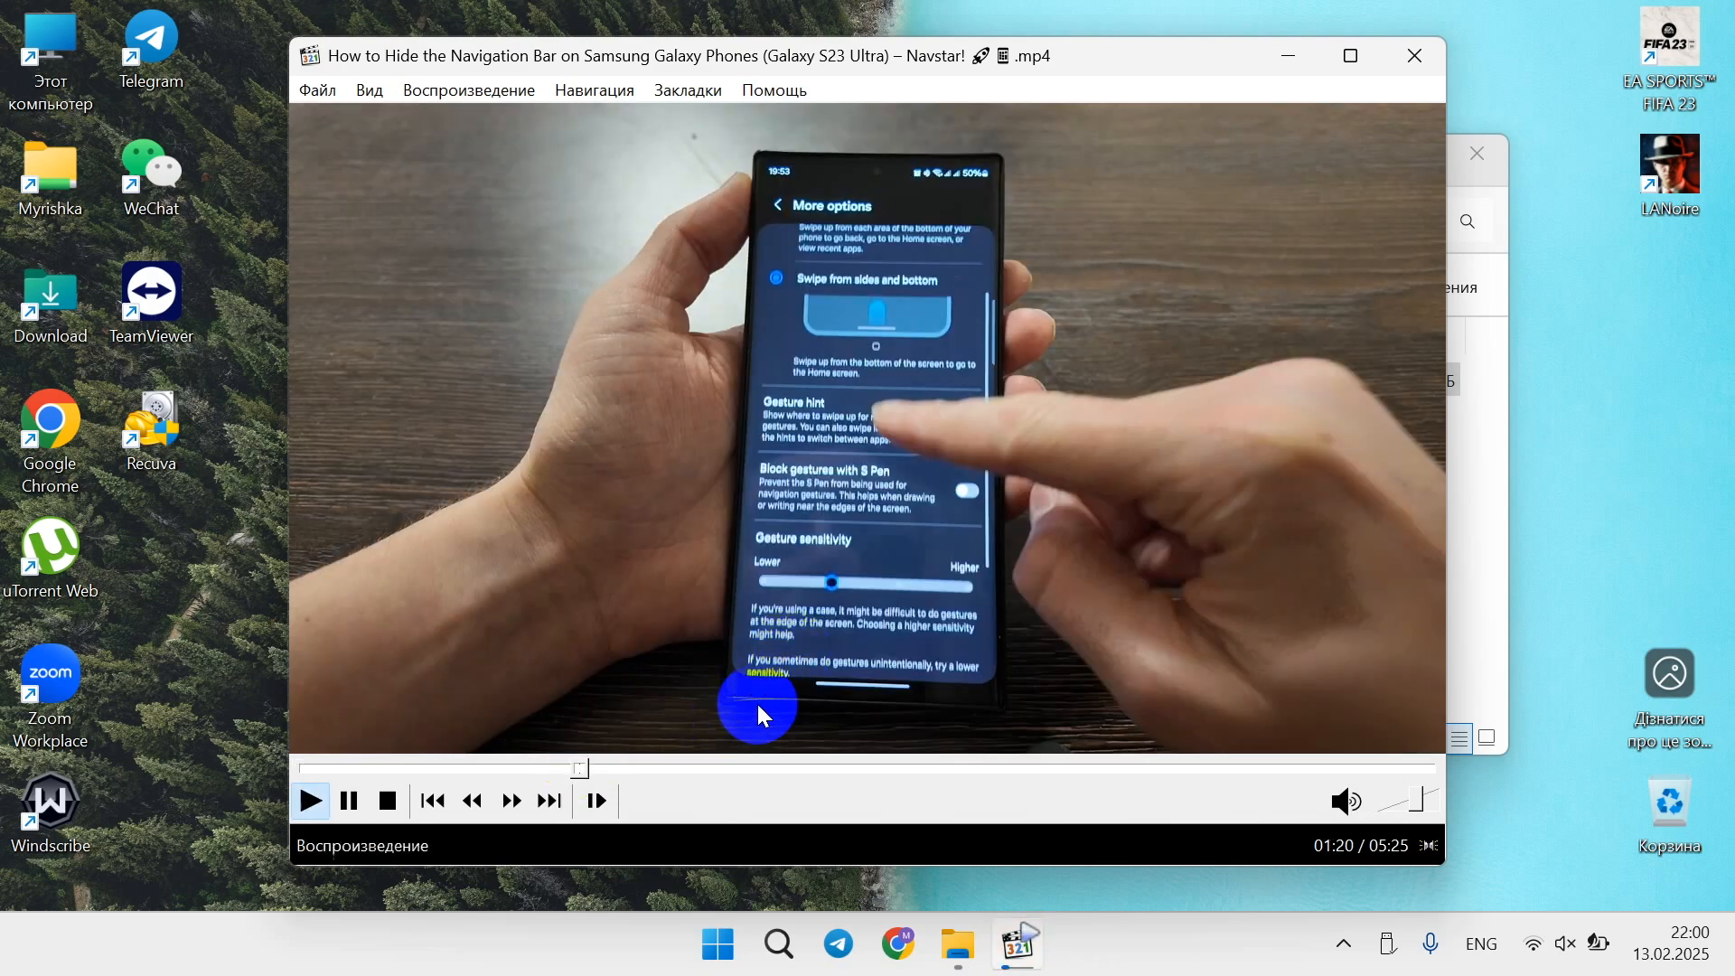
click(349, 801)
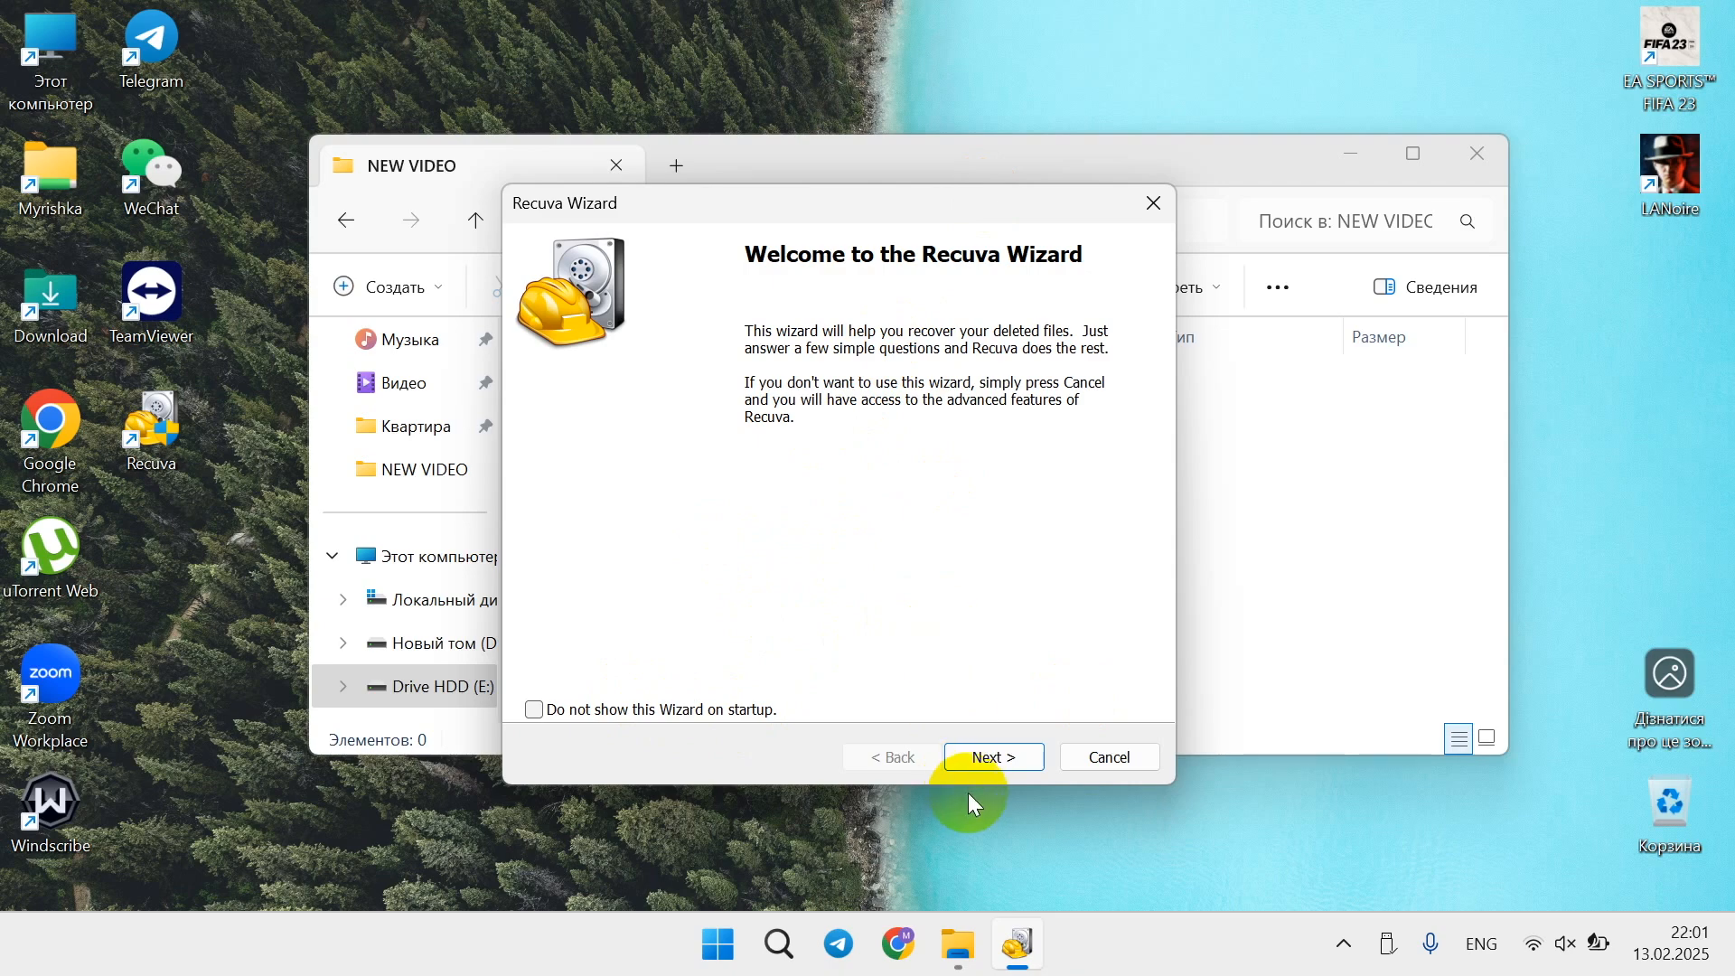
Pass the Recuva welcome page and choose Video as the file type
click(994, 757)
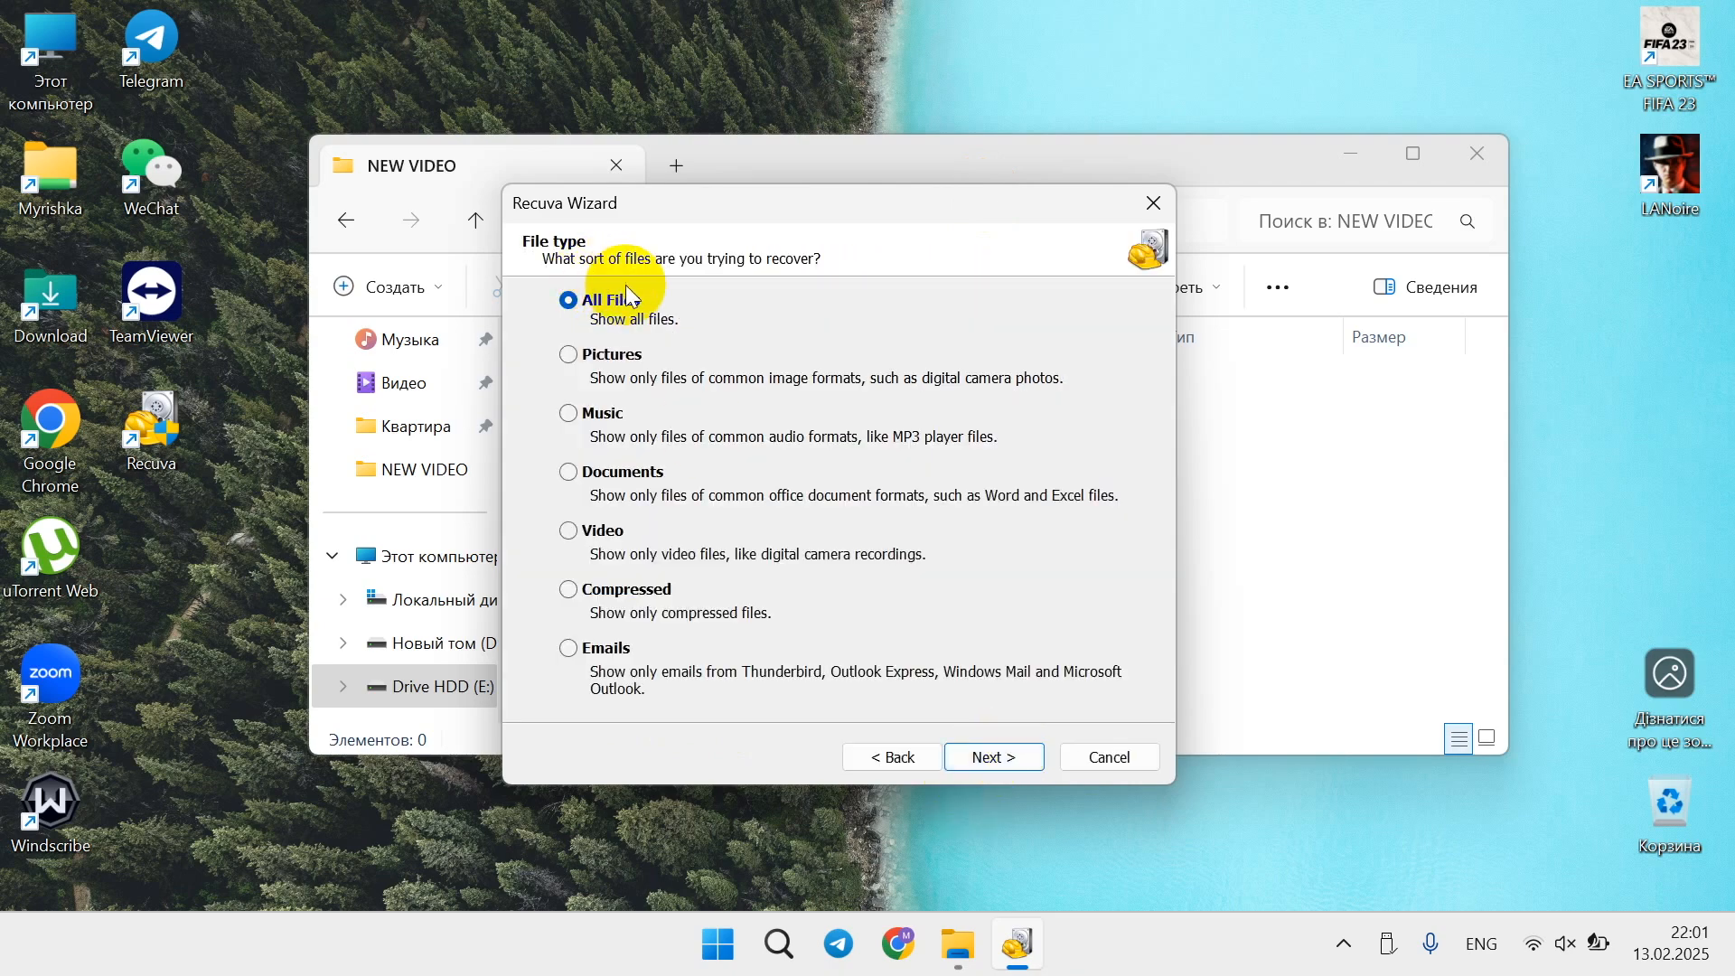
mouse_move(638, 298)
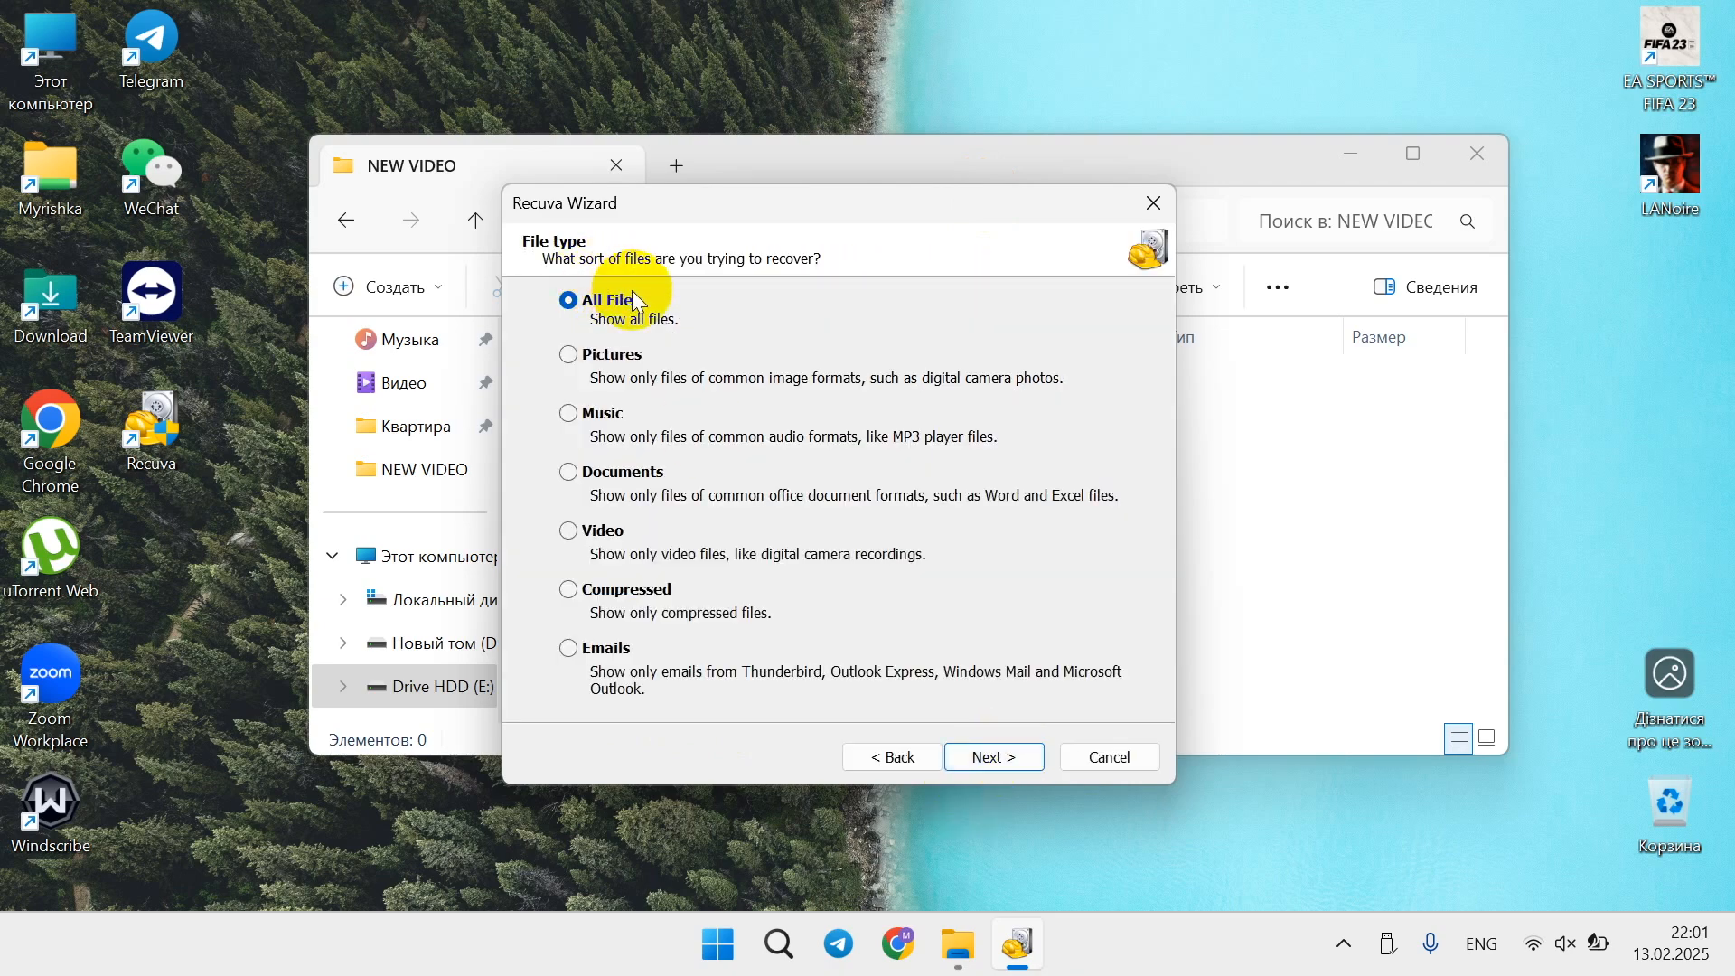
mouse_move(597, 551)
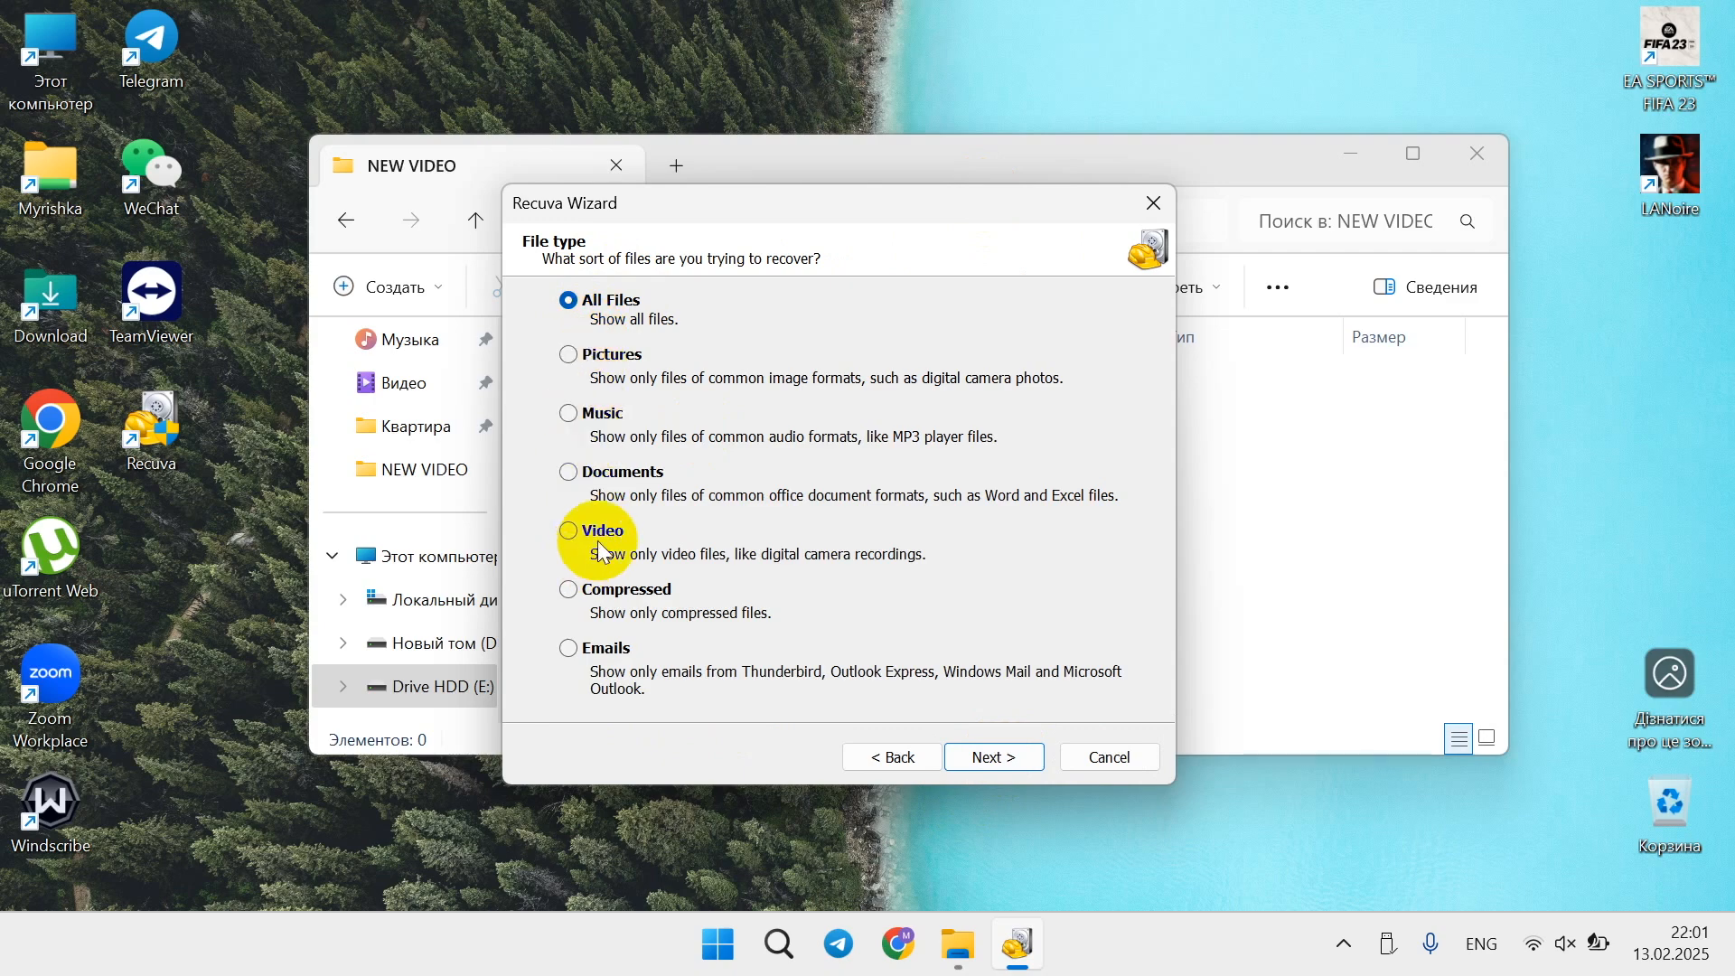
mouse_move(530, 361)
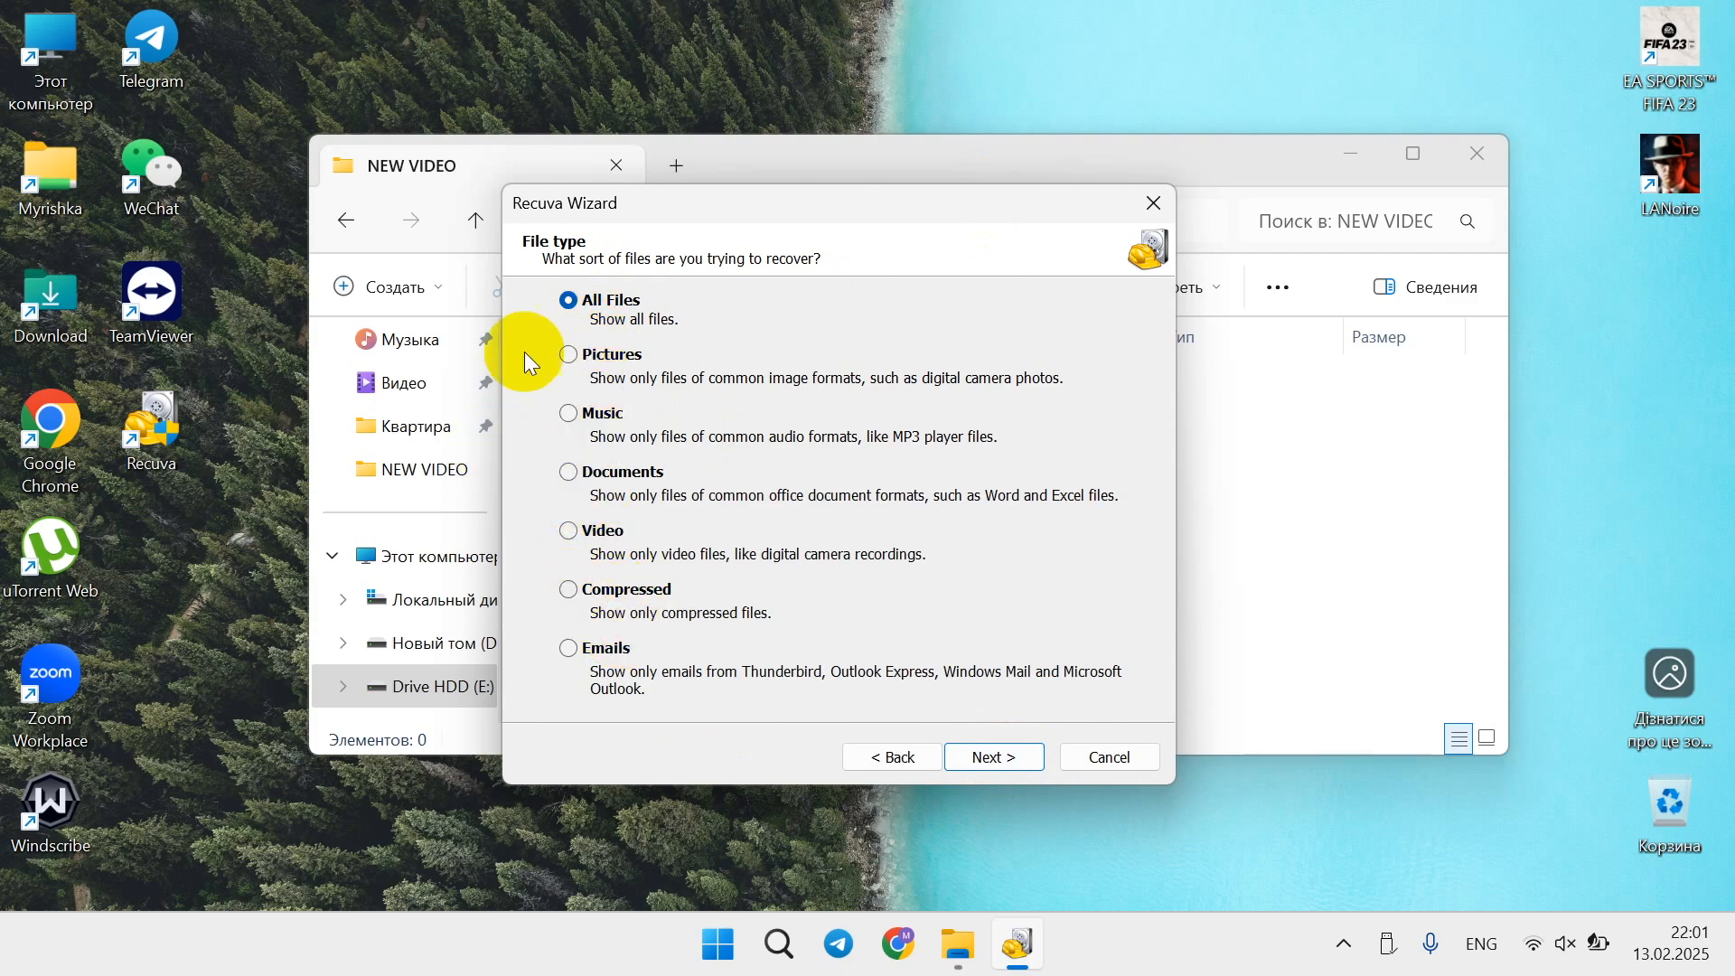
mouse_move(610, 535)
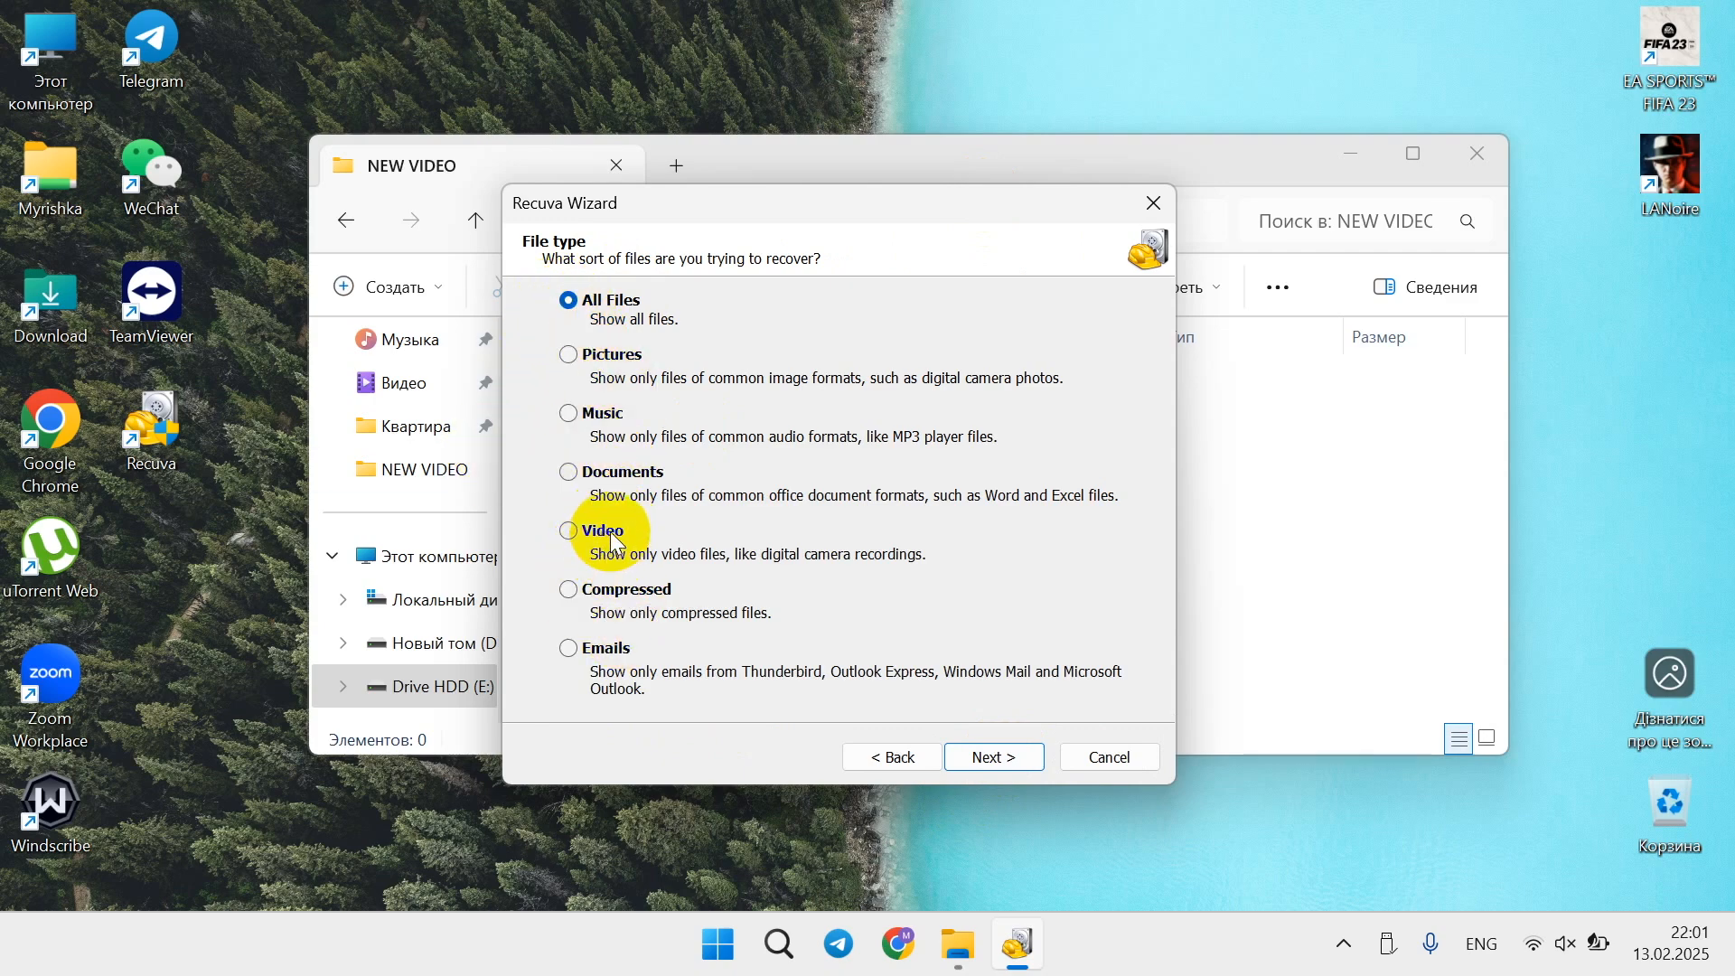
click(567, 530)
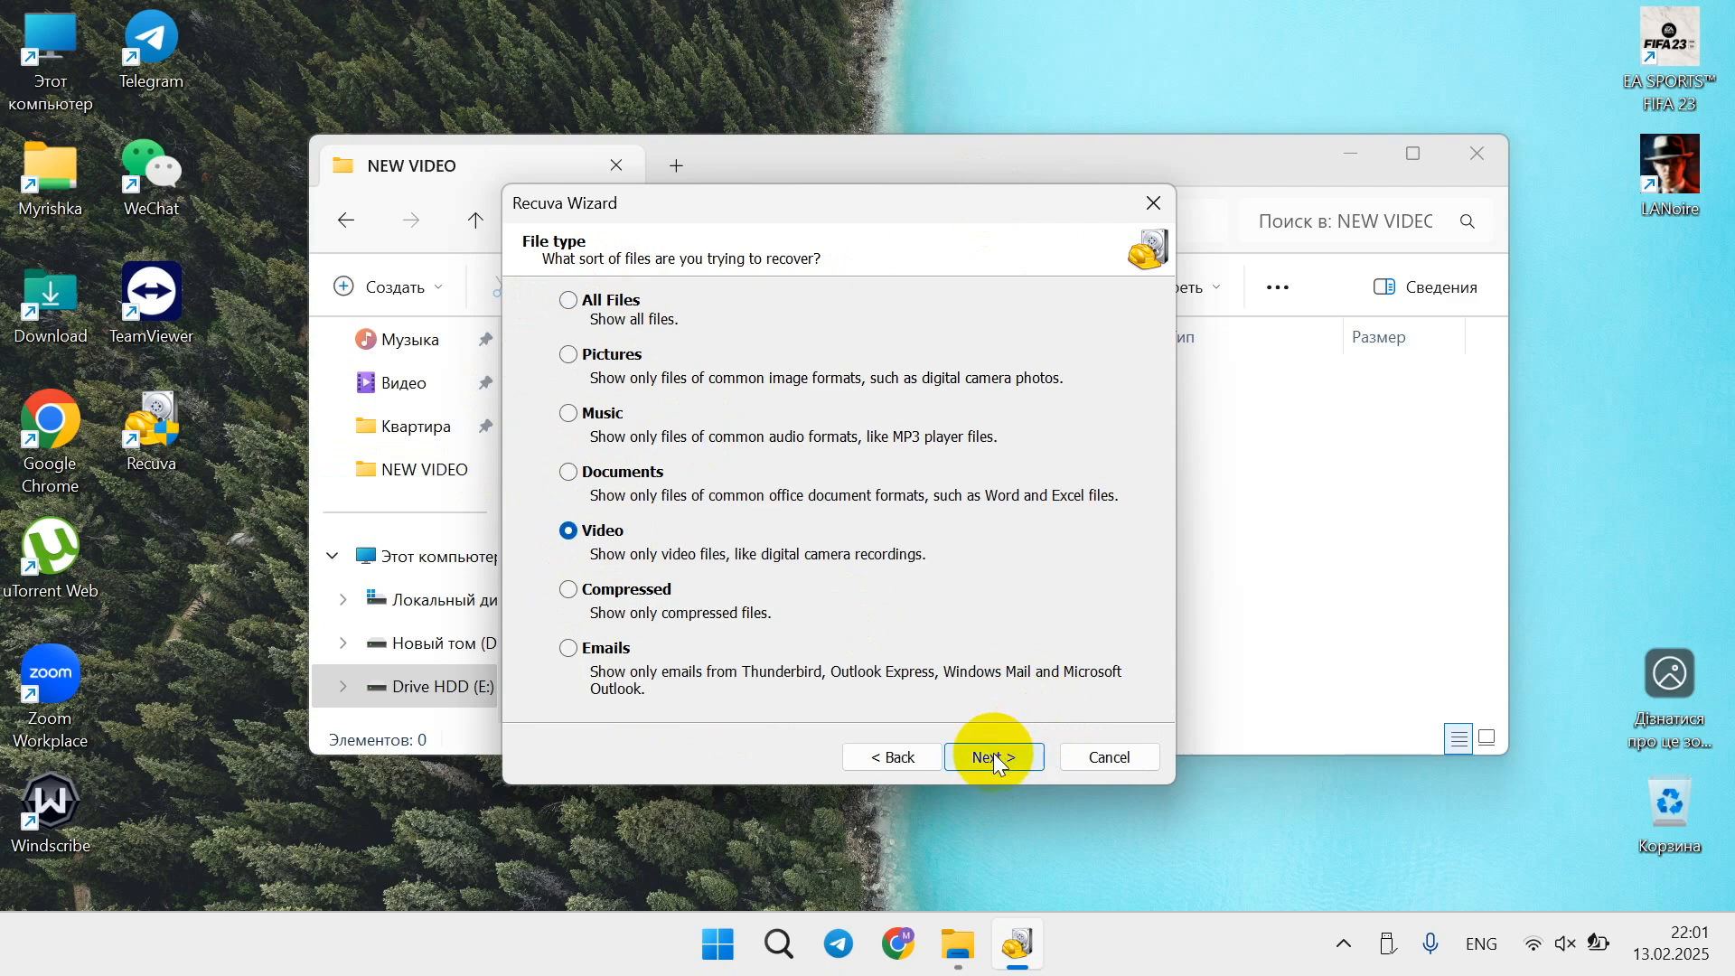
Advance to the disk-image page, keeping 'No. Recover direct from my drive'
click(994, 756)
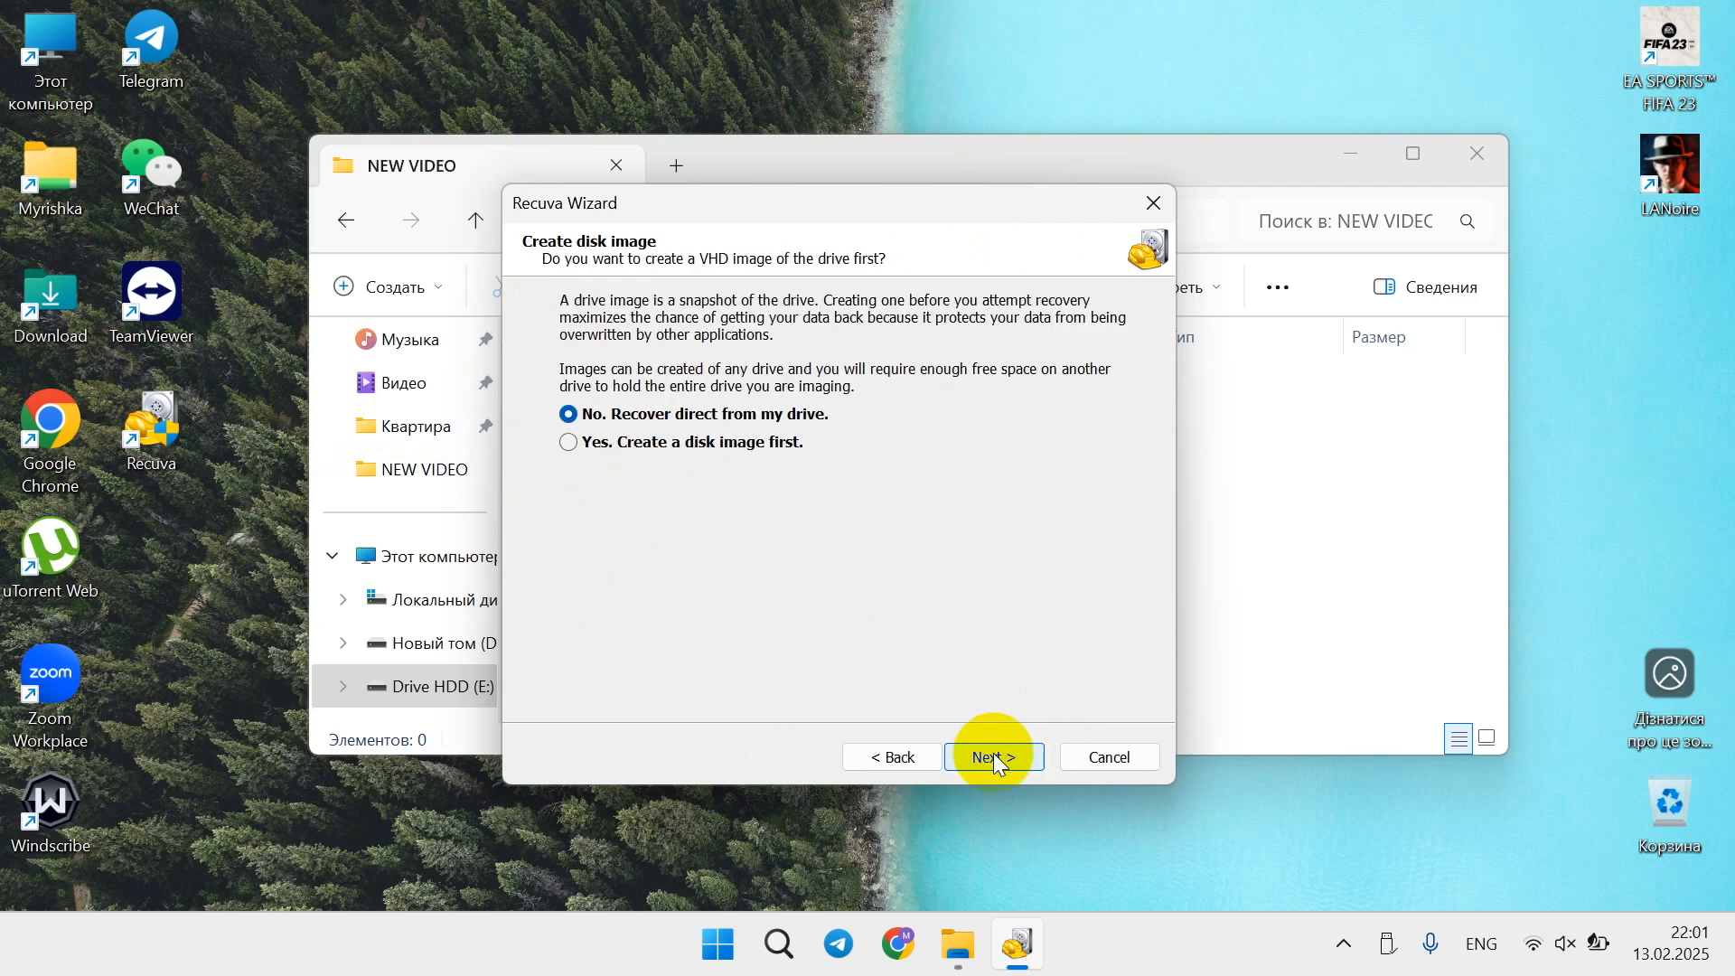
mouse_move(792, 433)
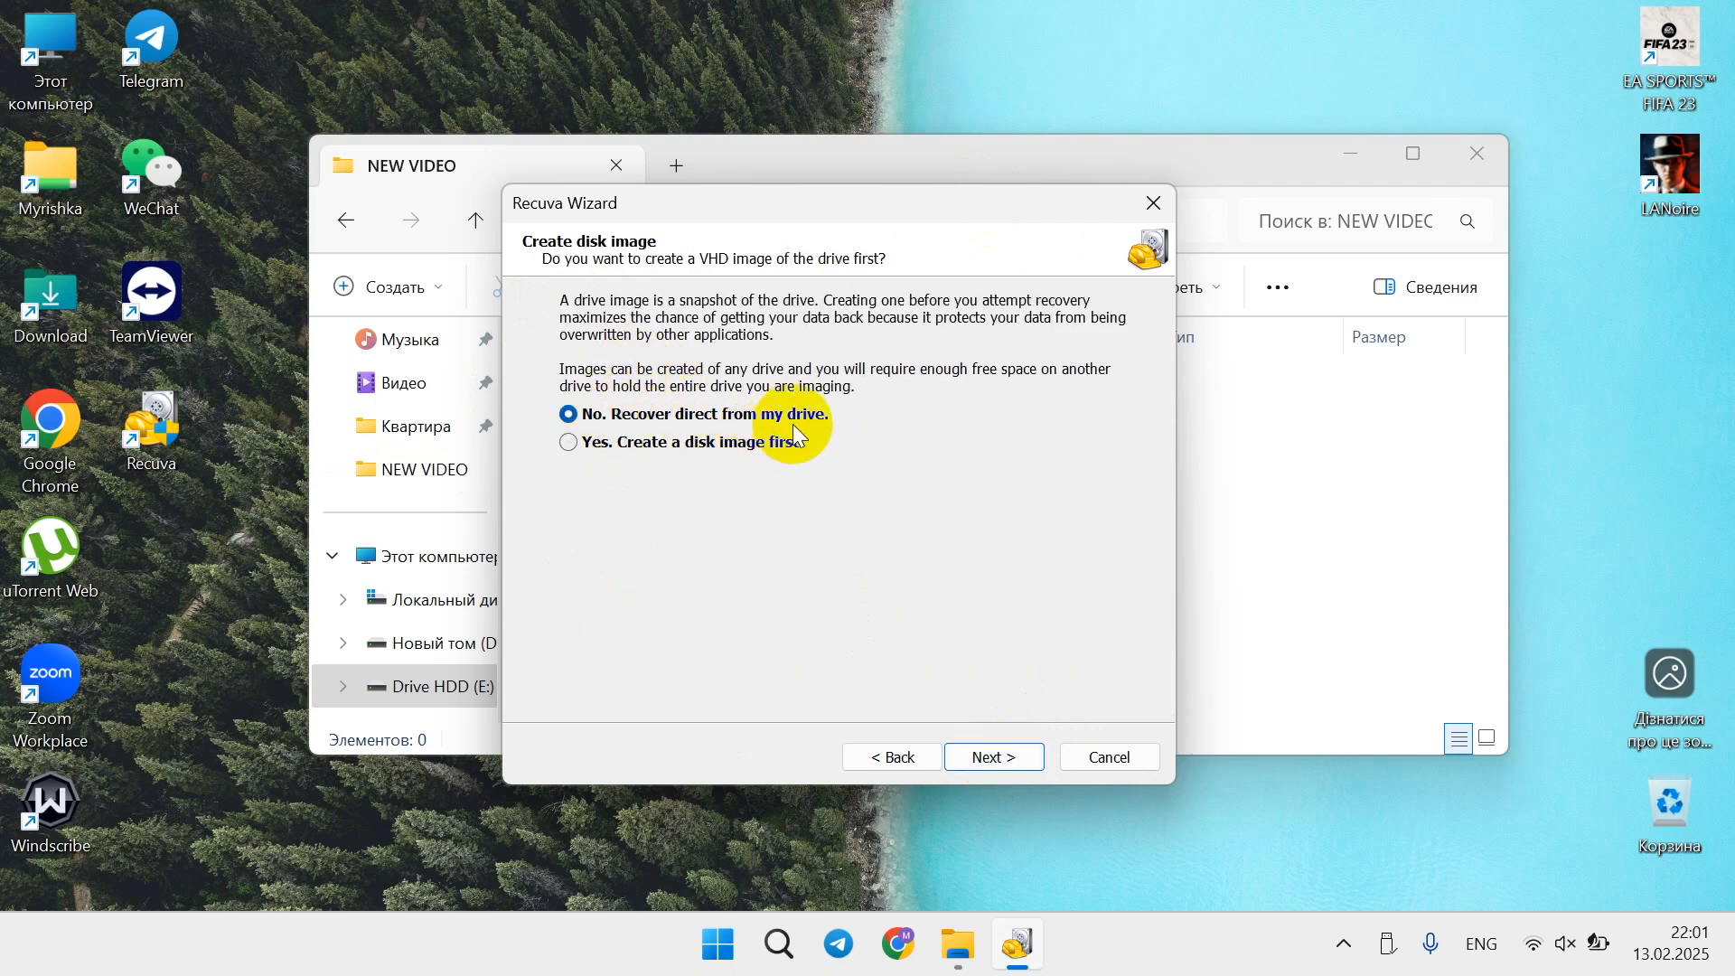
mouse_move(720, 453)
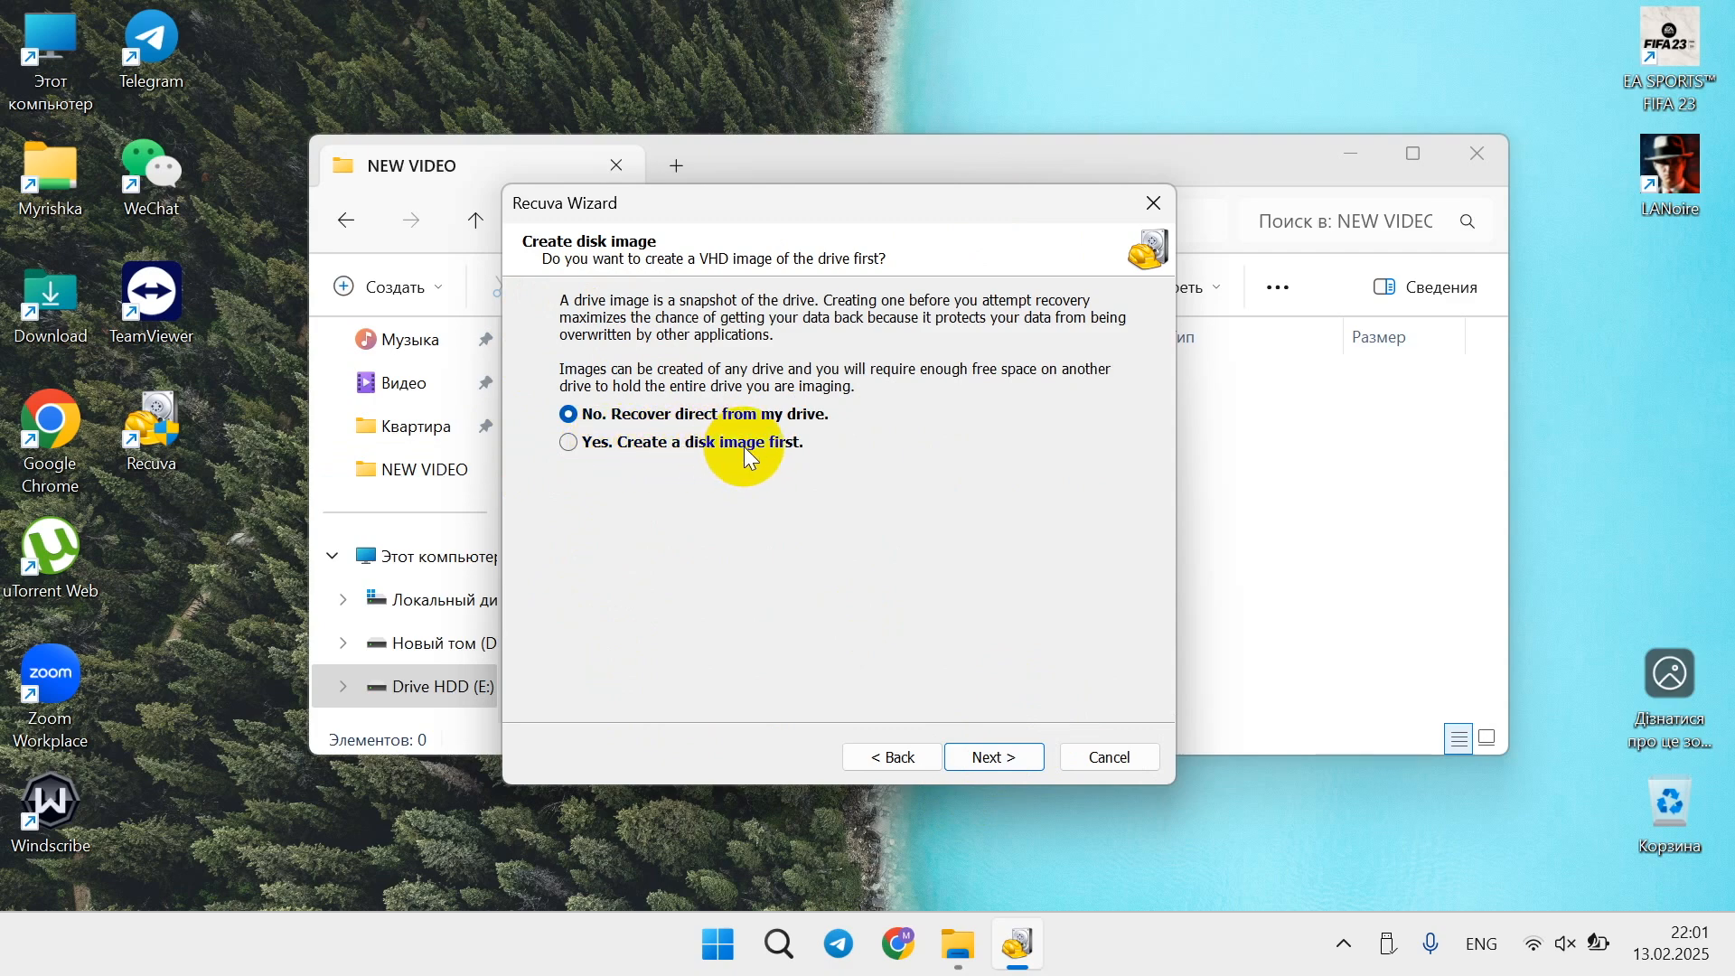
mouse_move(731, 446)
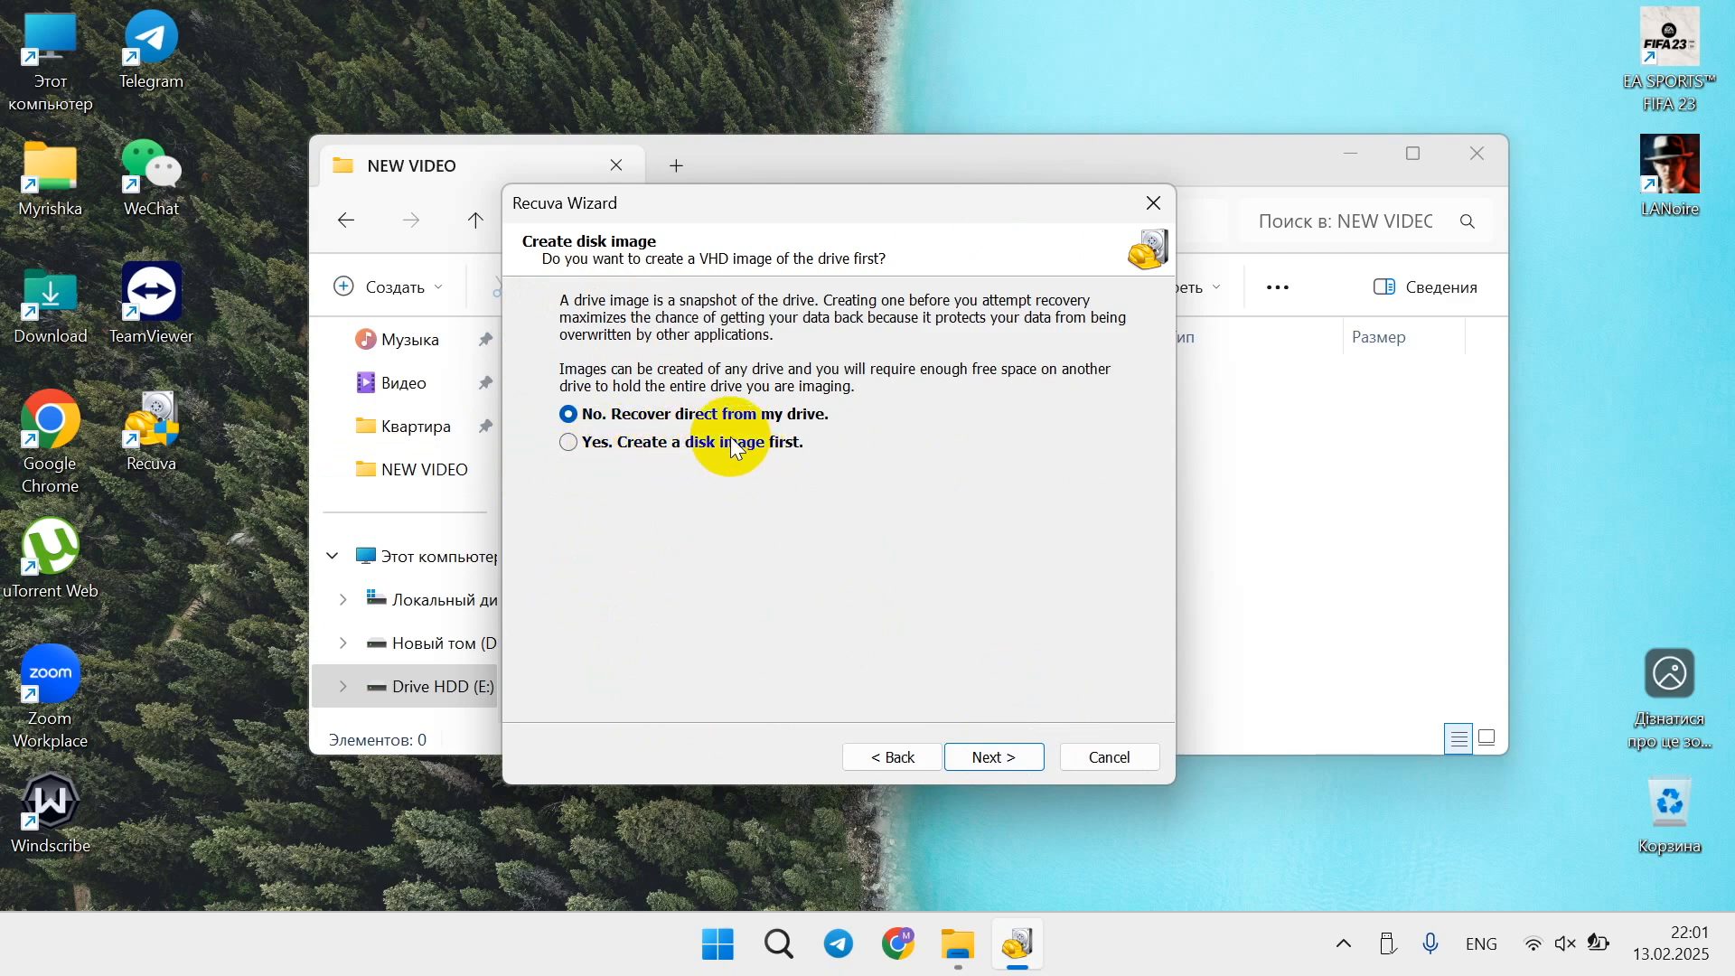
mouse_move(698, 447)
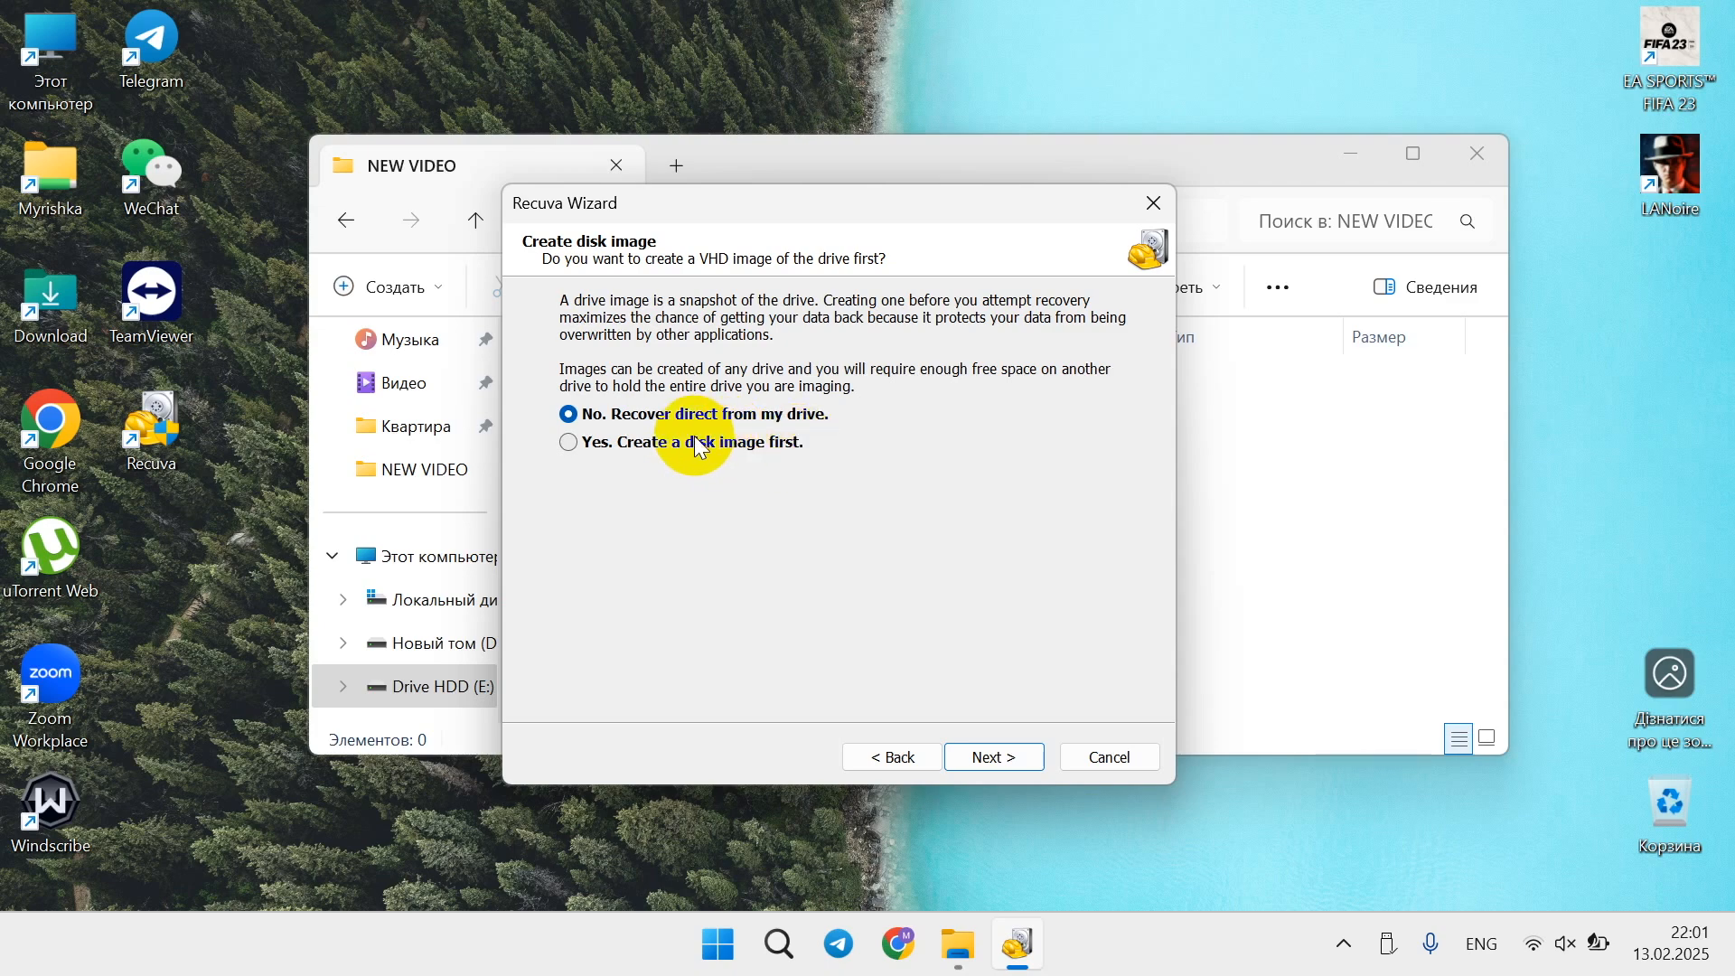
mouse_move(646, 337)
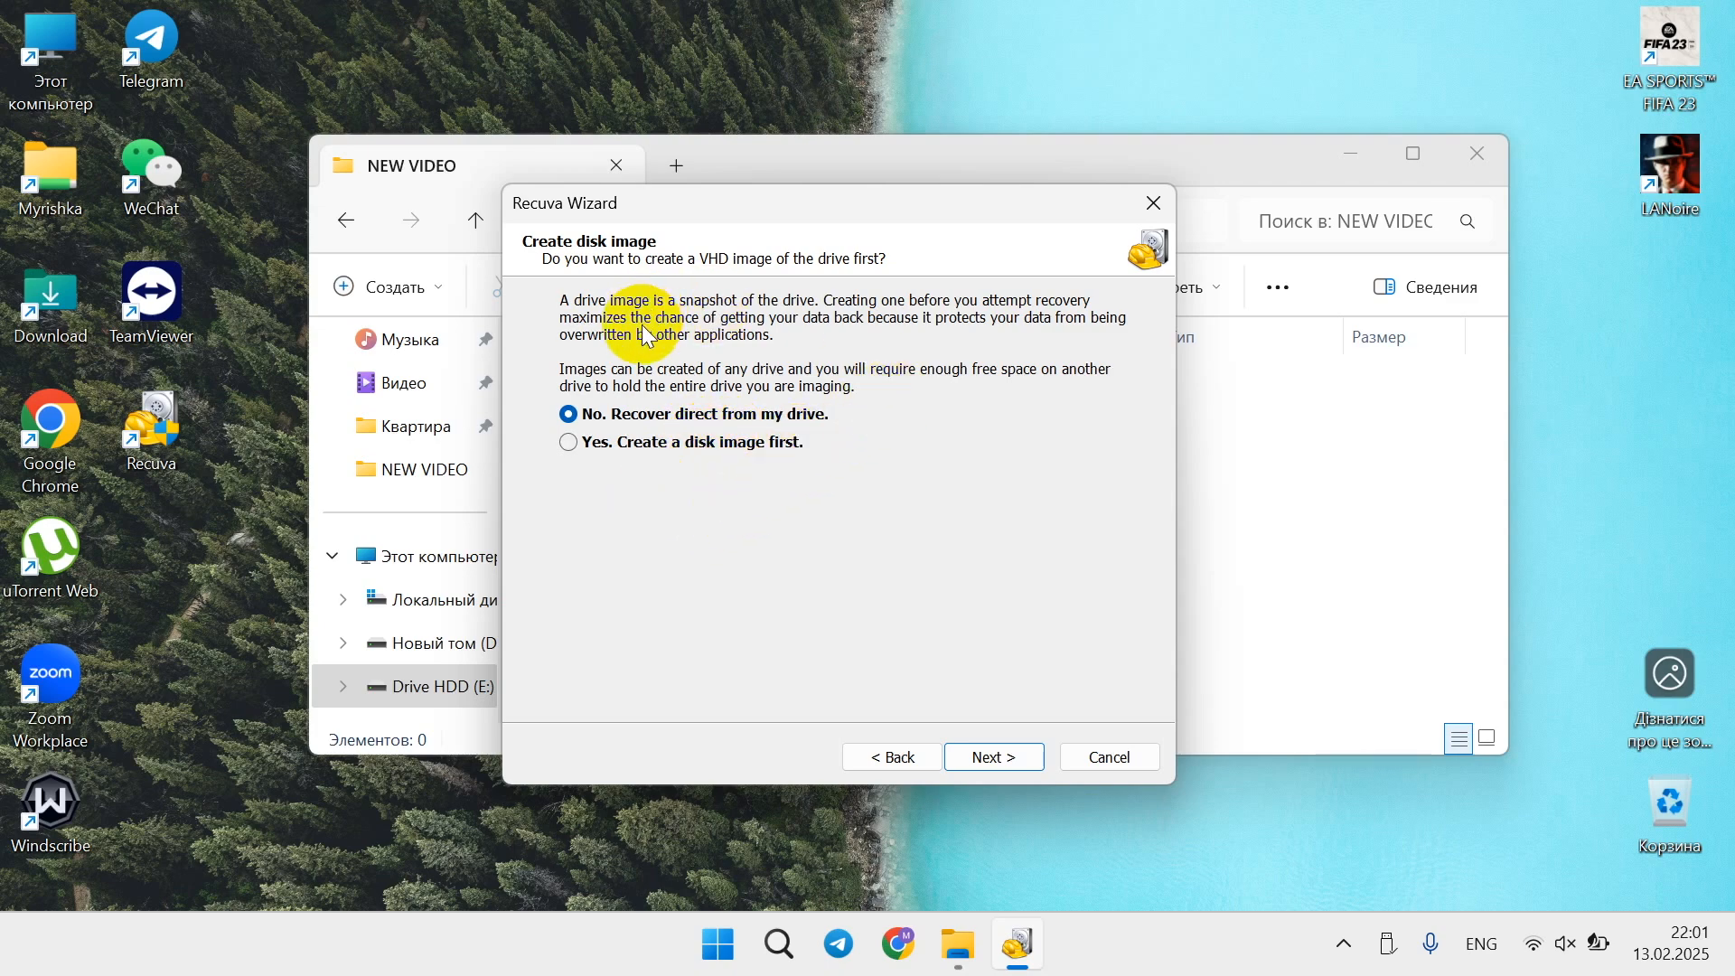
mouse_move(668, 349)
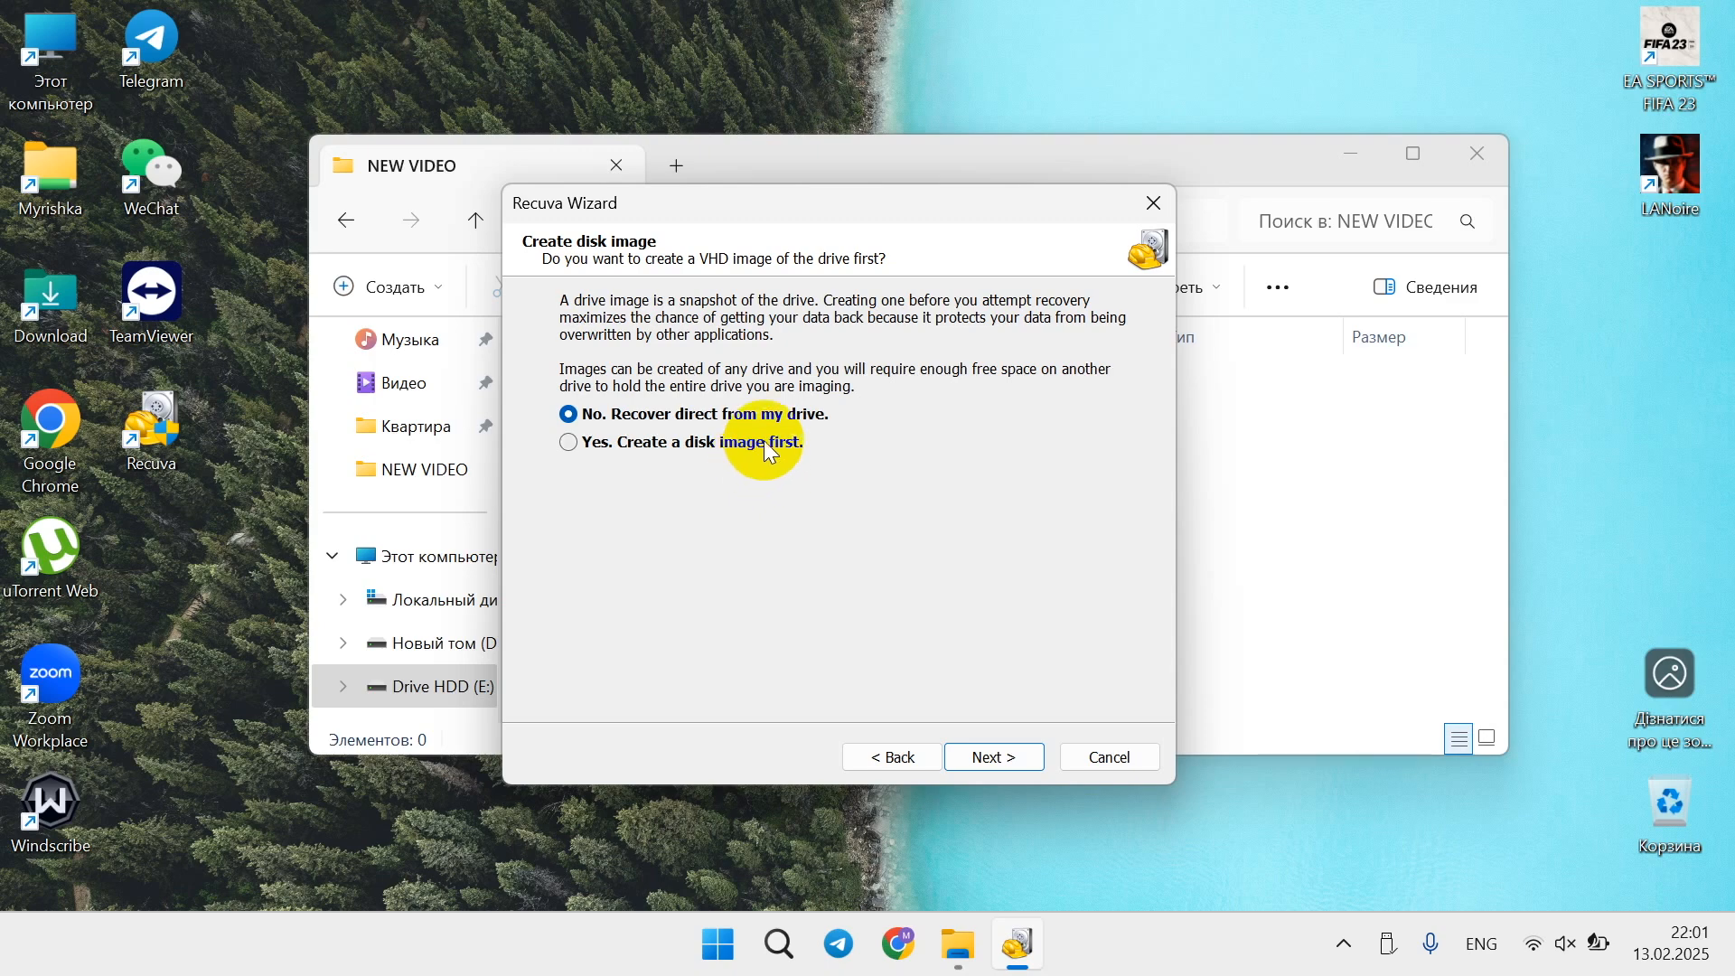
click(567, 442)
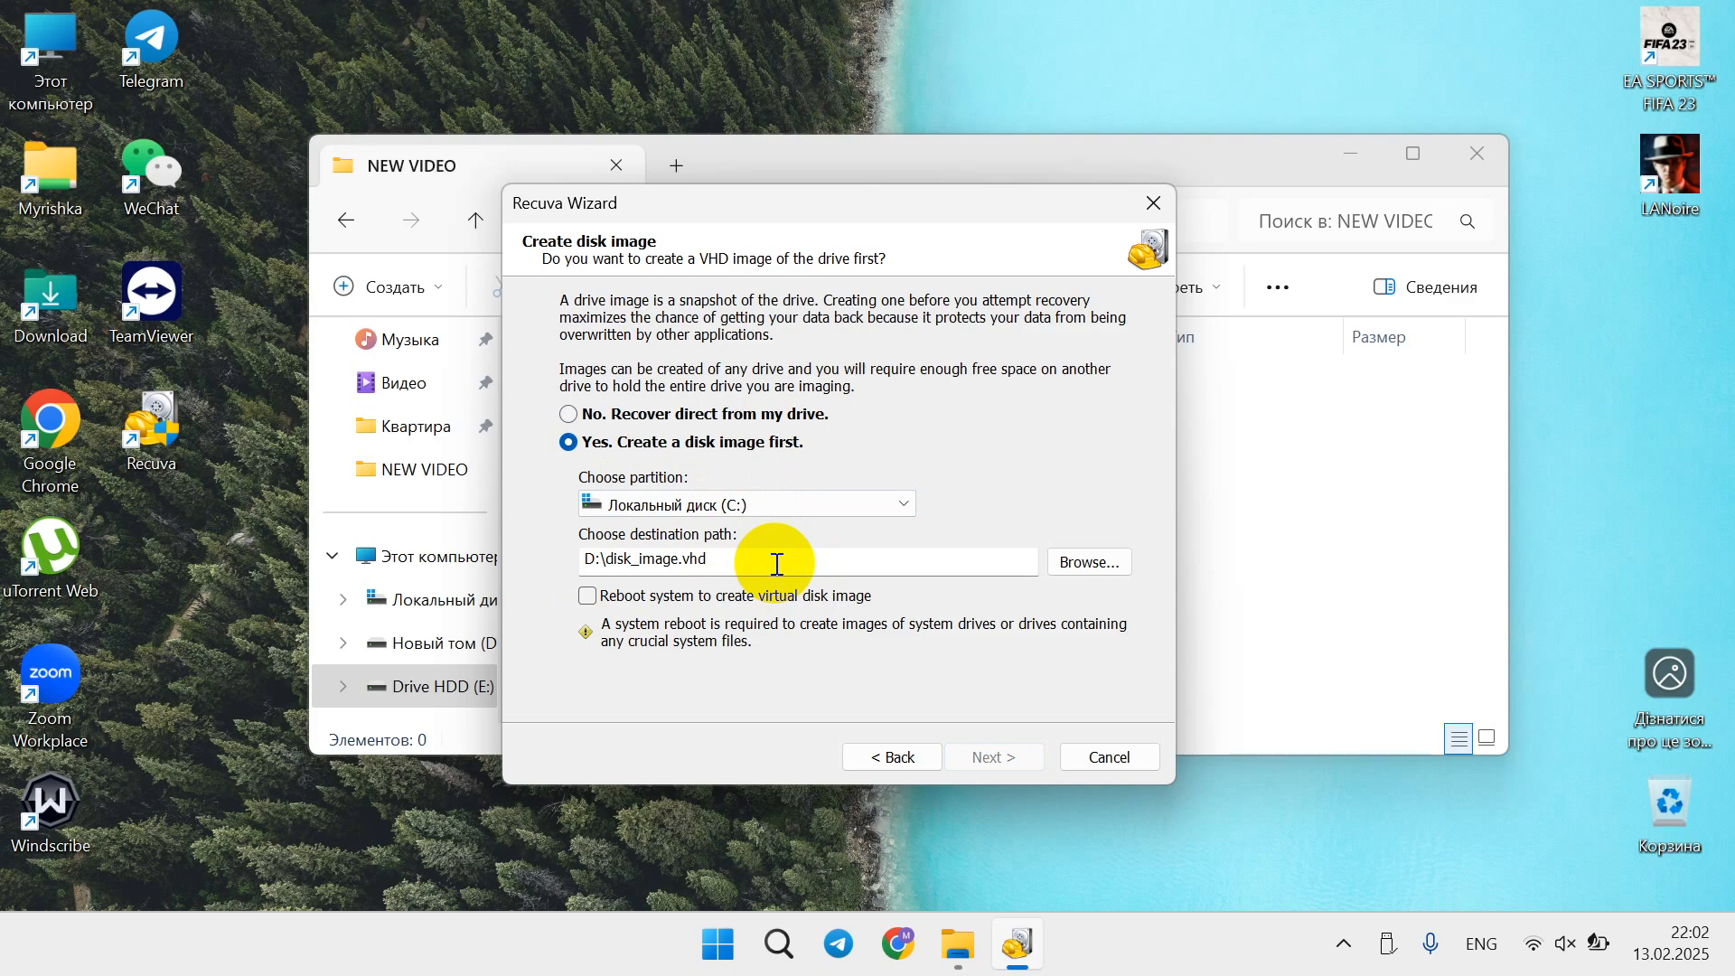
mouse_move(826, 537)
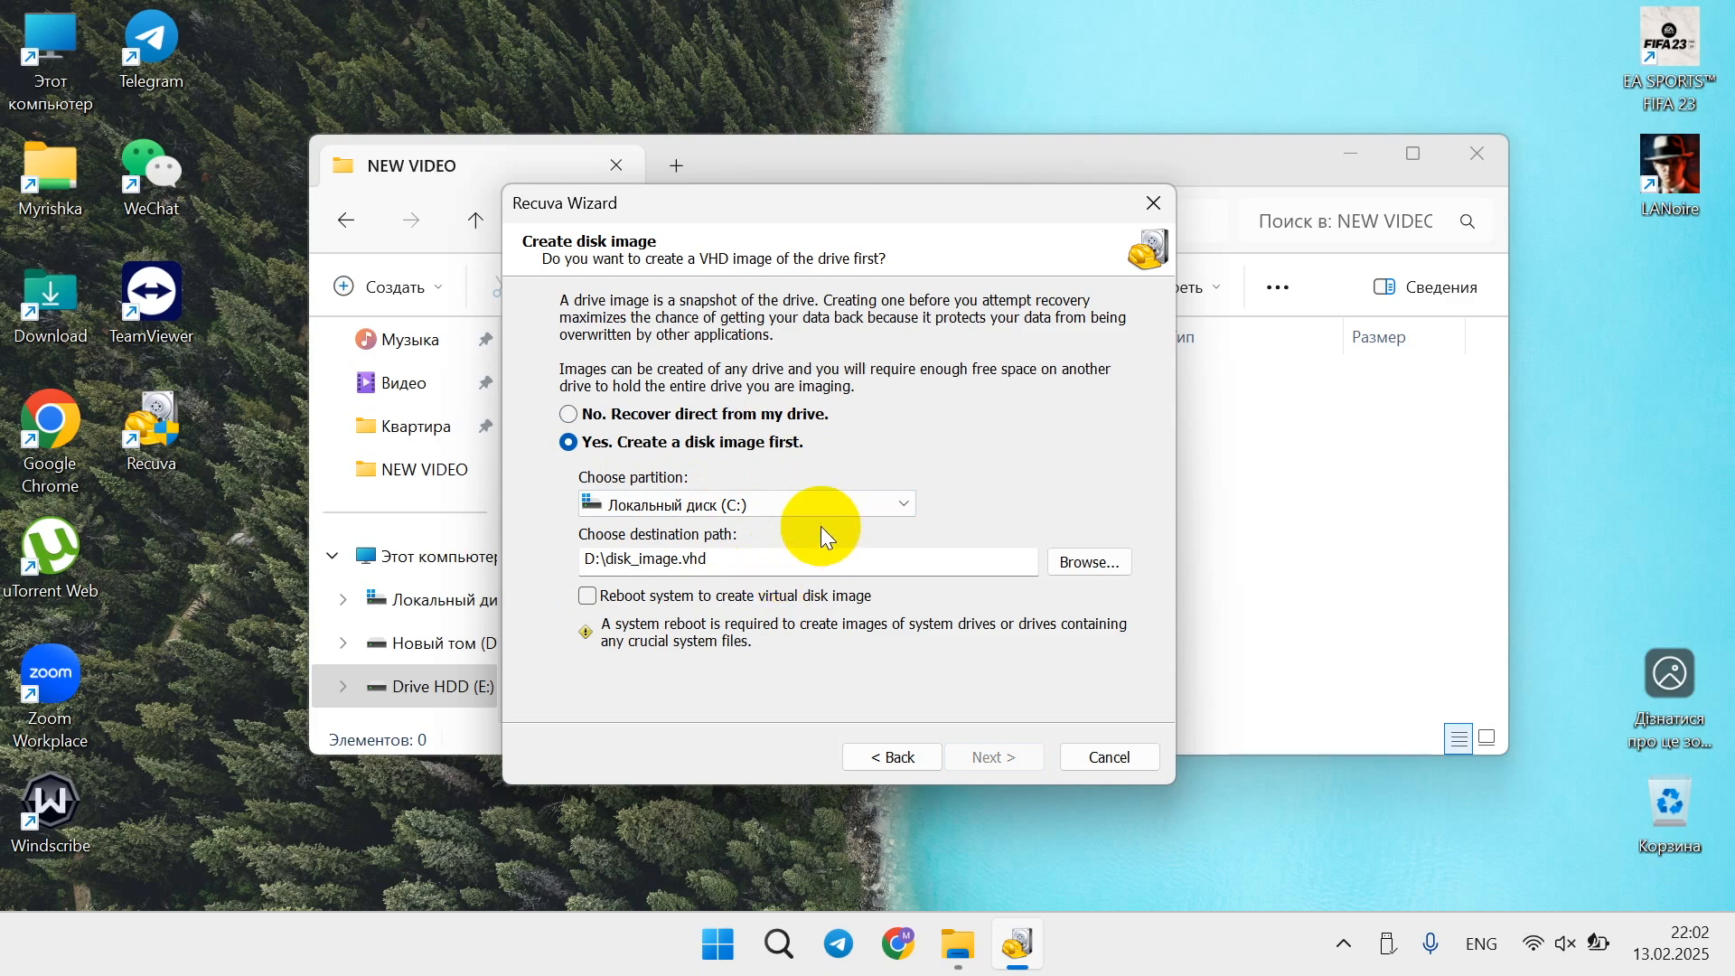
mouse_move(732, 428)
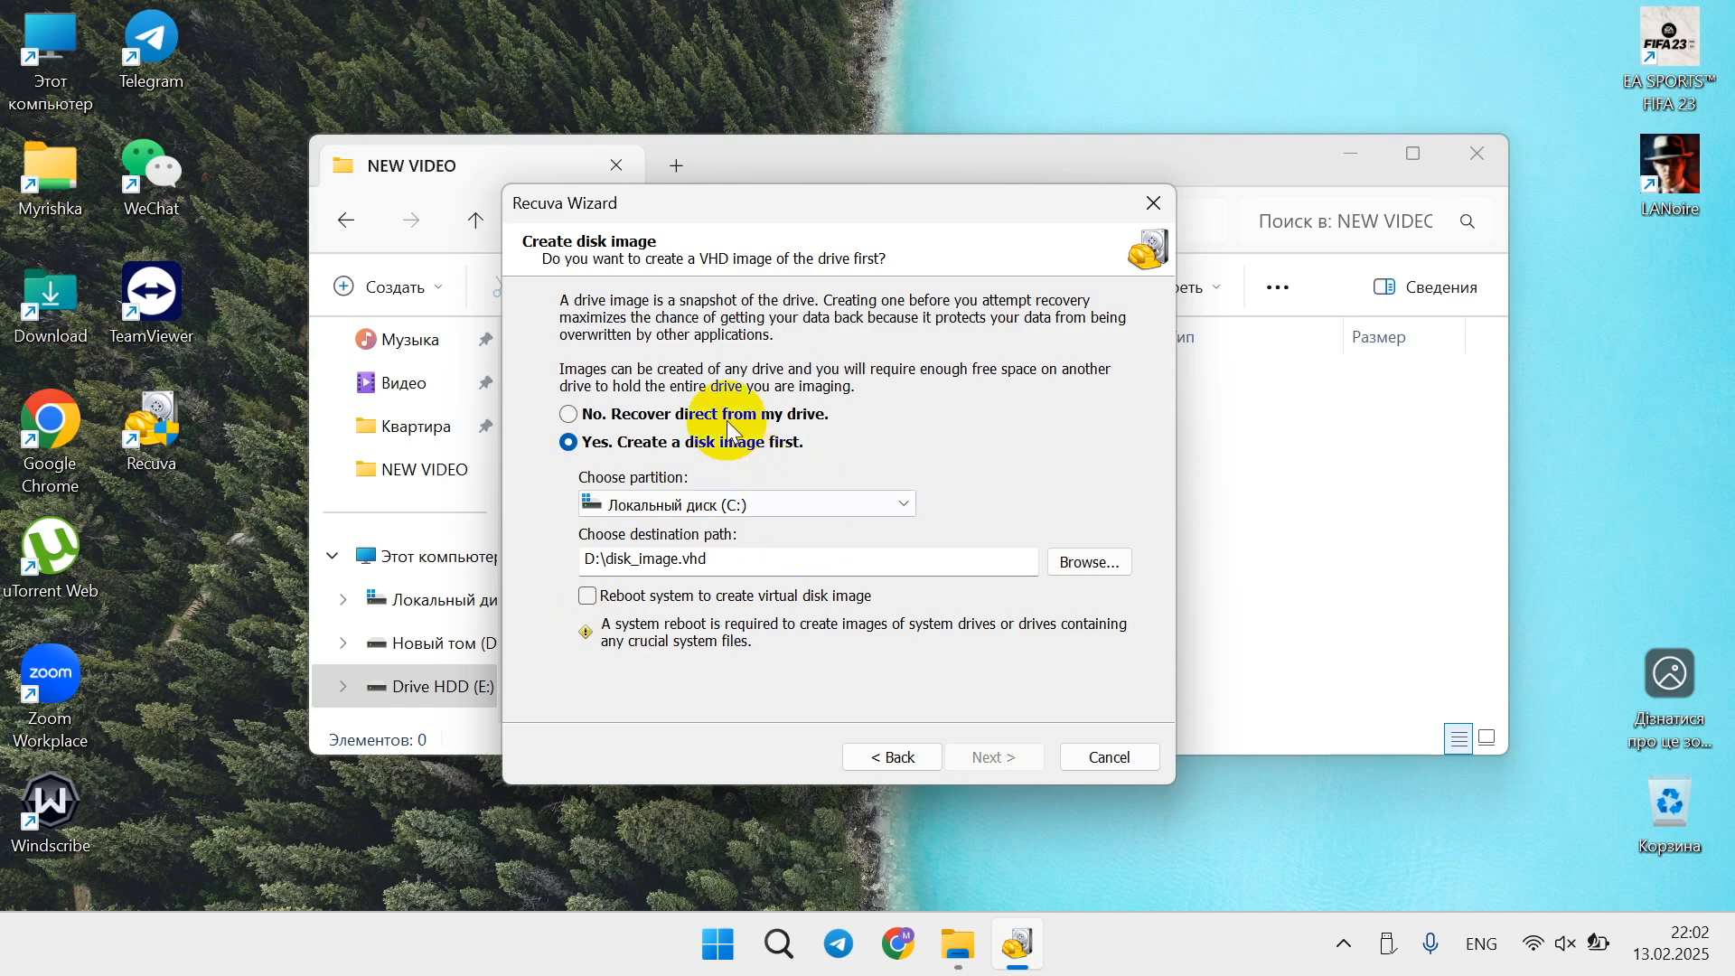
click(568, 413)
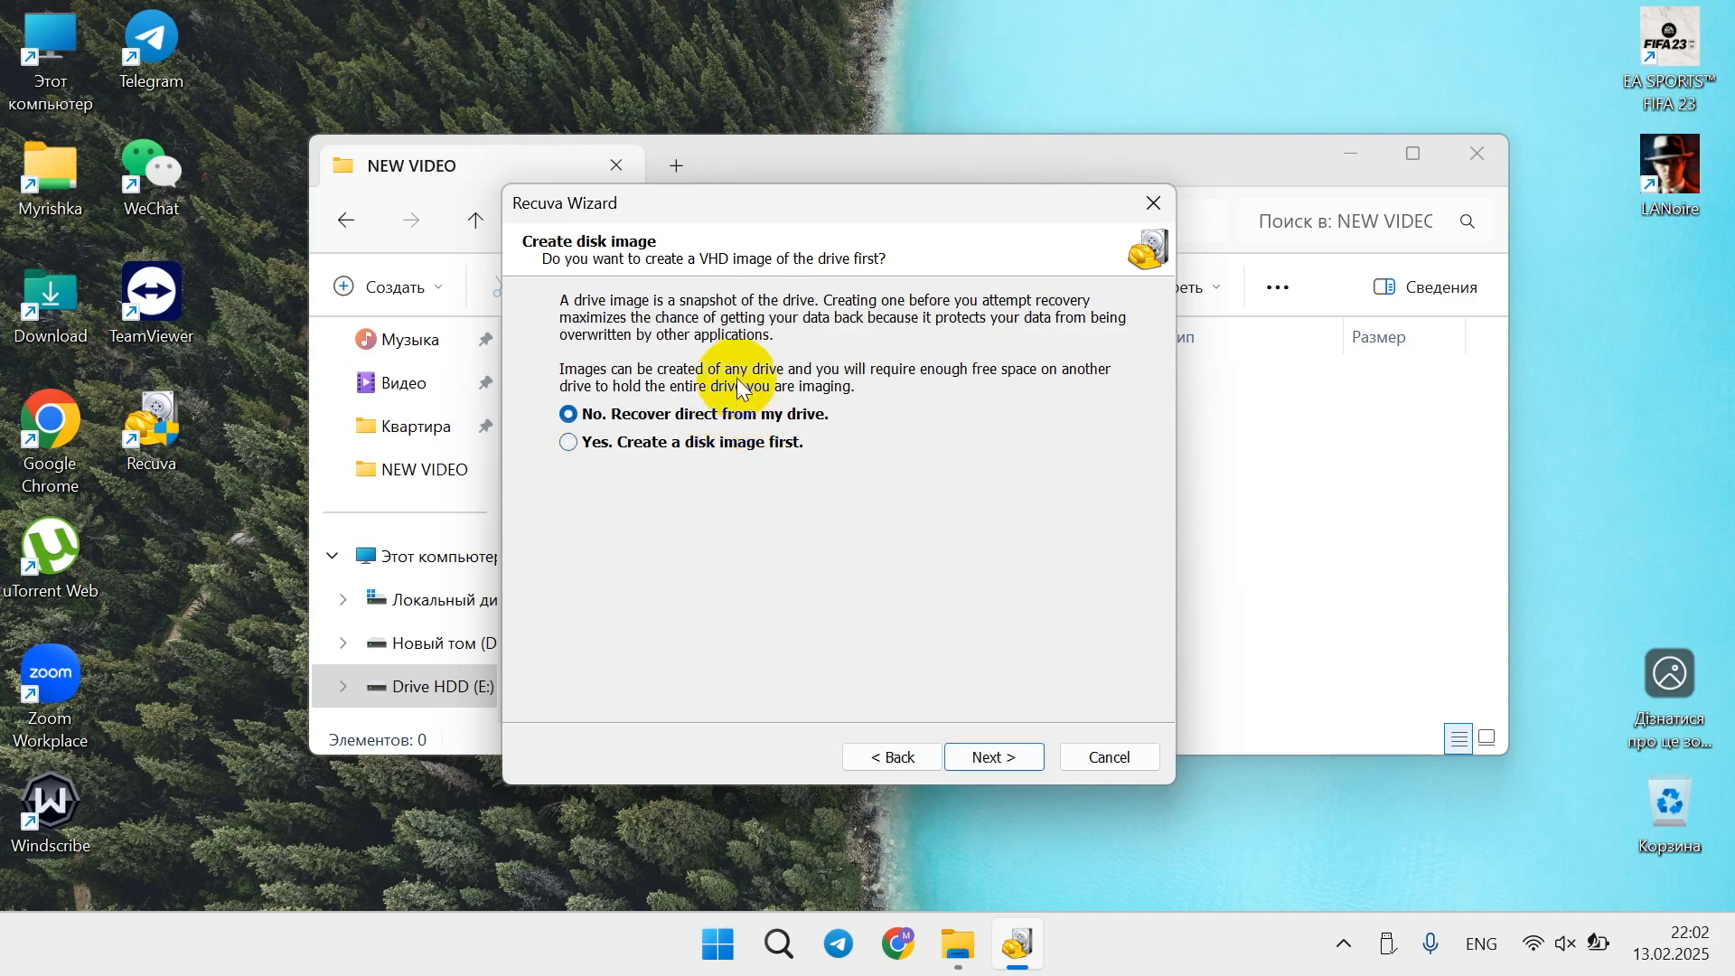
mouse_move(950, 762)
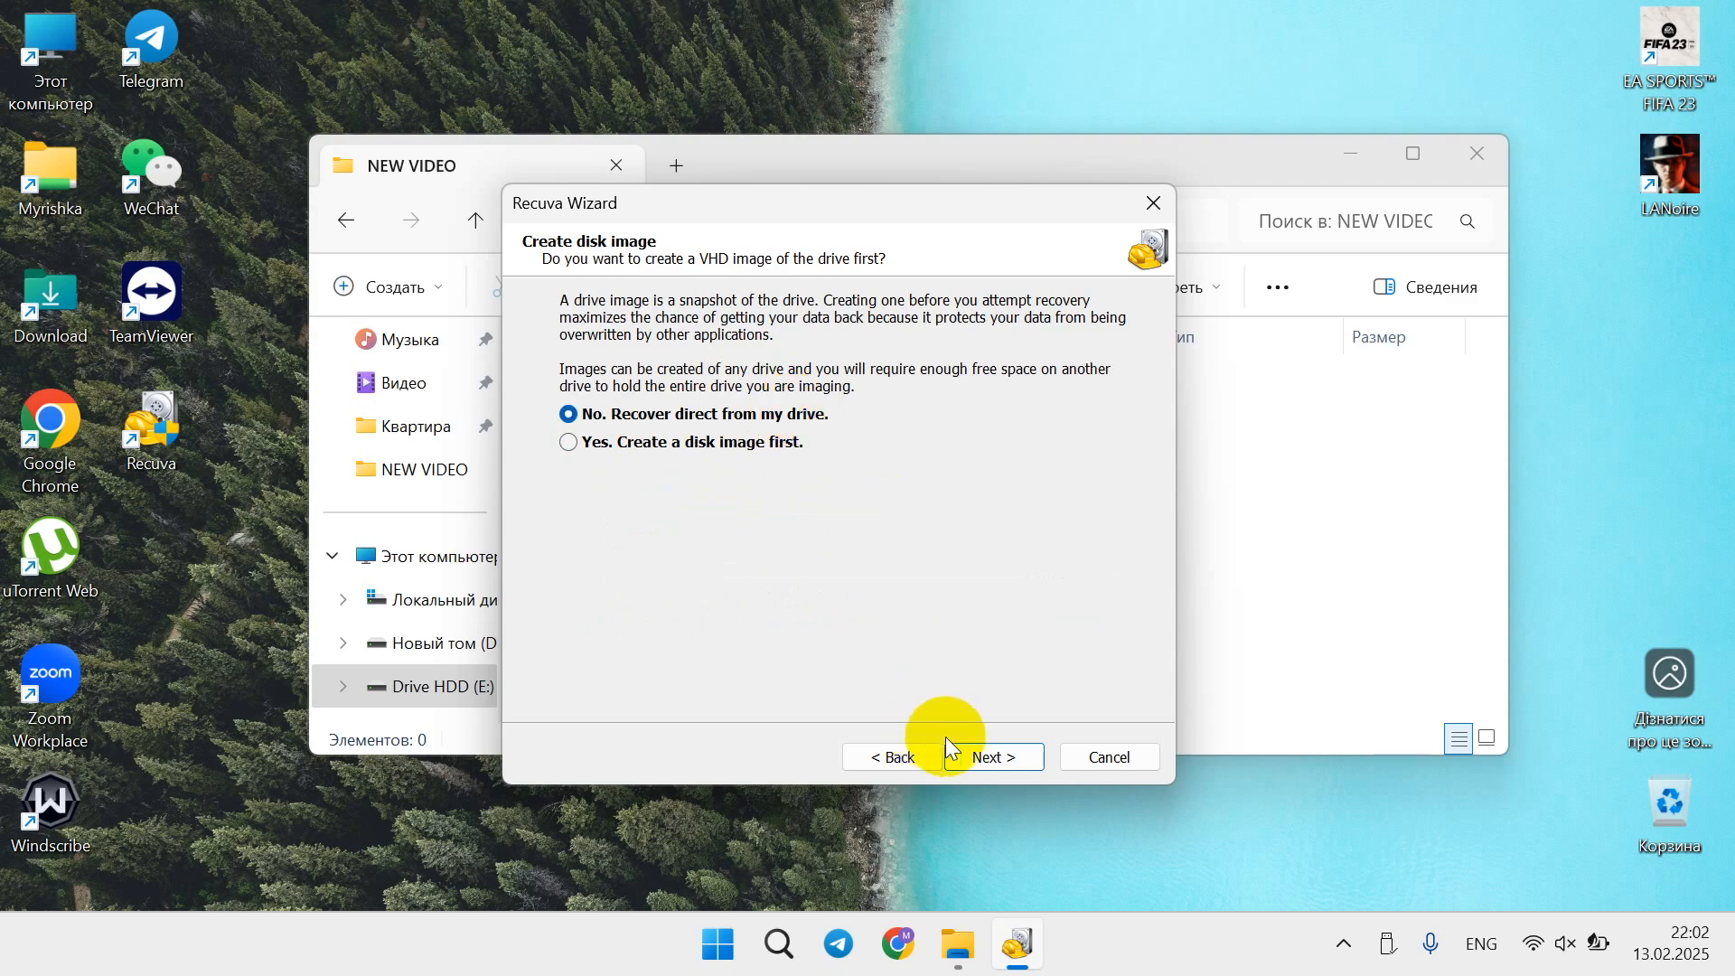
Target the specific location E:\NEW VIDEO in the wizard's location page
click(993, 756)
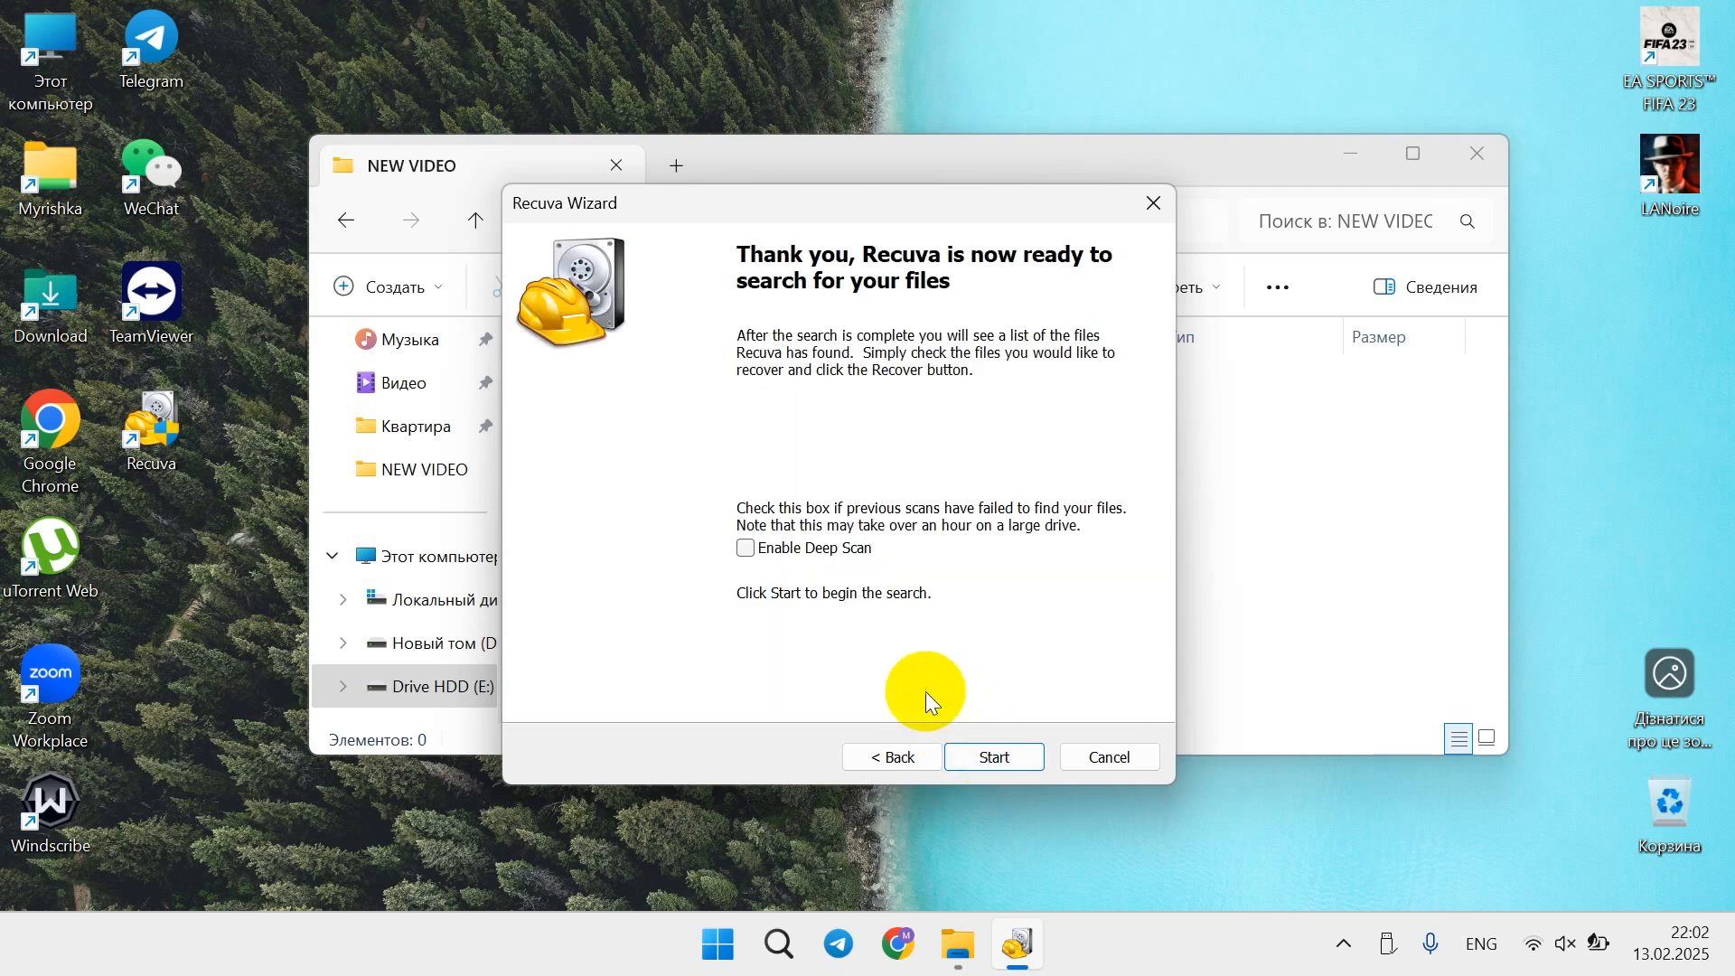
click(891, 756)
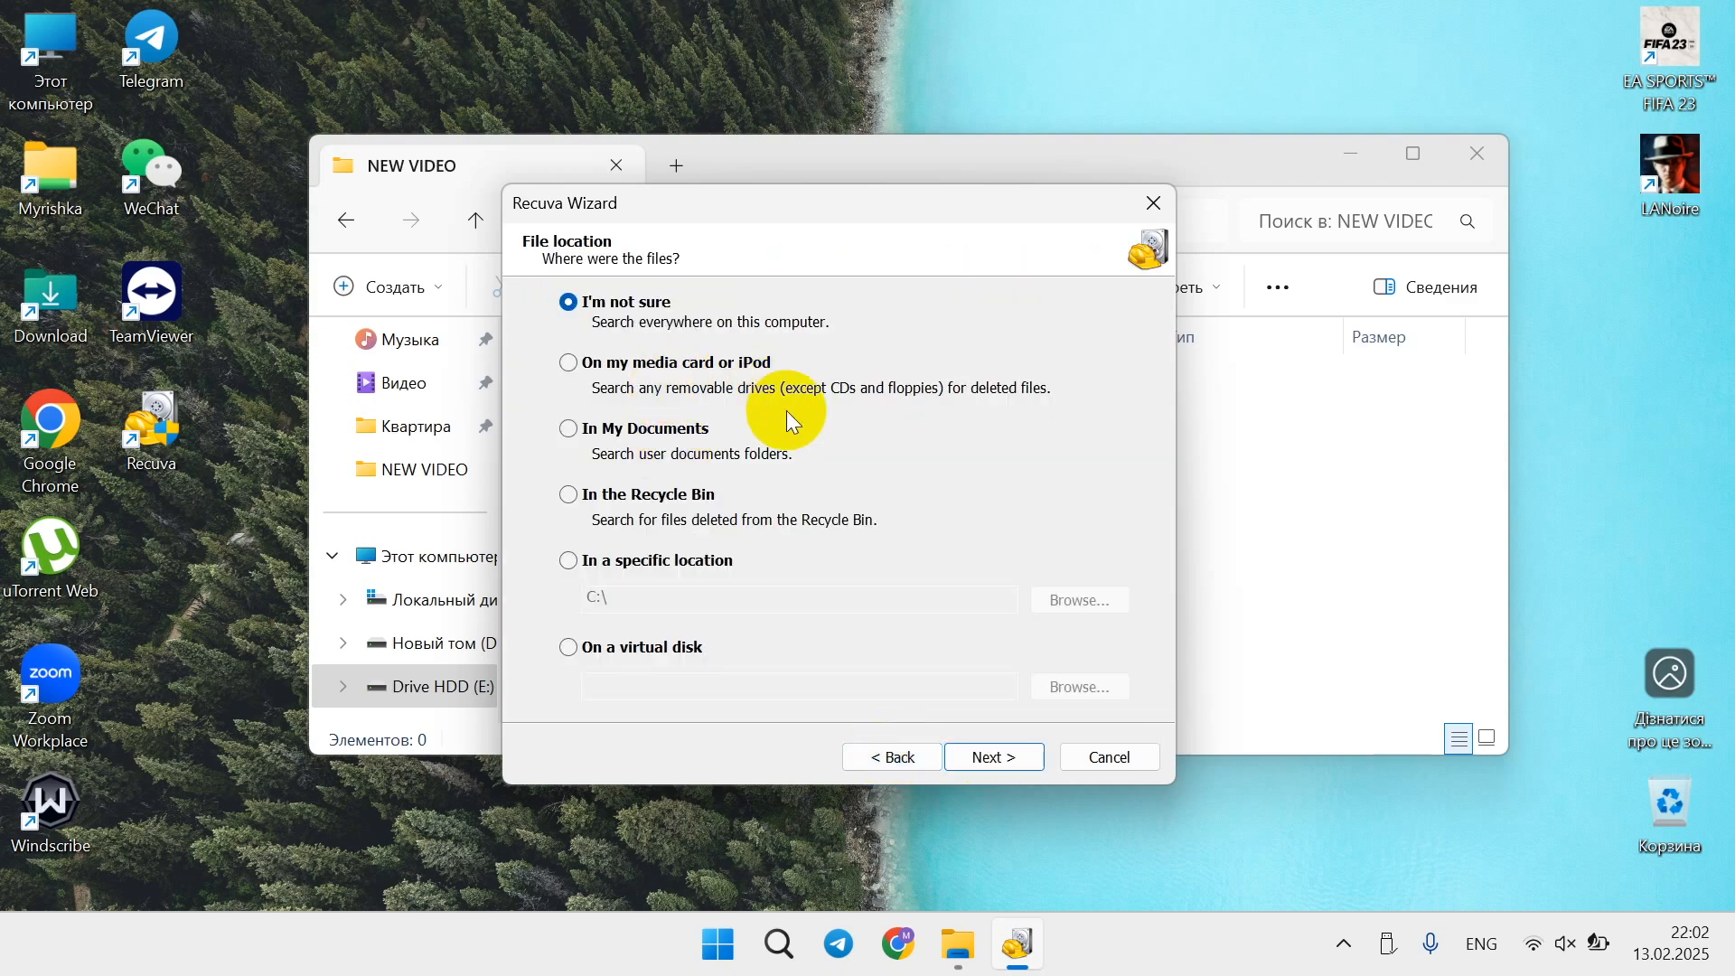
mouse_move(649, 334)
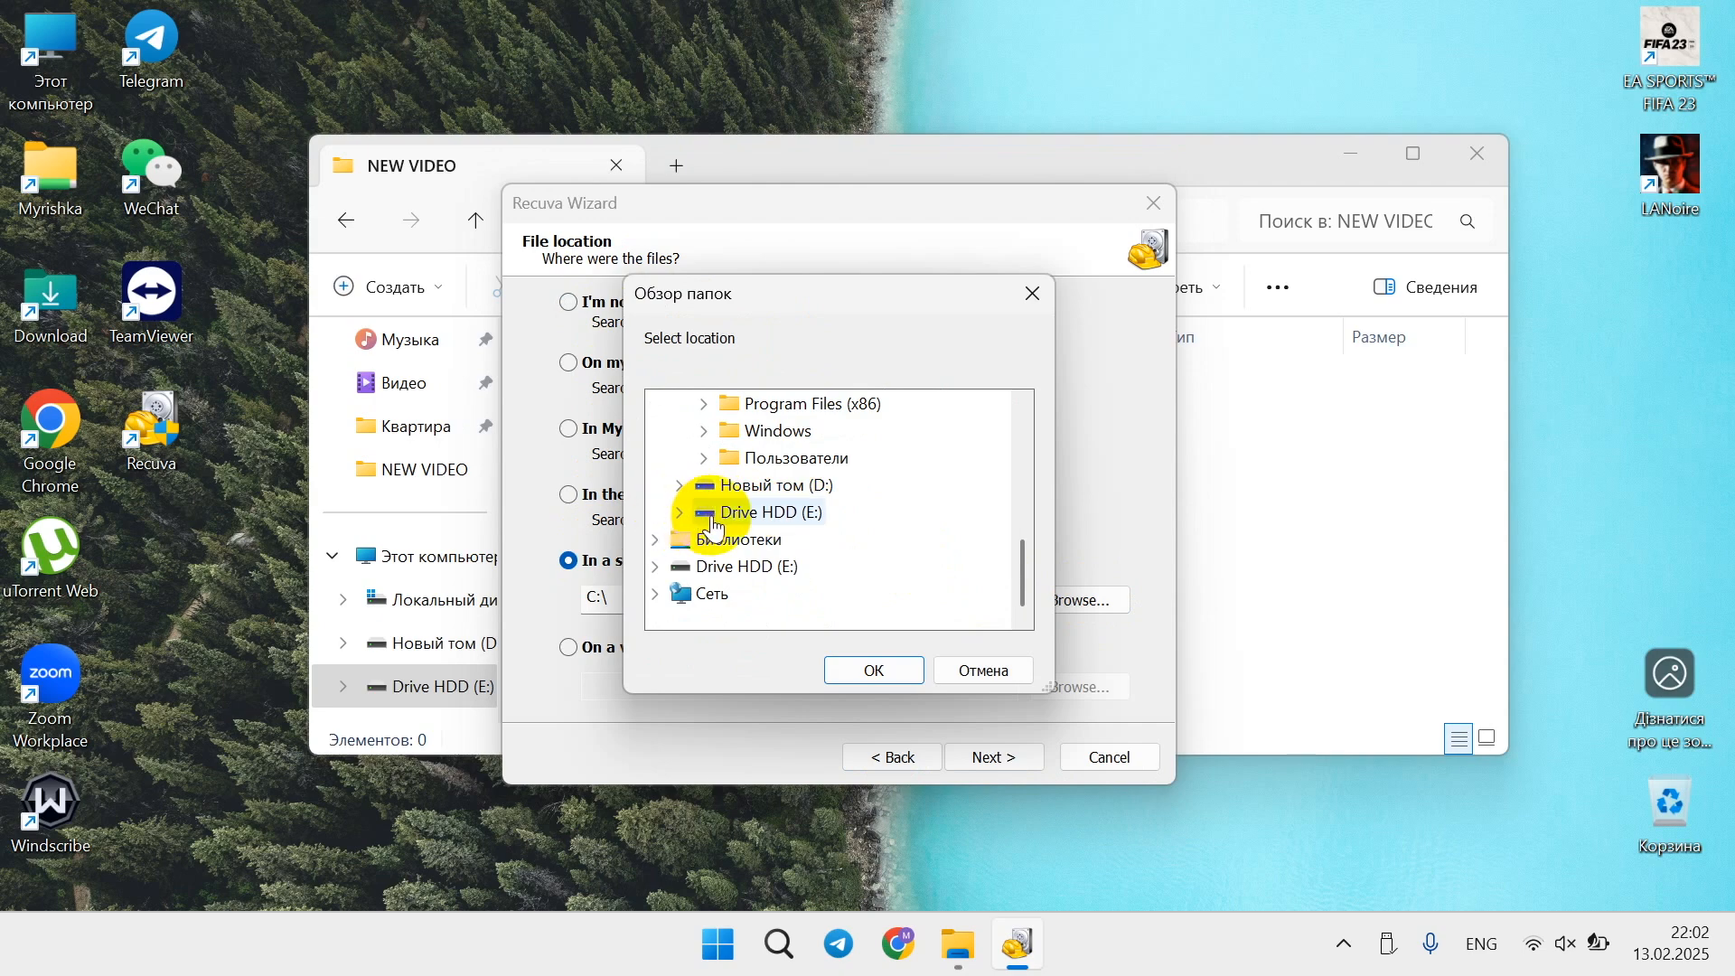
click(677, 511)
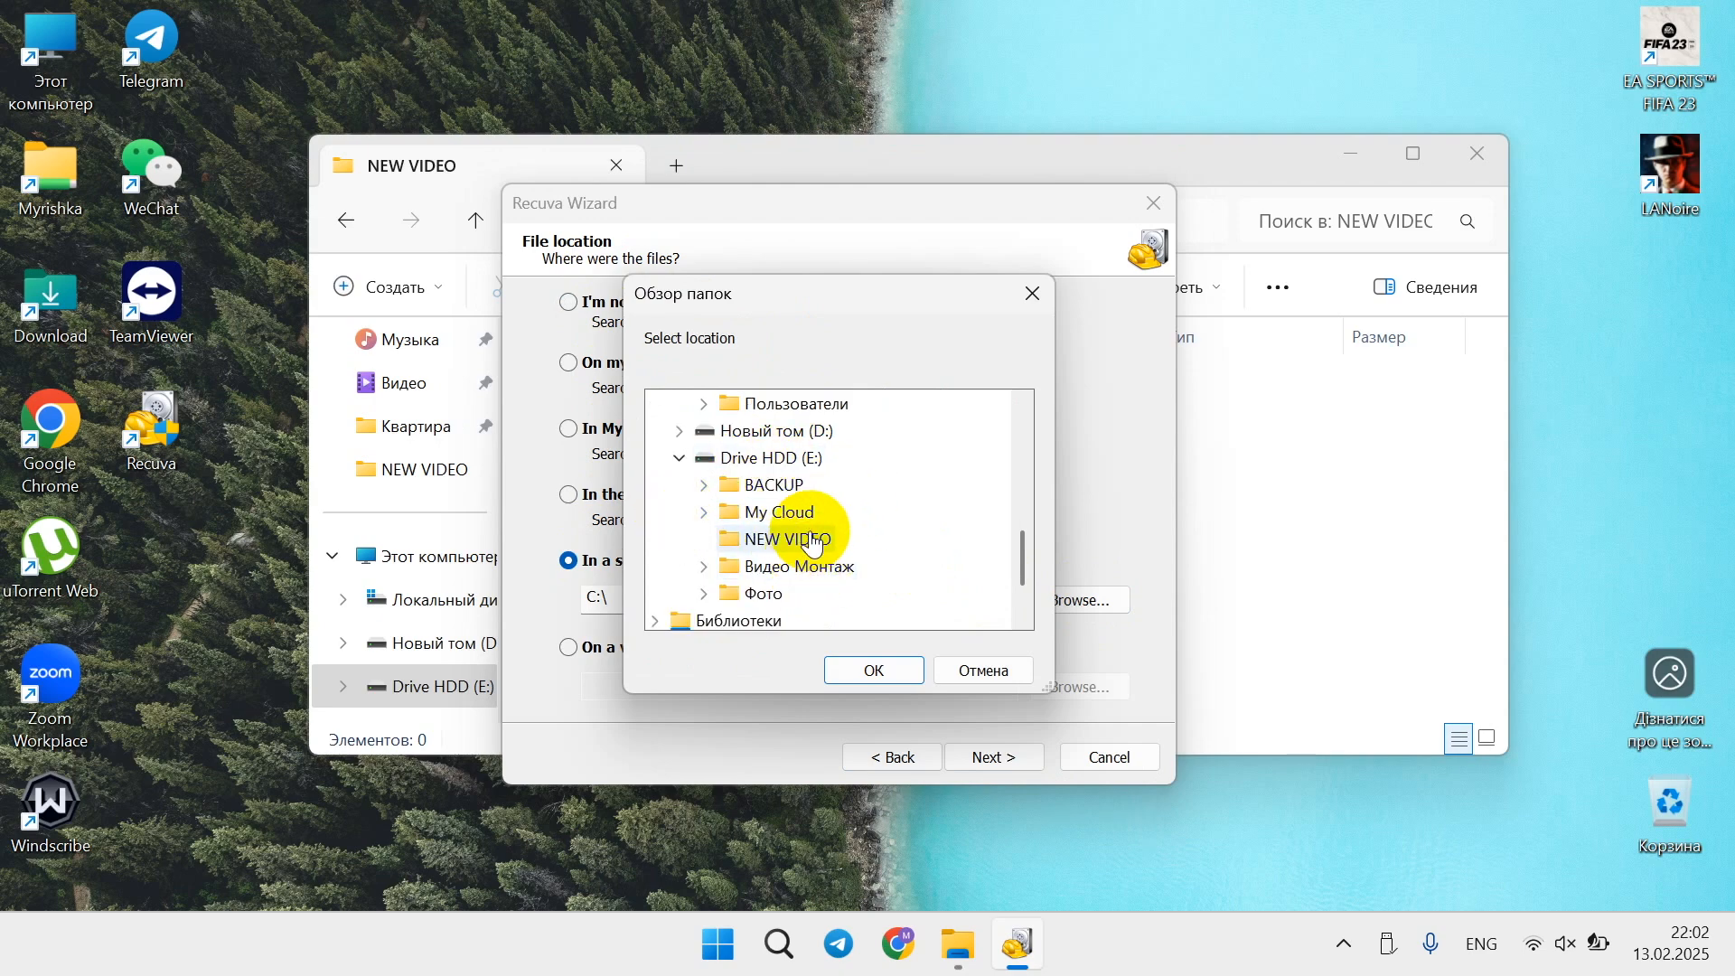
click(873, 669)
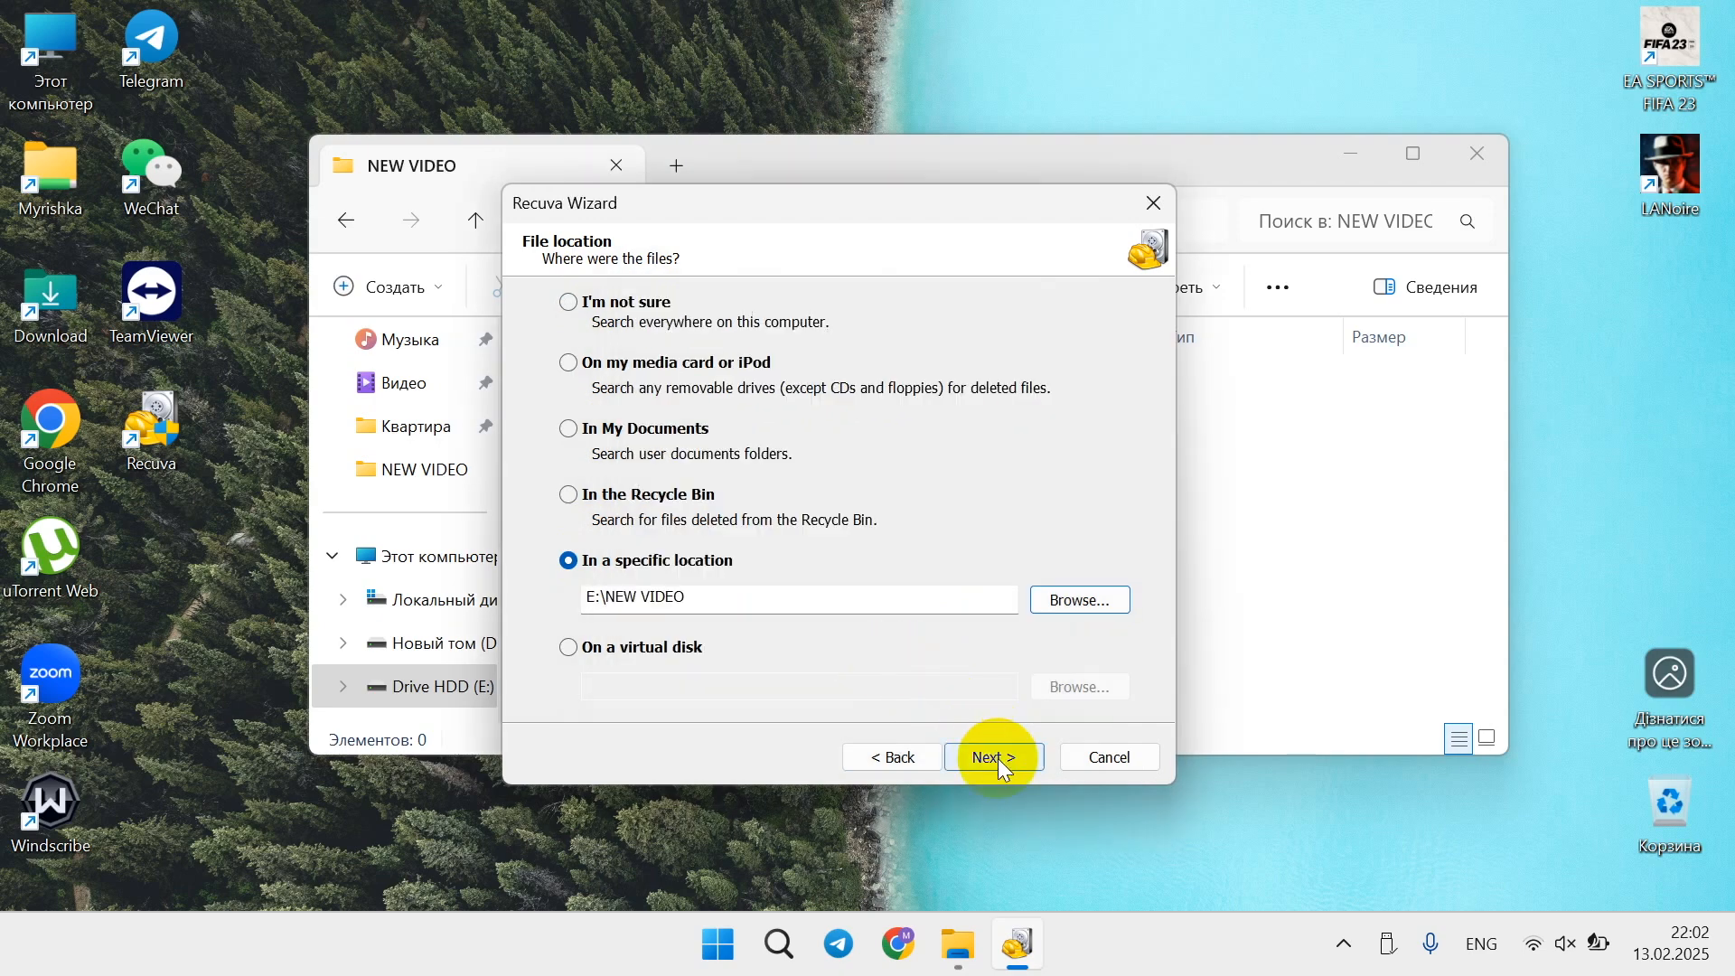
Start the scan of E:\NEW VIDEO without Deep Scan enabled
click(994, 756)
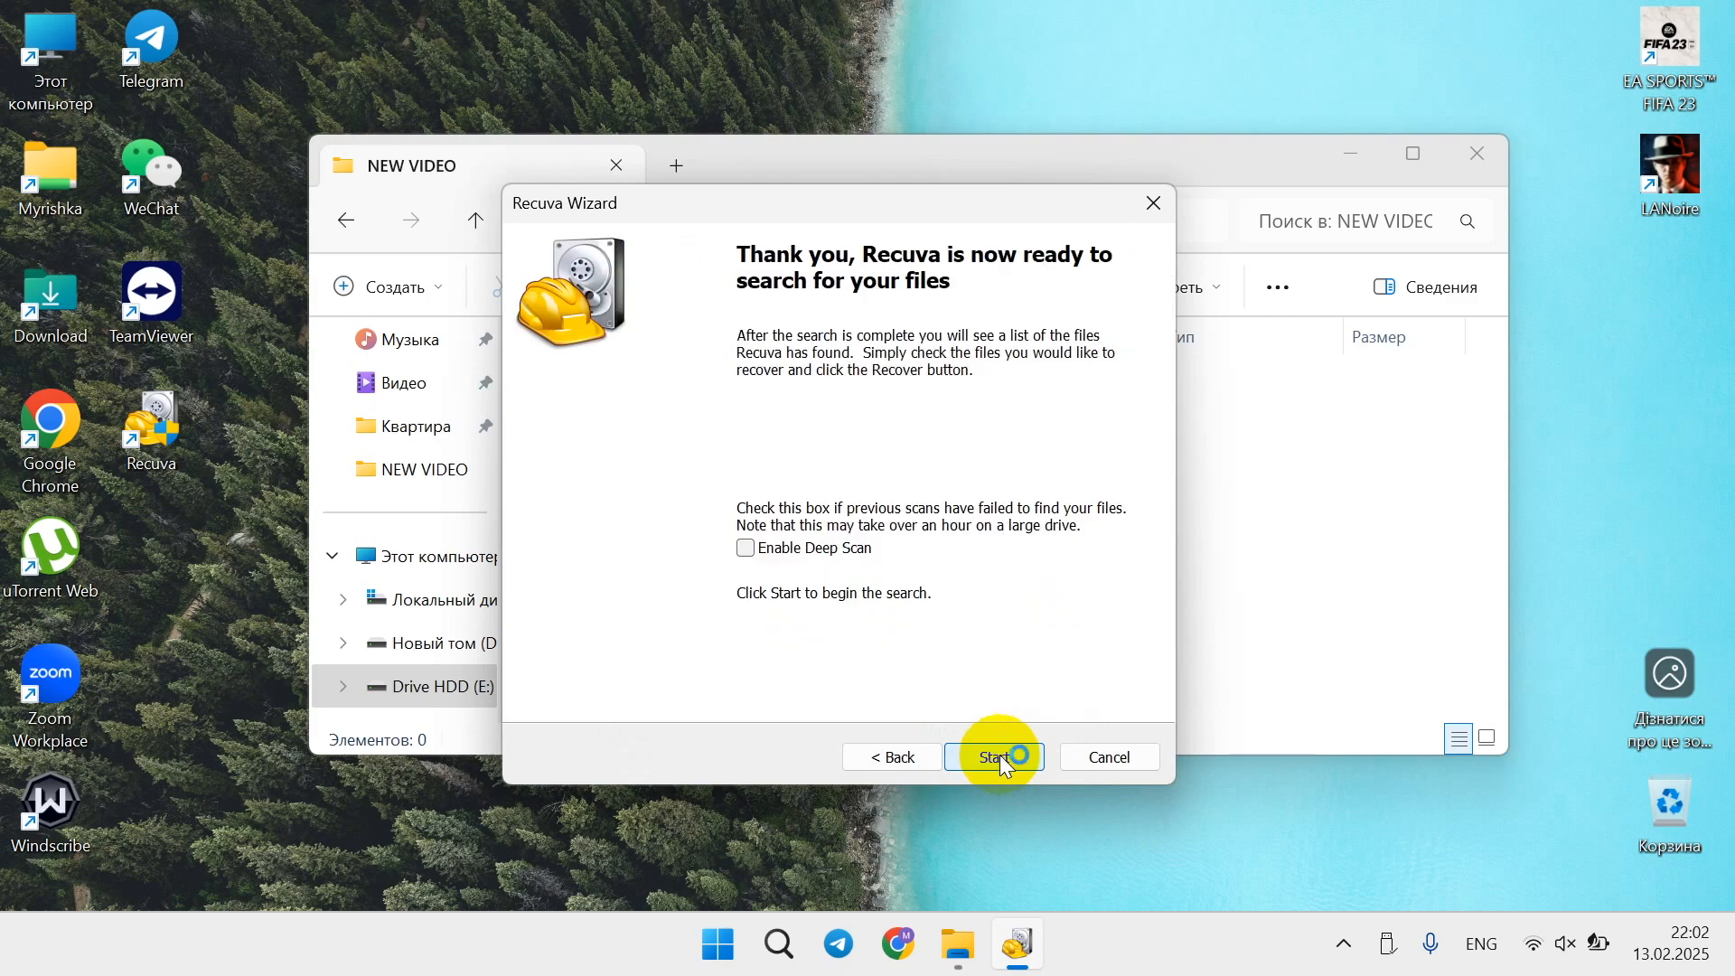
click(993, 756)
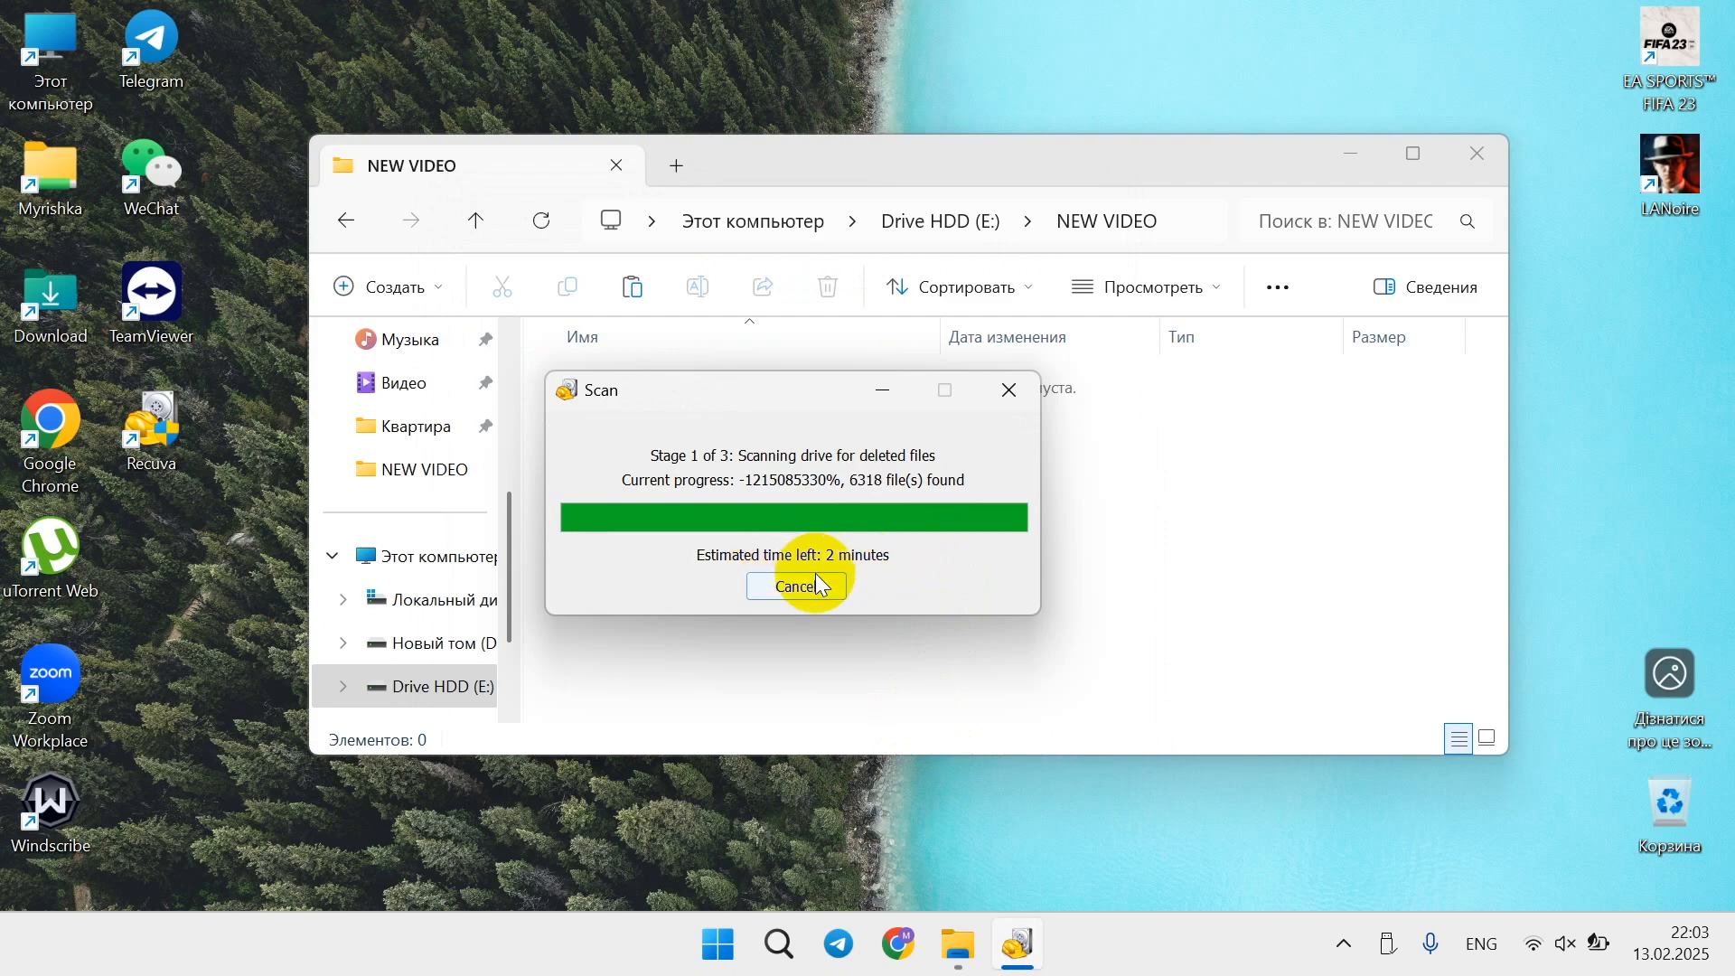
mouse_move(902, 566)
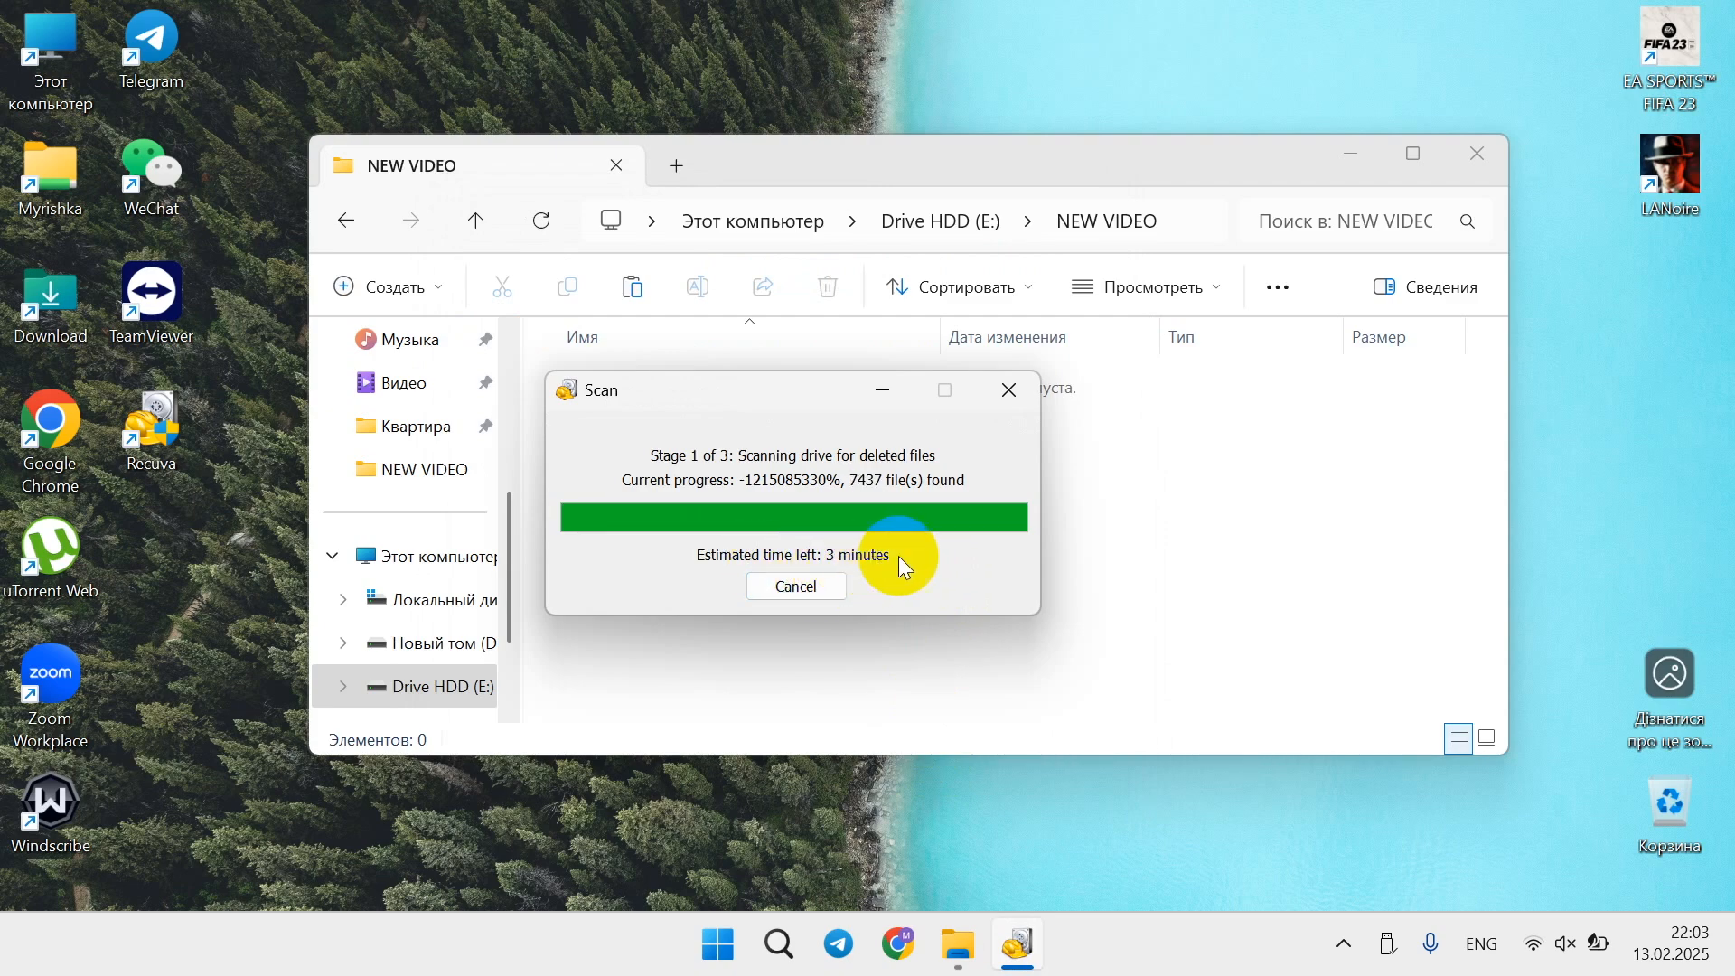
mouse_move(914, 560)
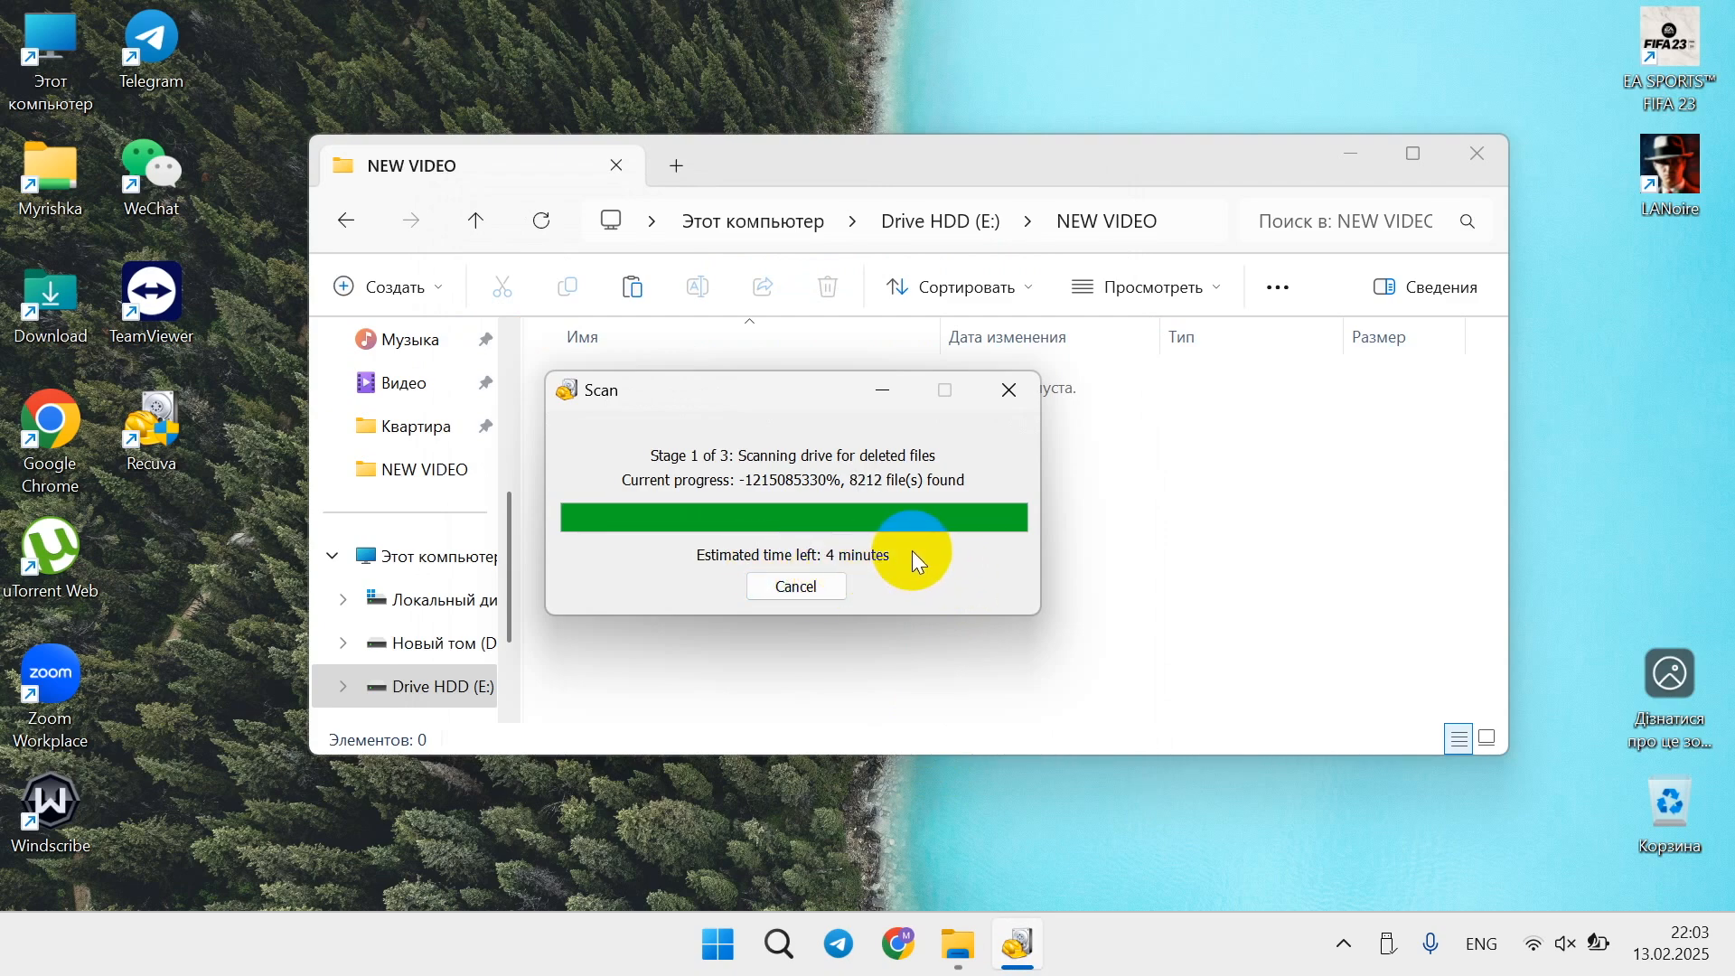
mouse_move(904, 551)
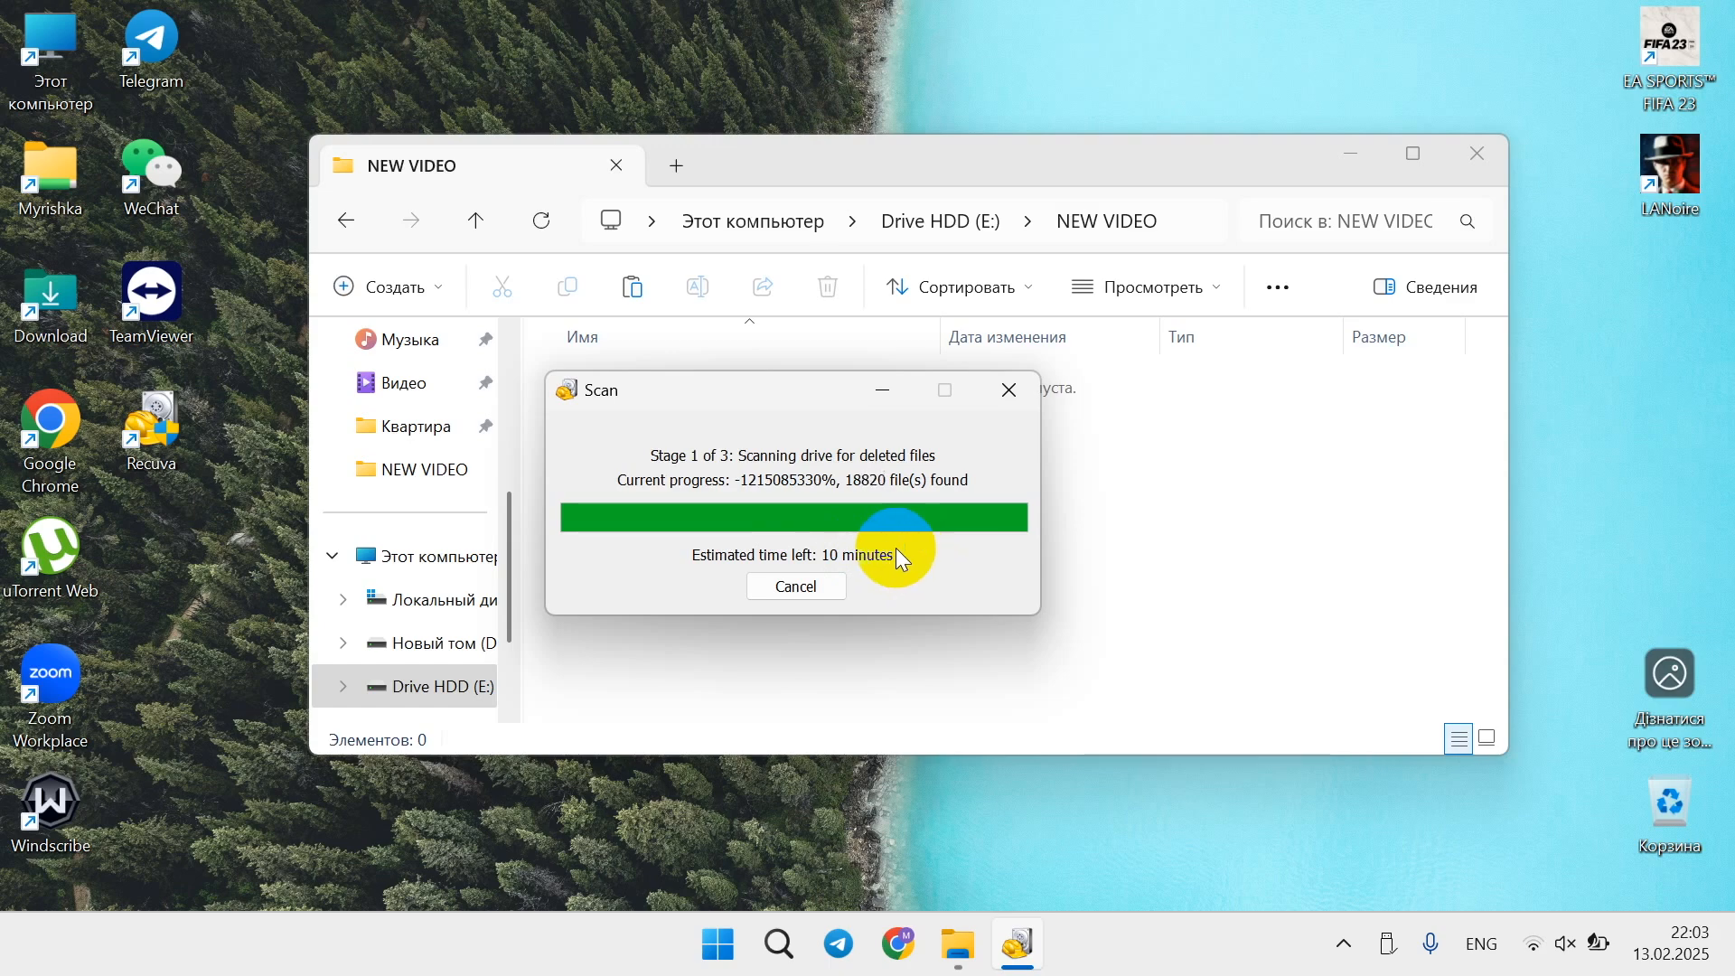
mouse_move(805, 543)
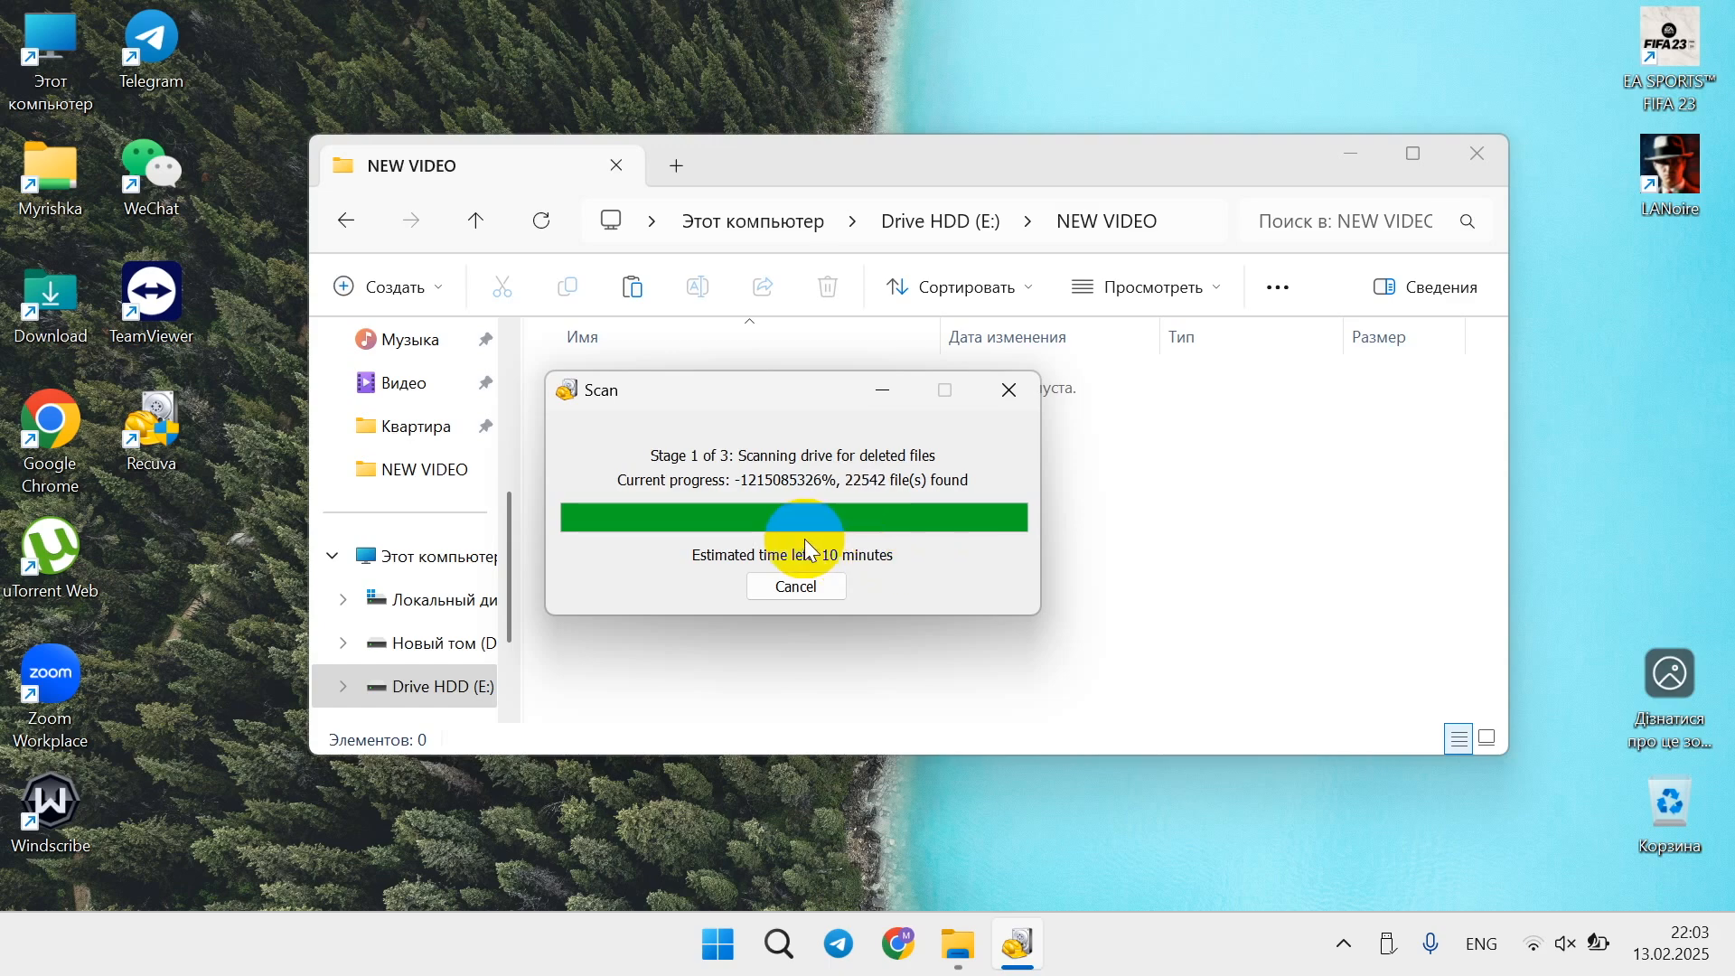
mouse_move(930, 447)
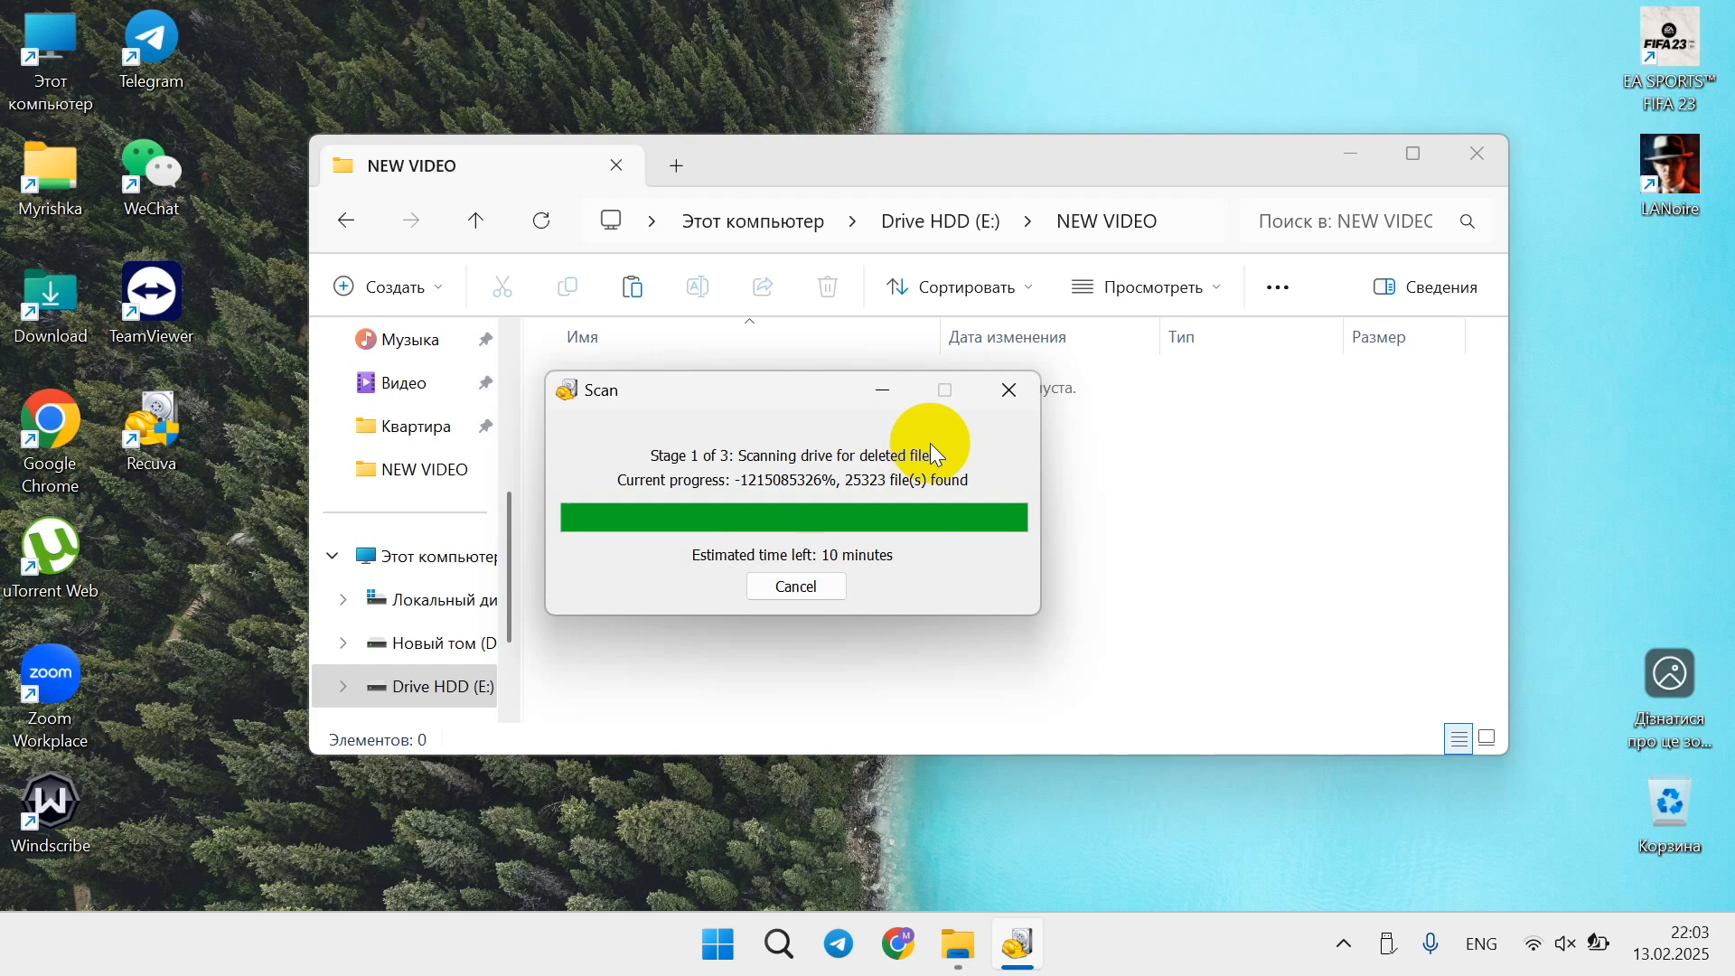
mouse_move(974, 533)
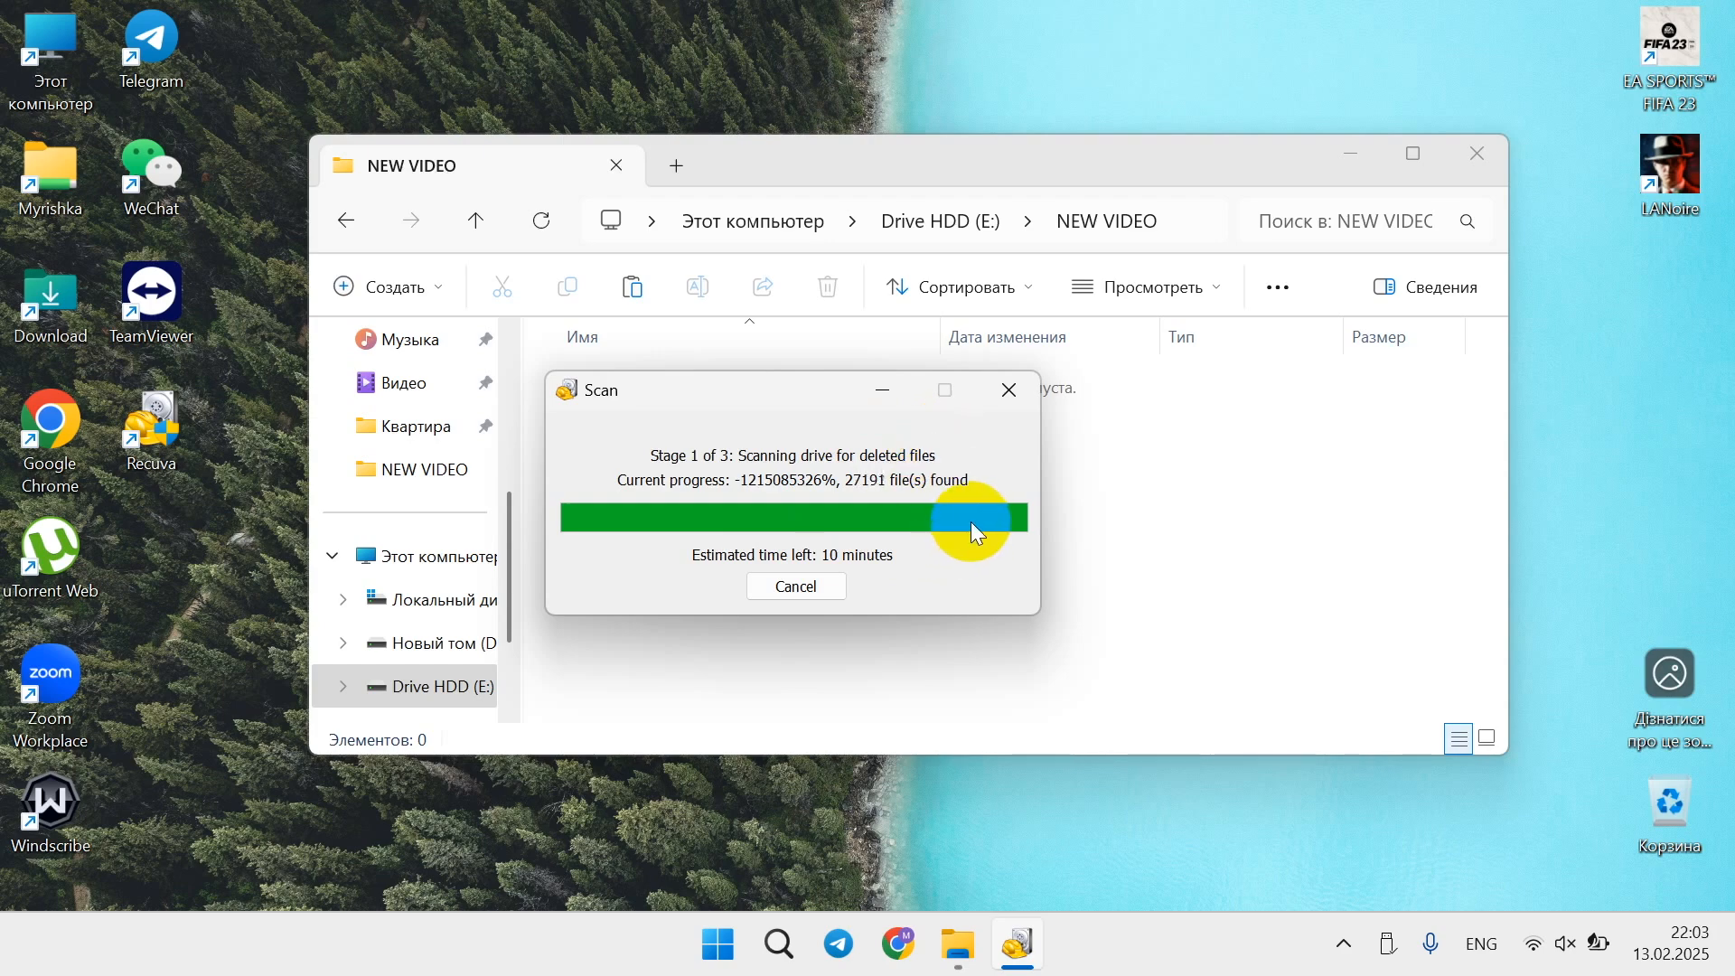
mouse_move(1050, 566)
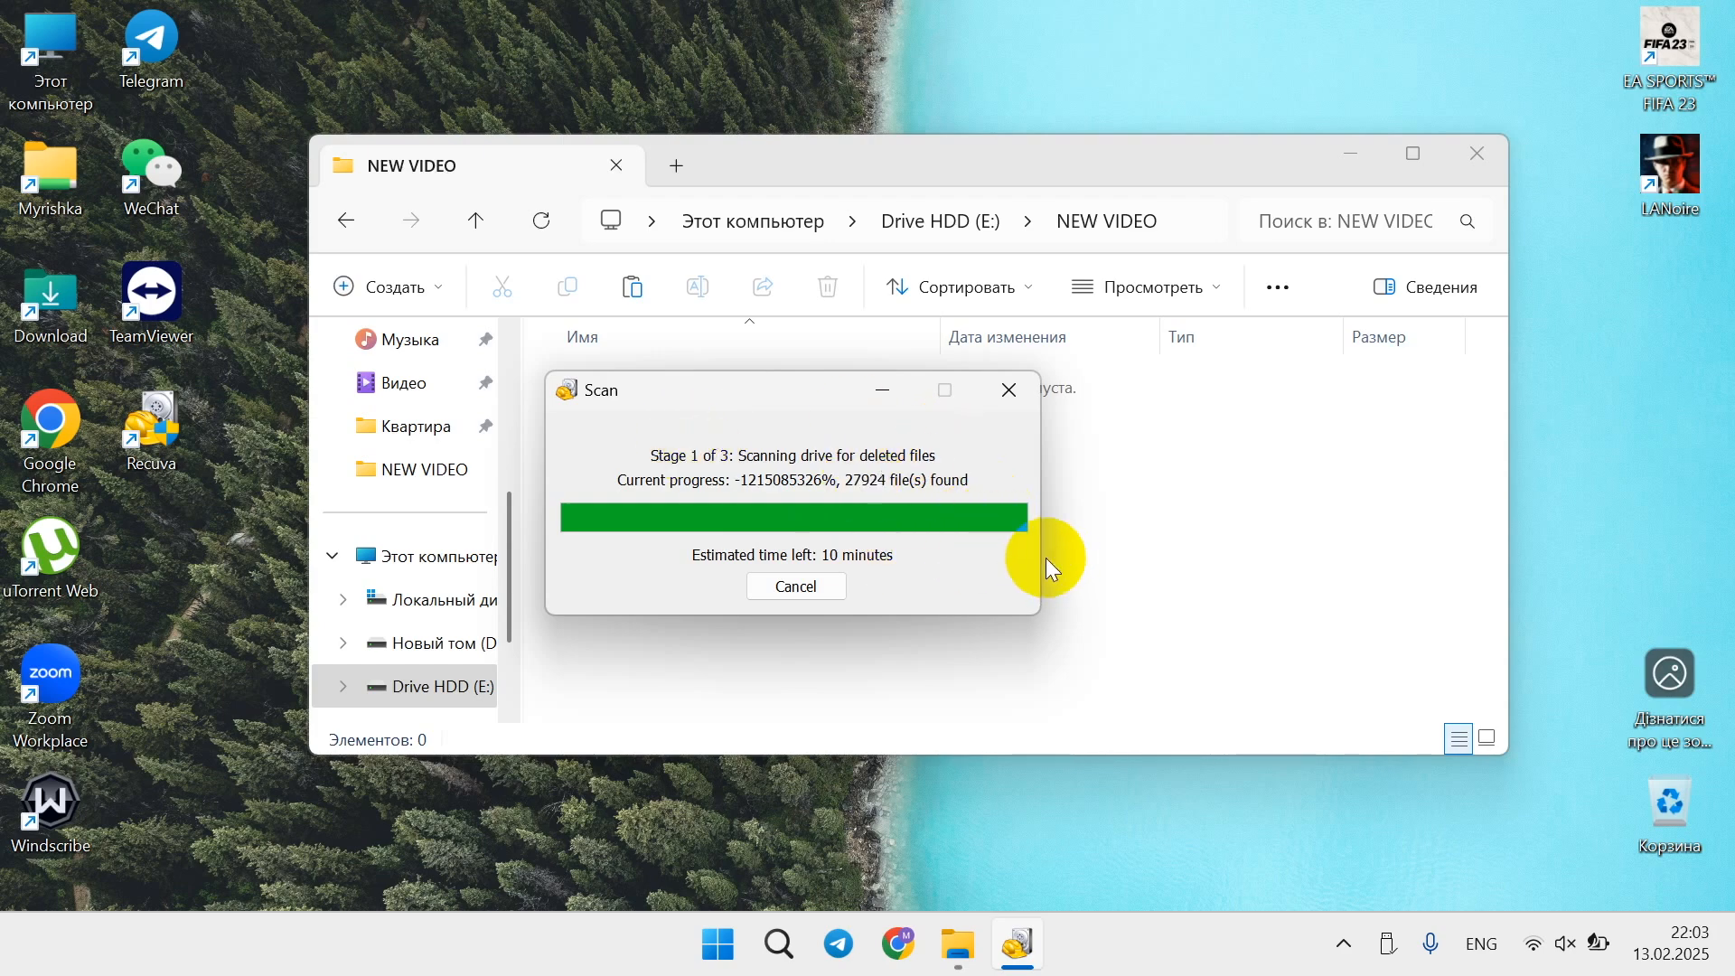
mouse_move(977, 555)
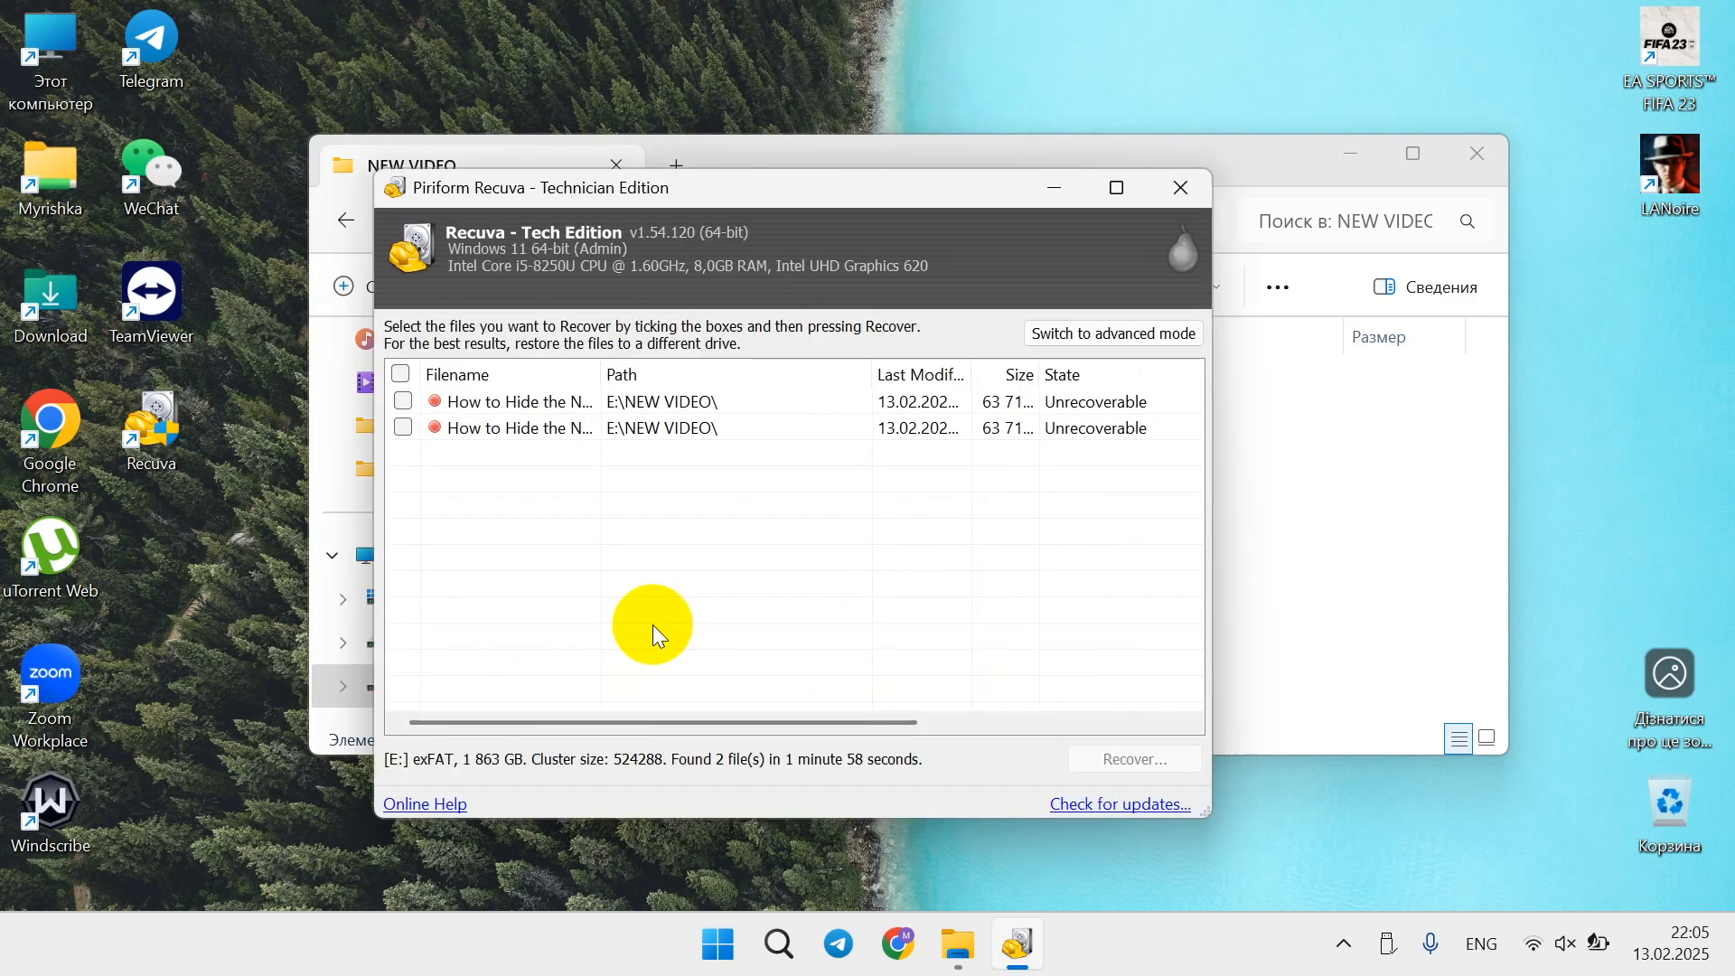
mouse_move(662, 606)
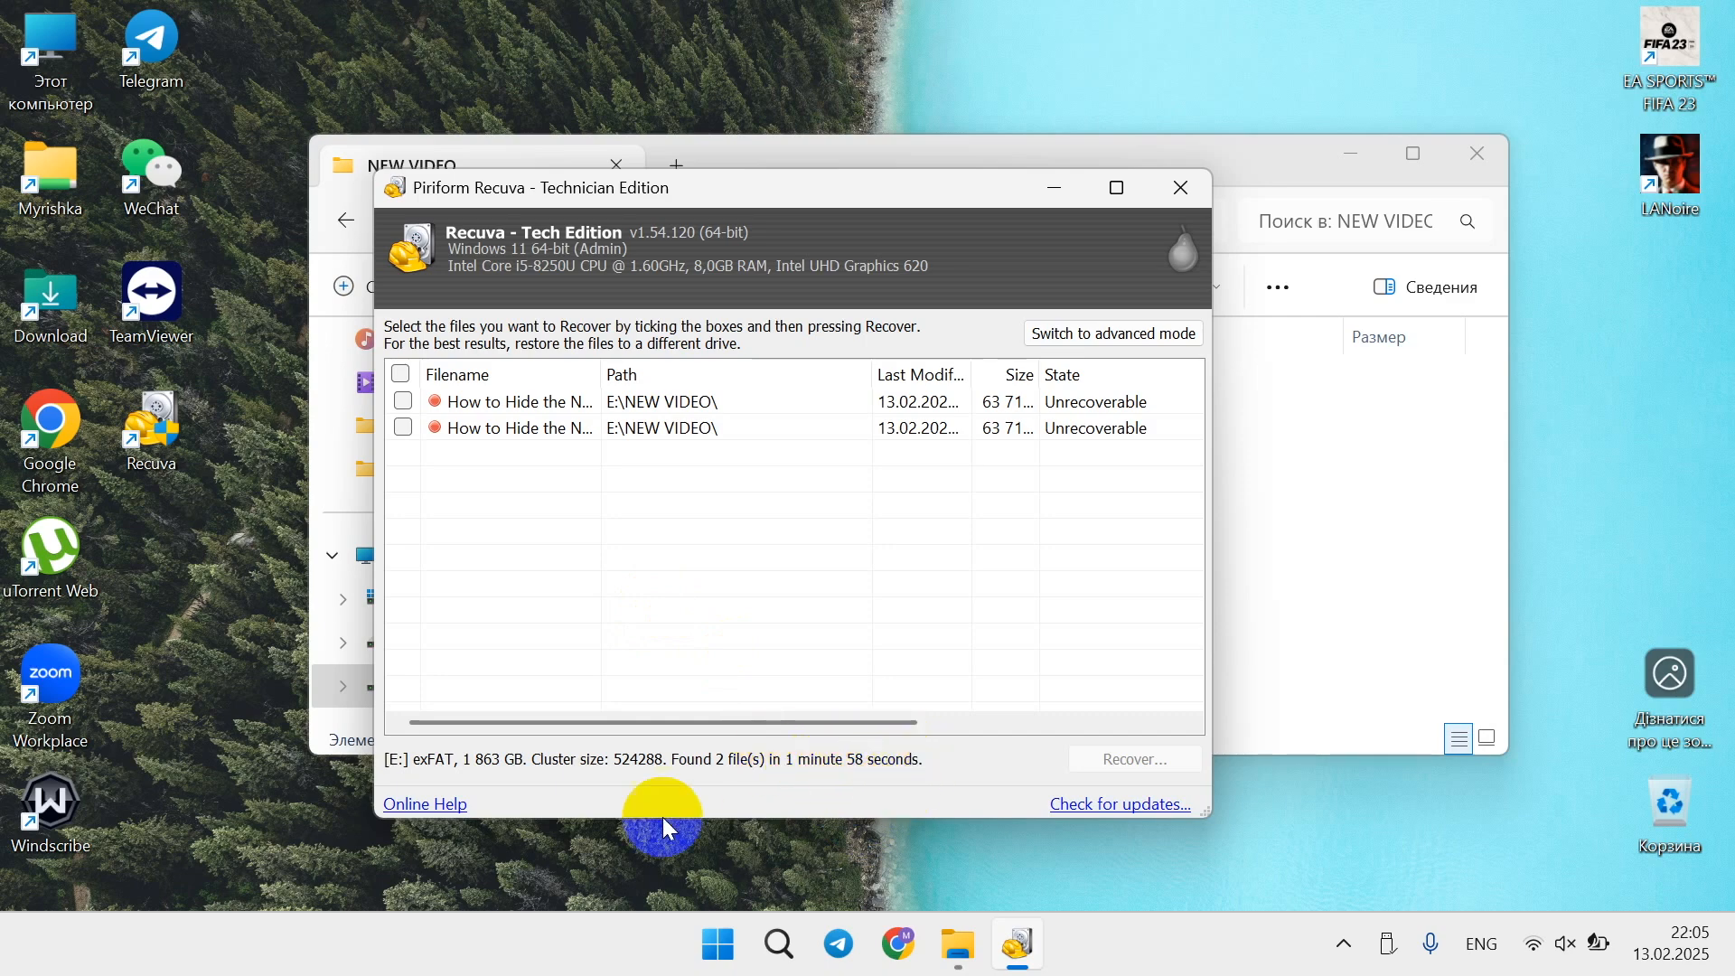
mouse_move(444, 771)
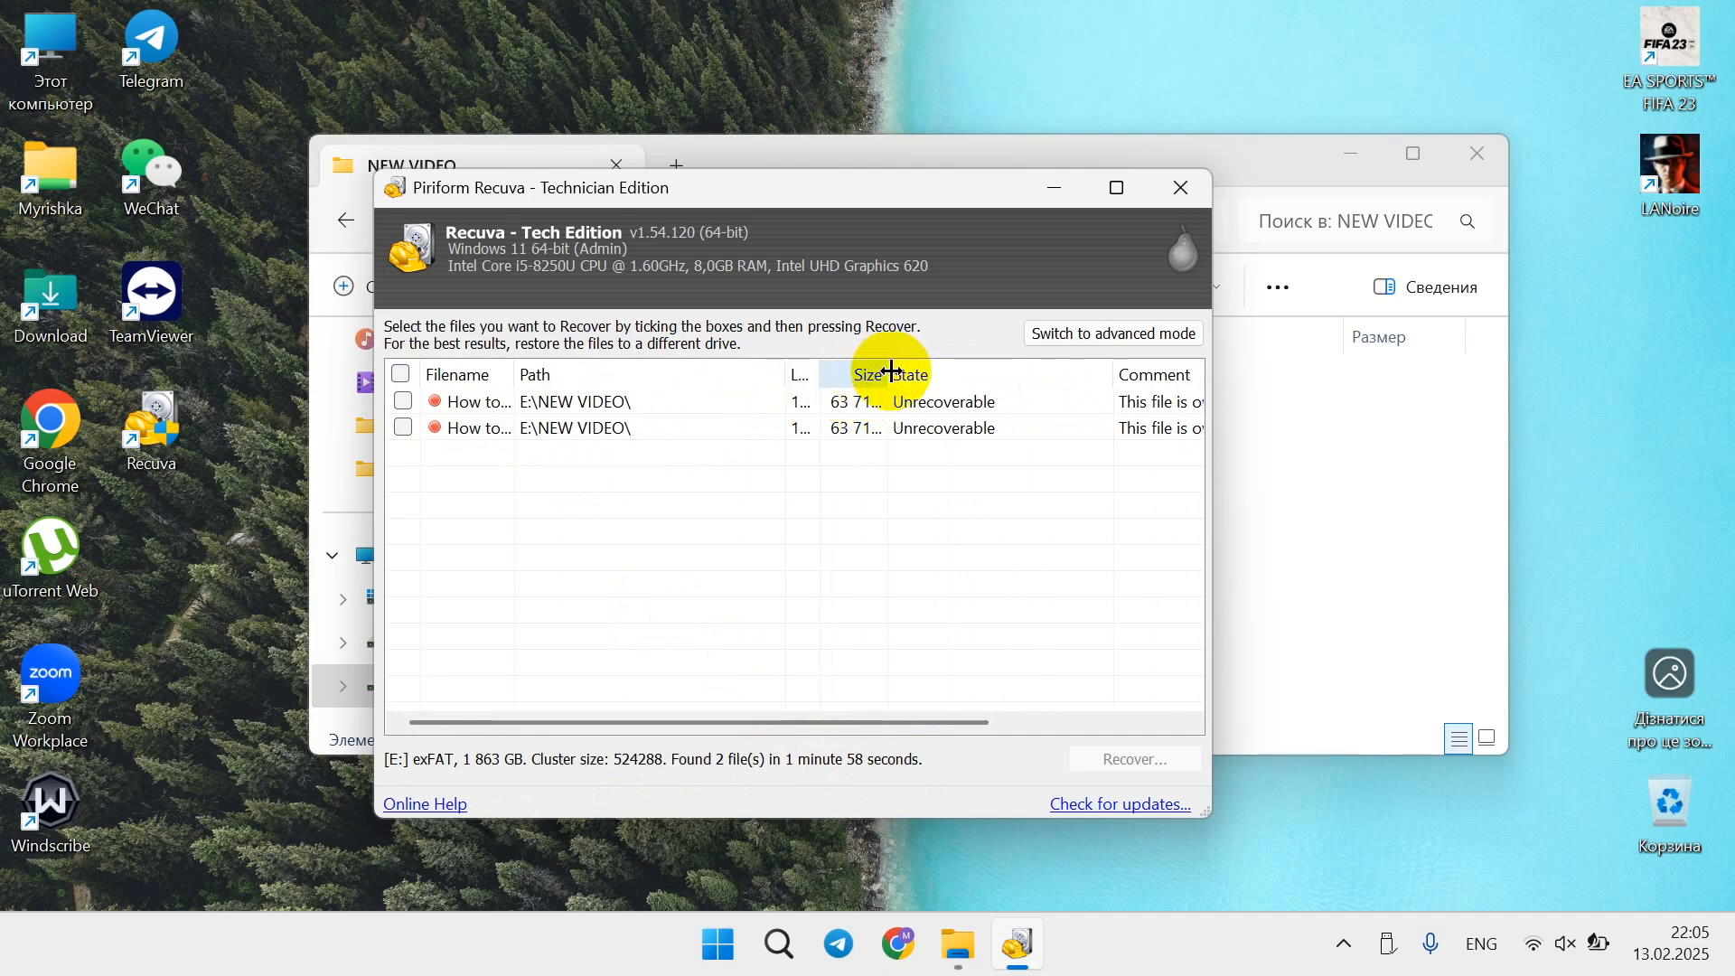
Tick the second deleted video in the results list
click(402, 428)
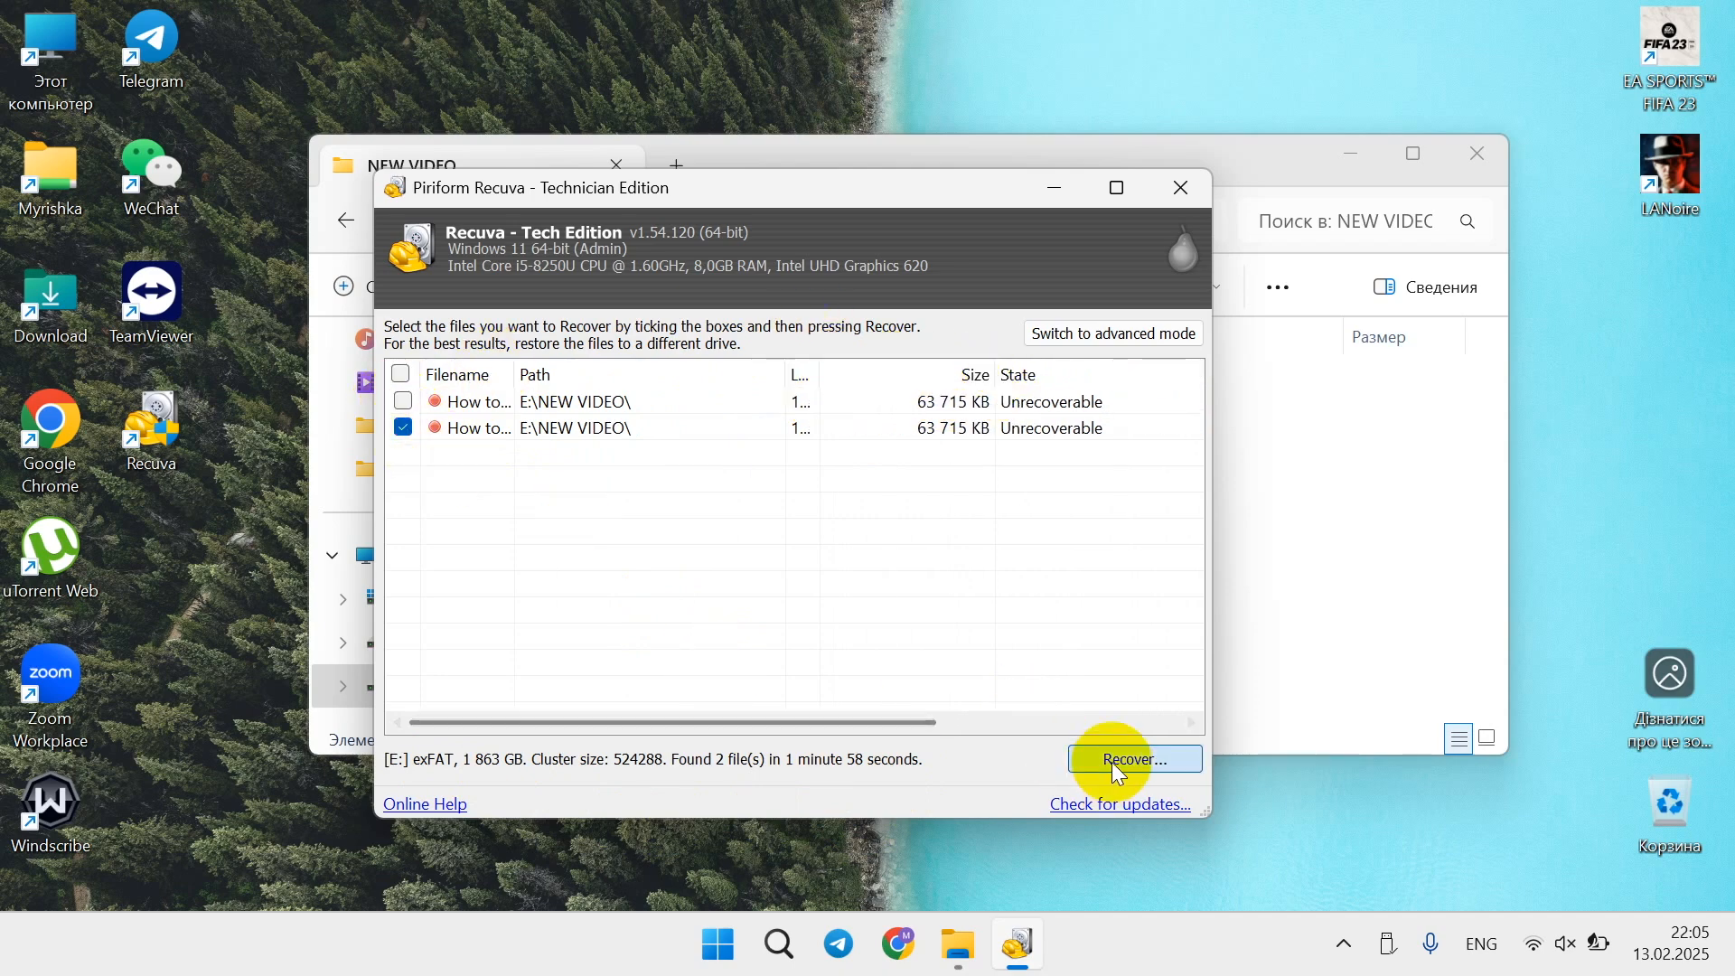
Recover the ticked video to the Desktop and dismiss the Operation completed message
click(1134, 759)
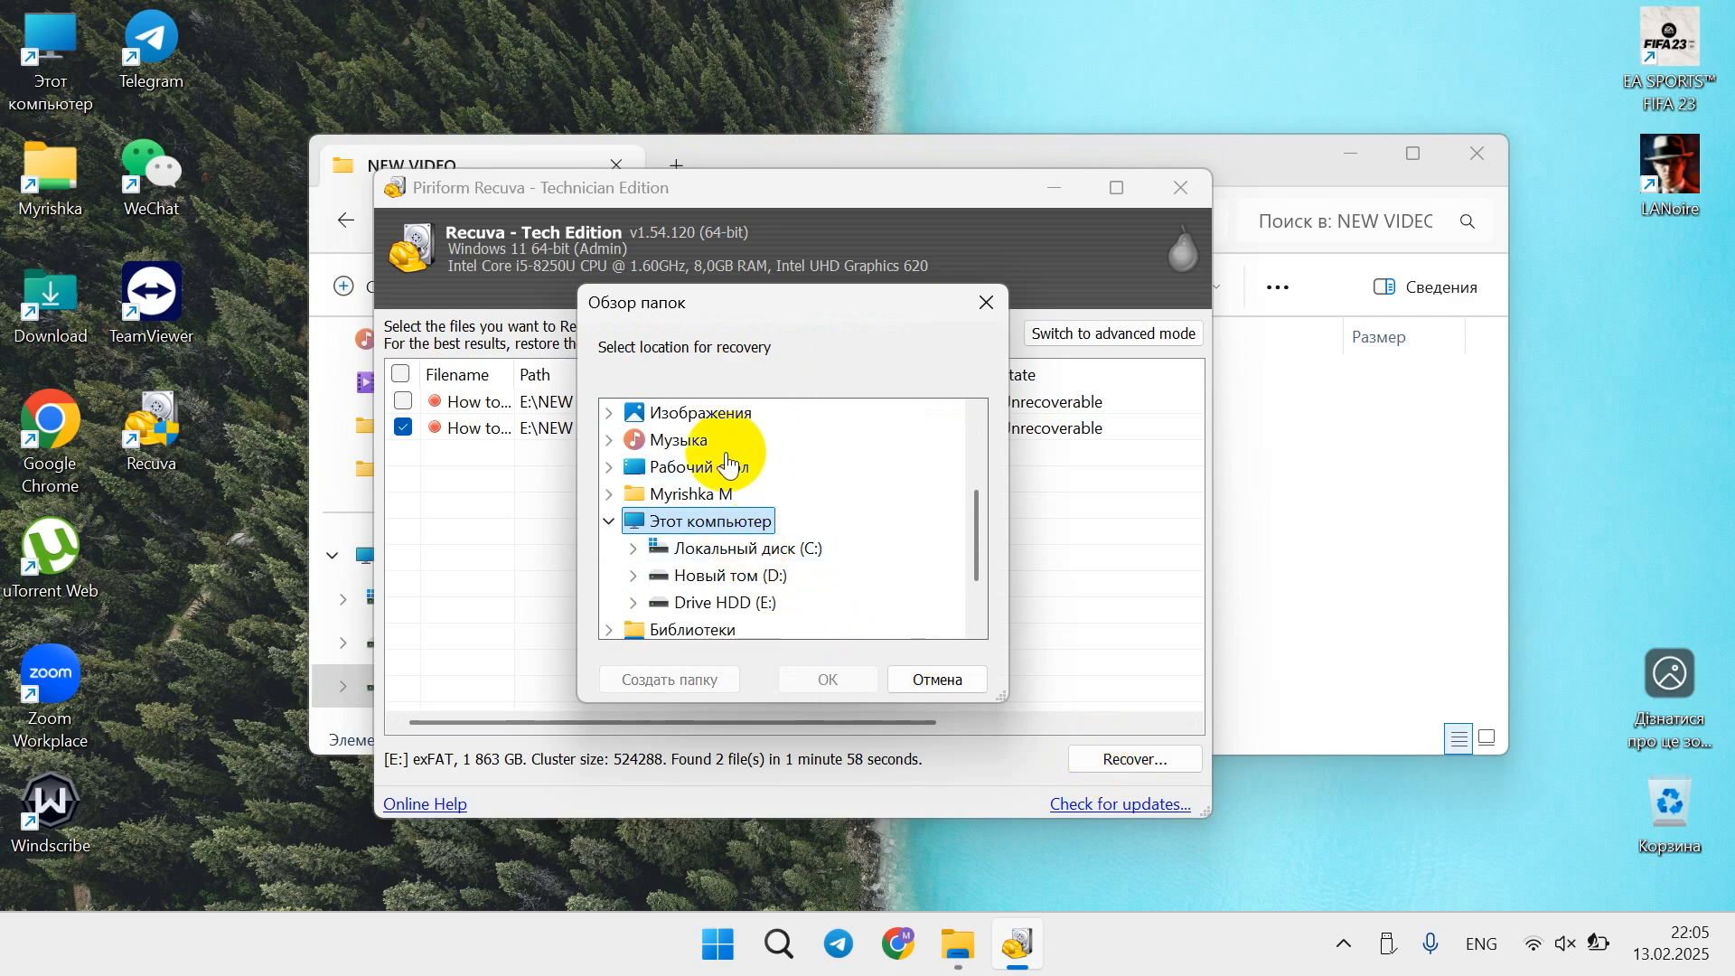
click(827, 678)
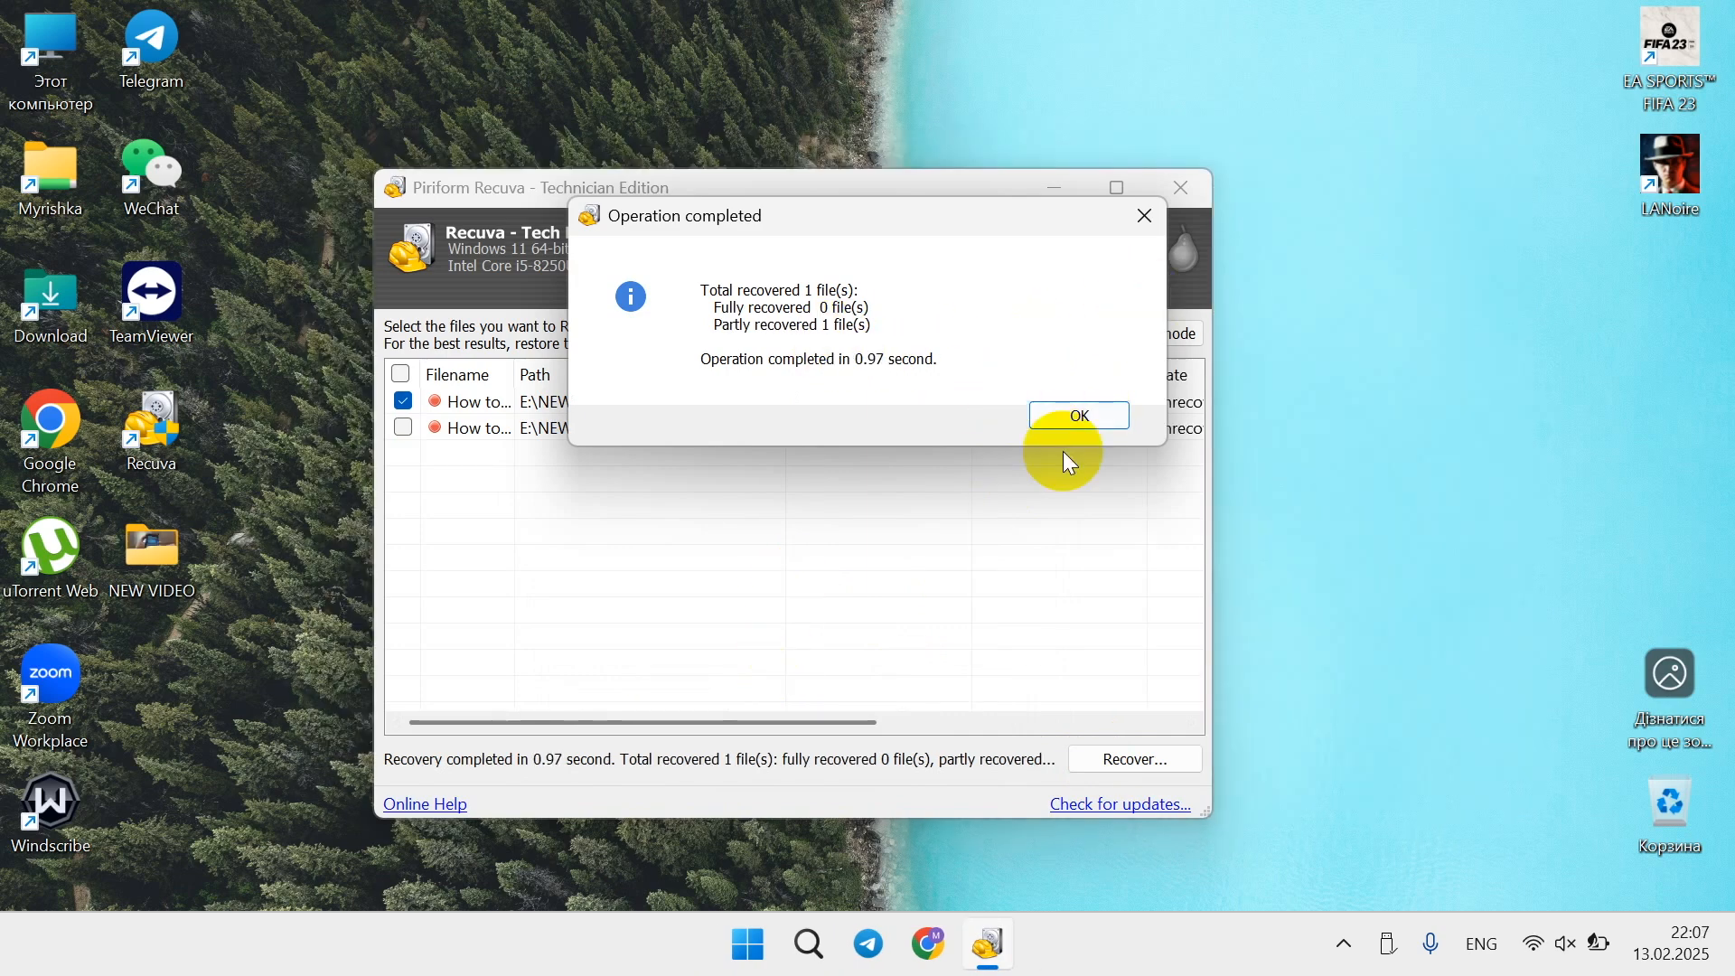
click(1078, 415)
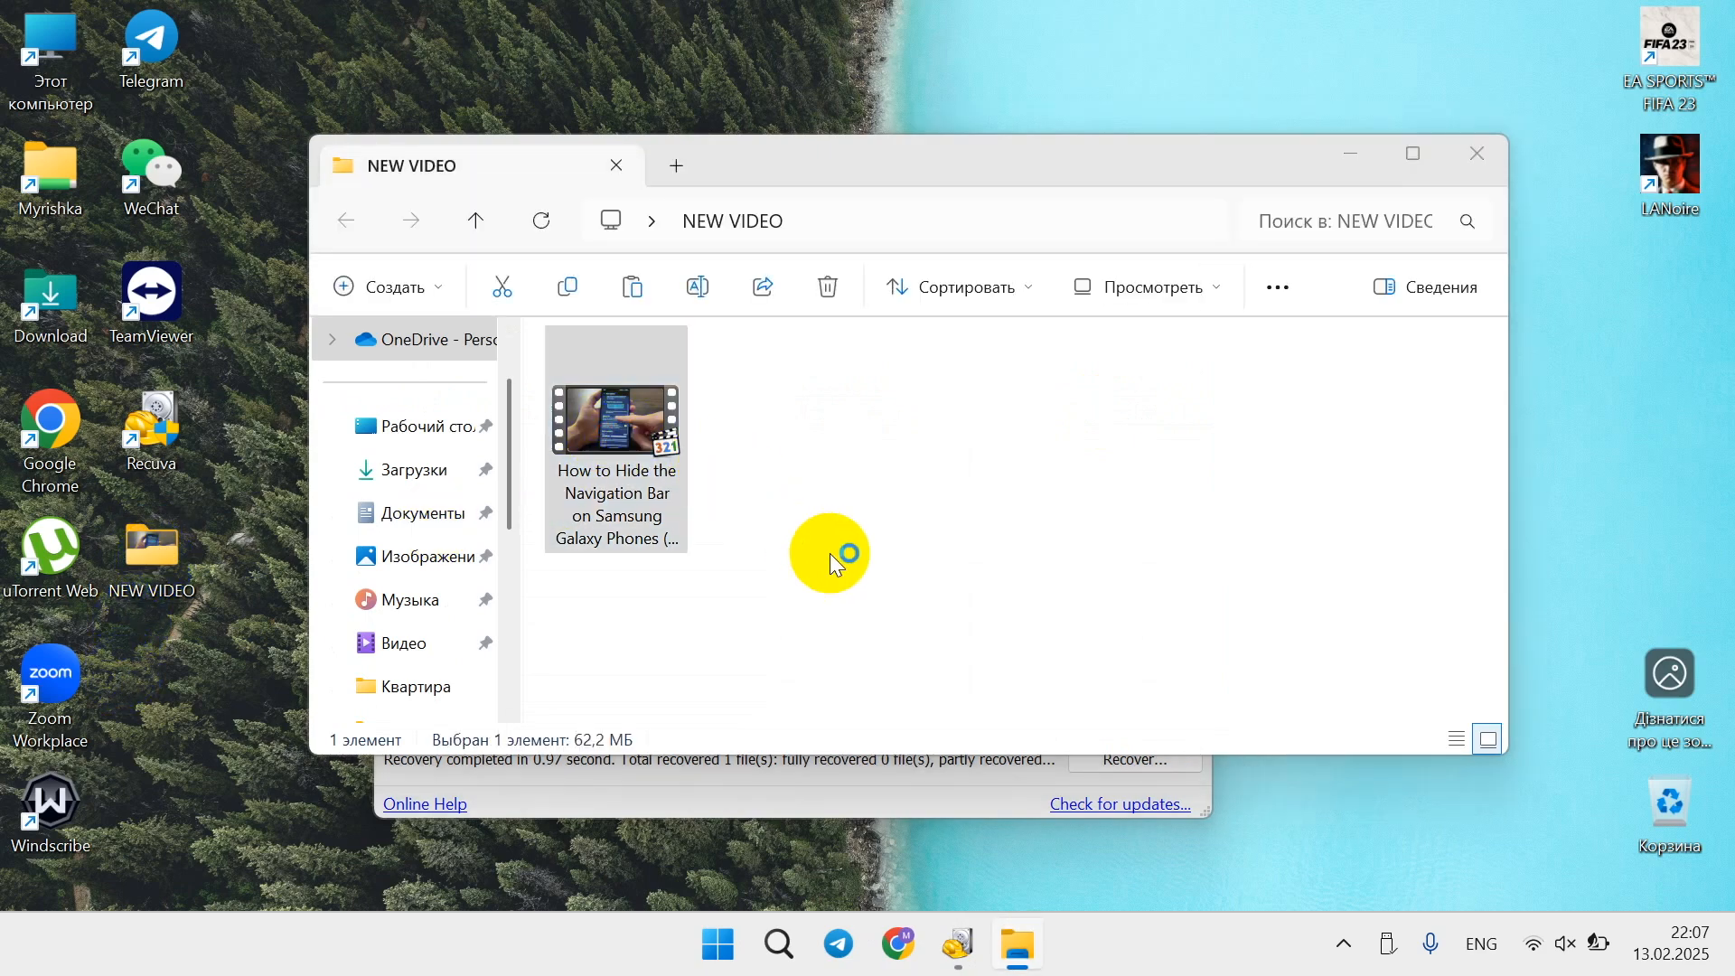
Play the recovered Samsung video in Media Player Classic, then close the player
double_click(615, 420)
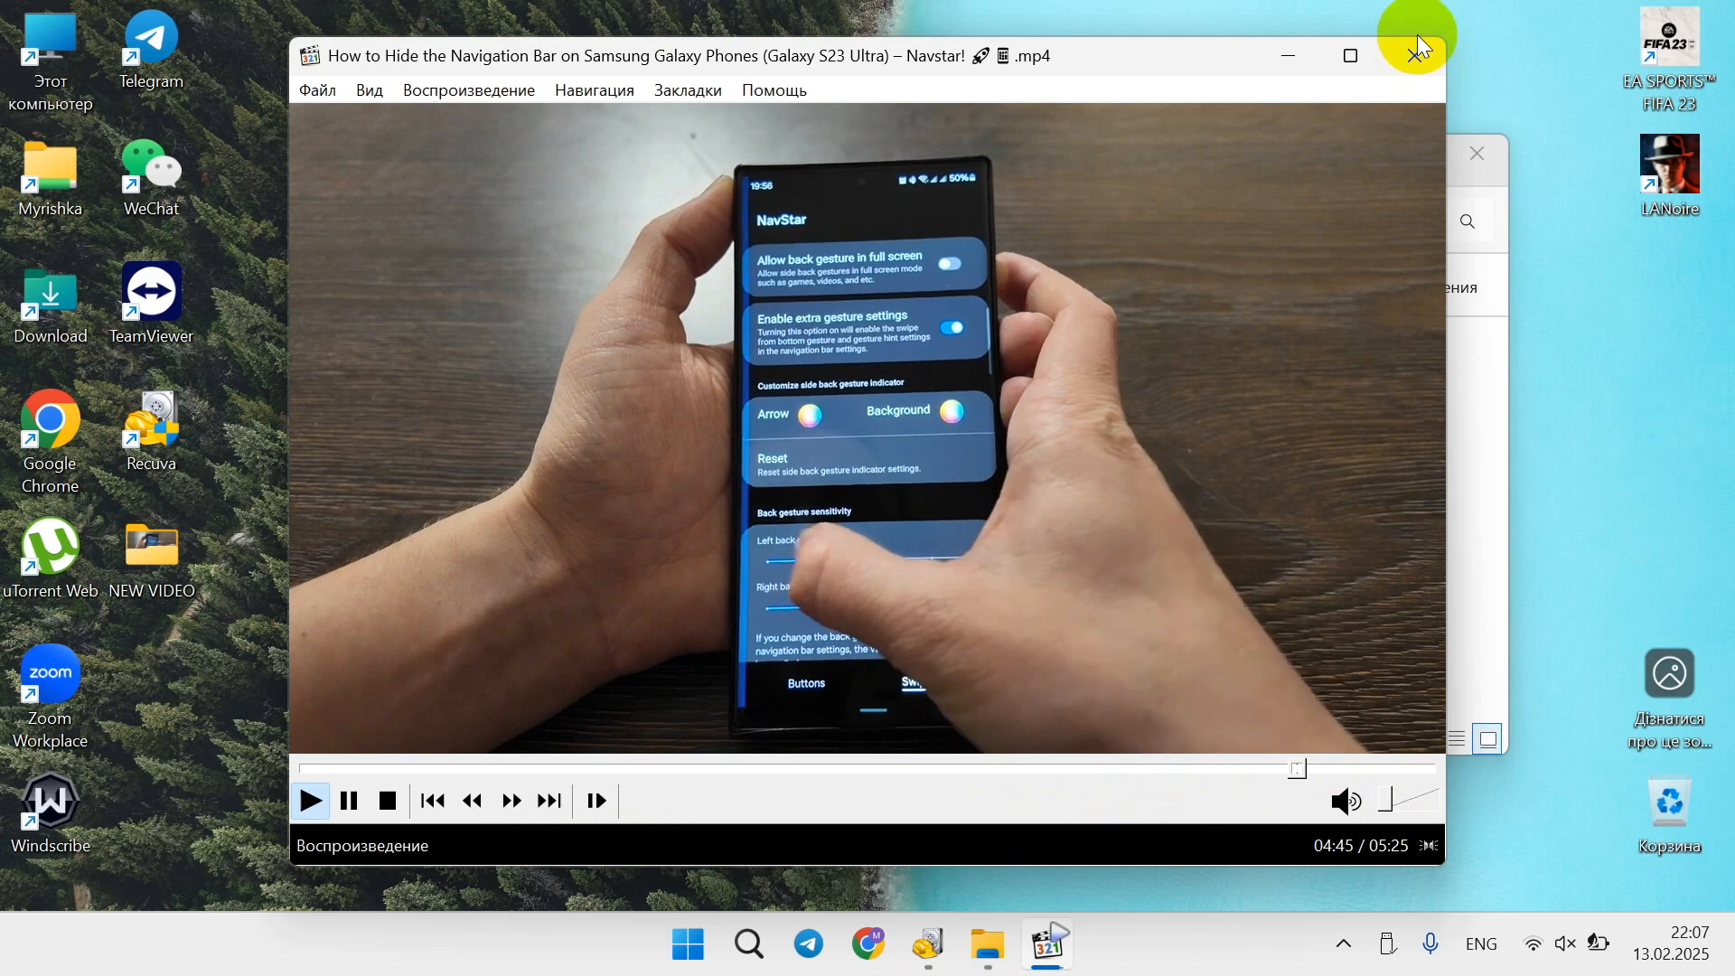
click(1417, 53)
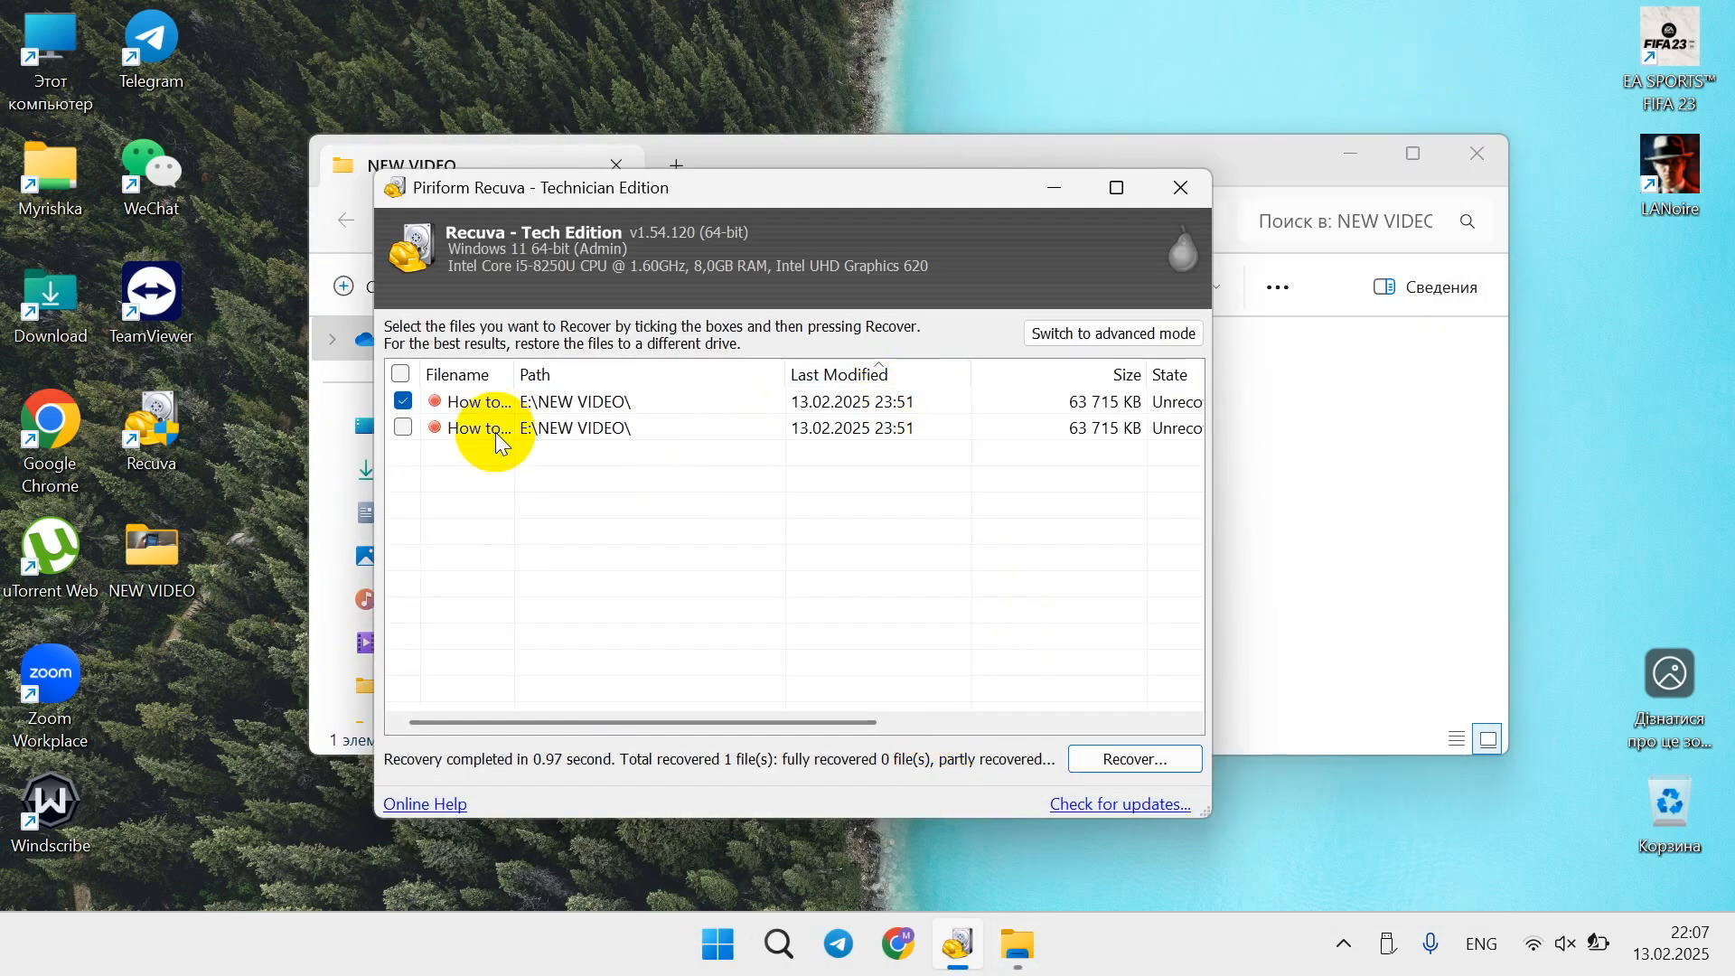
mouse_move(697, 208)
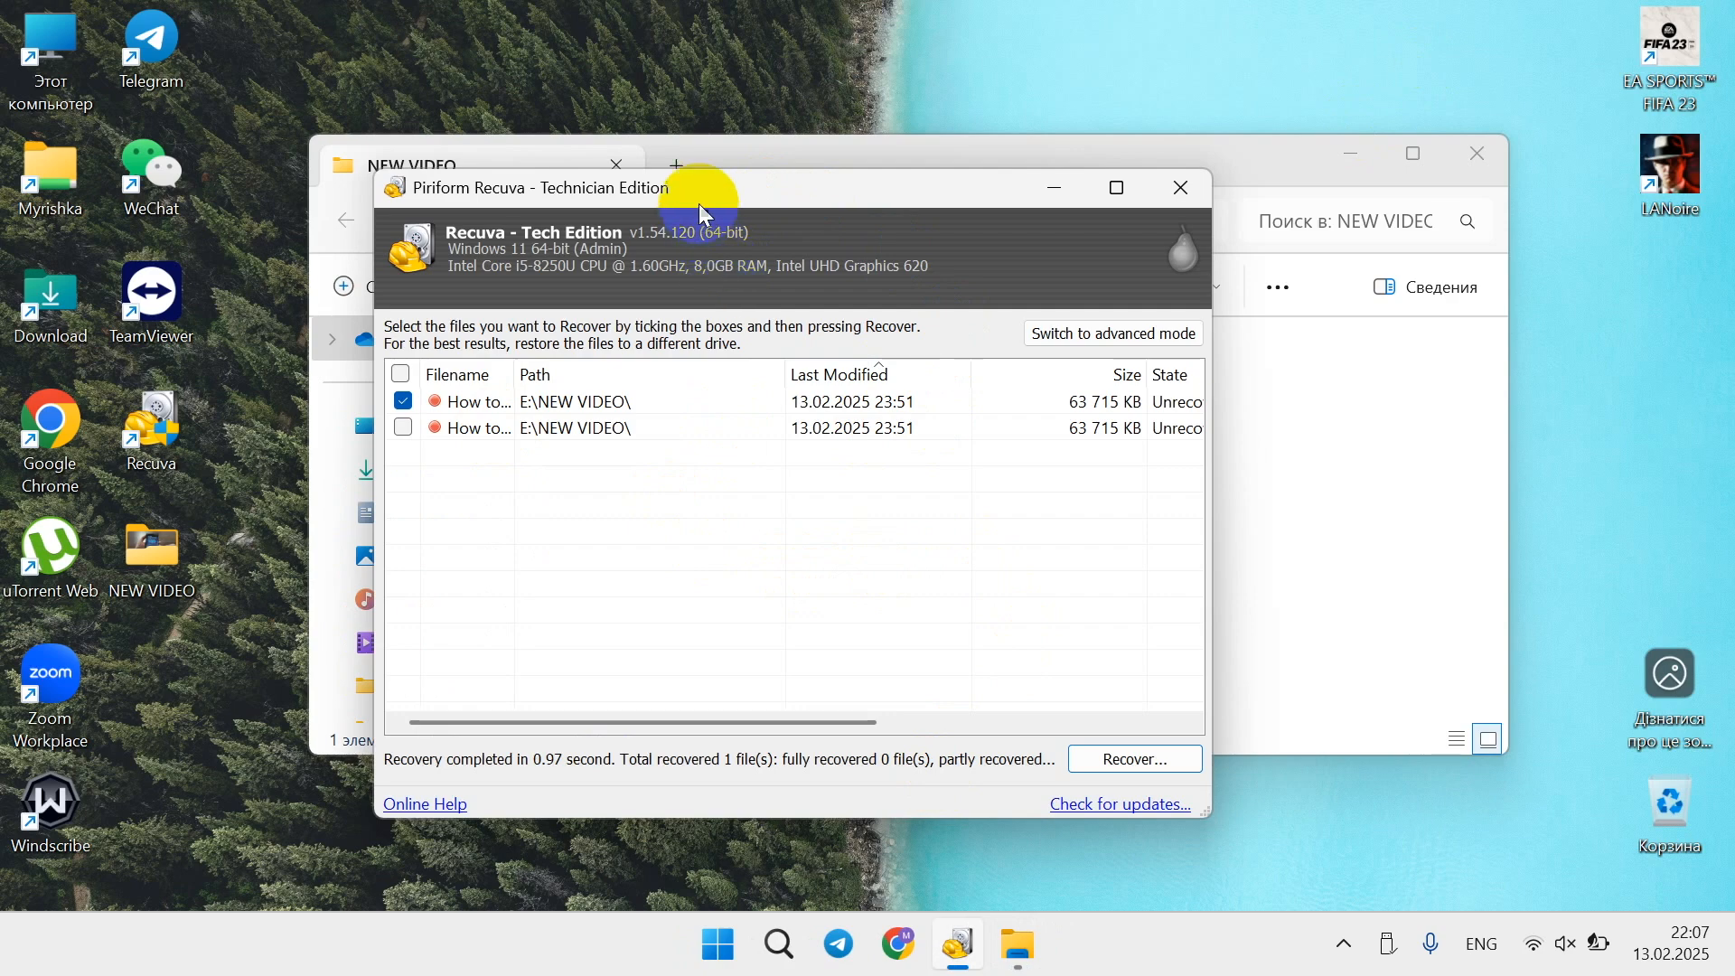
mouse_move(882, 216)
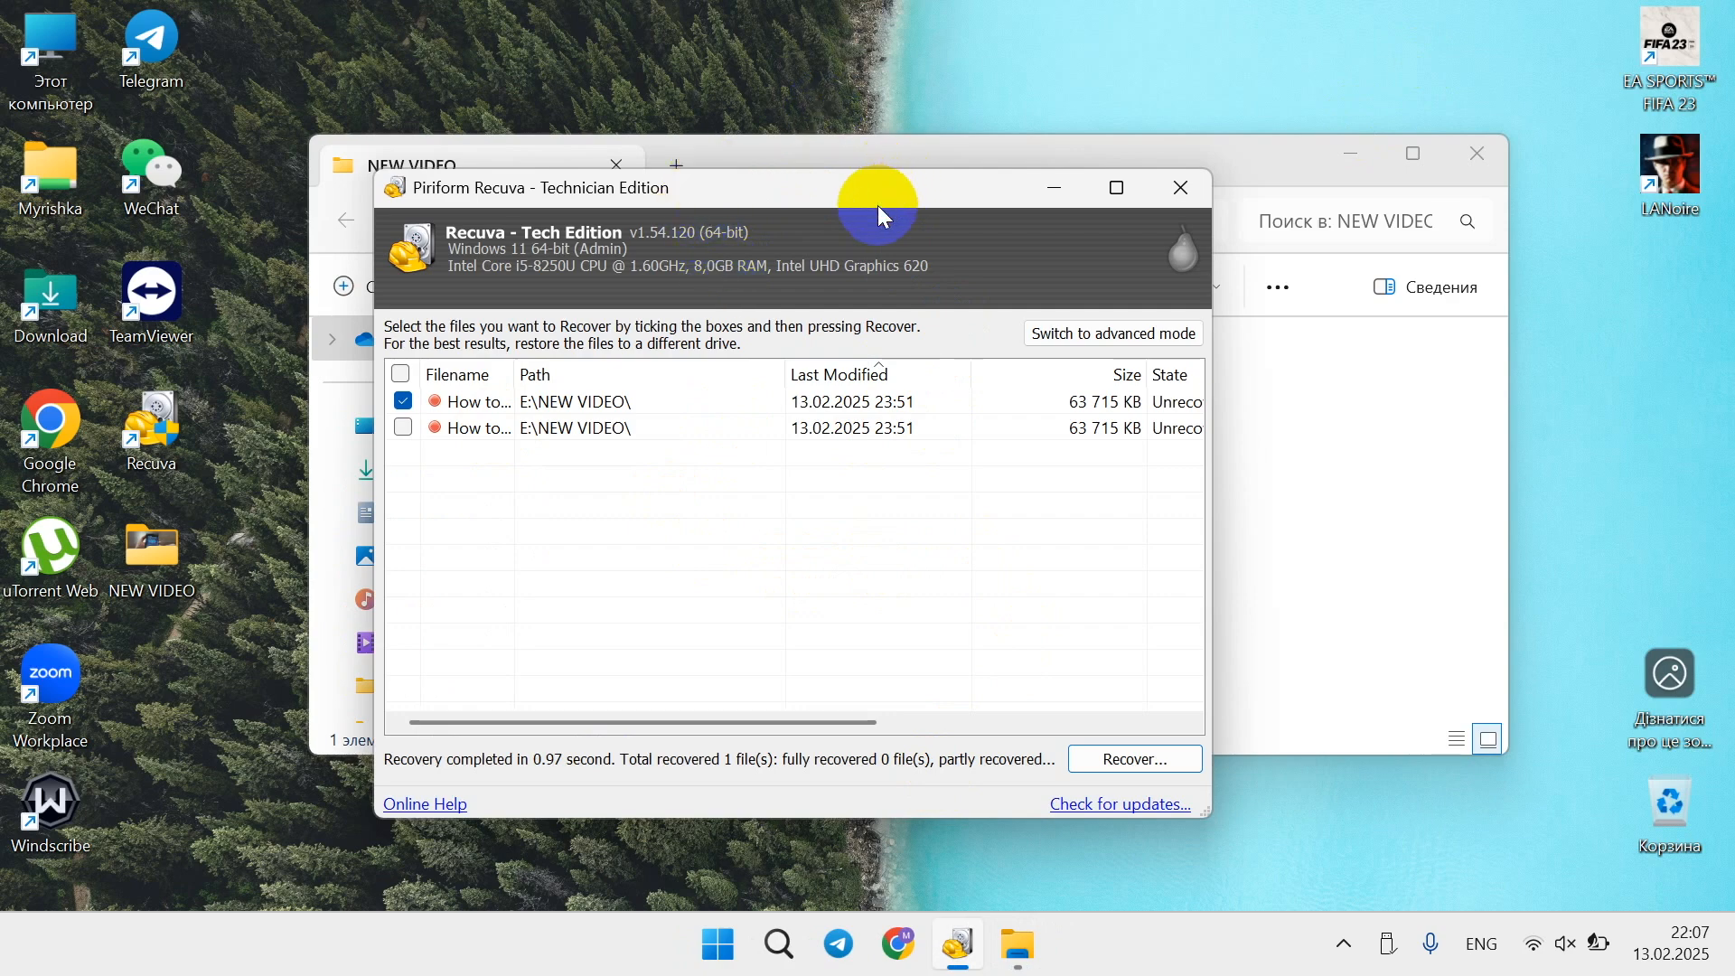
mouse_move(836, 220)
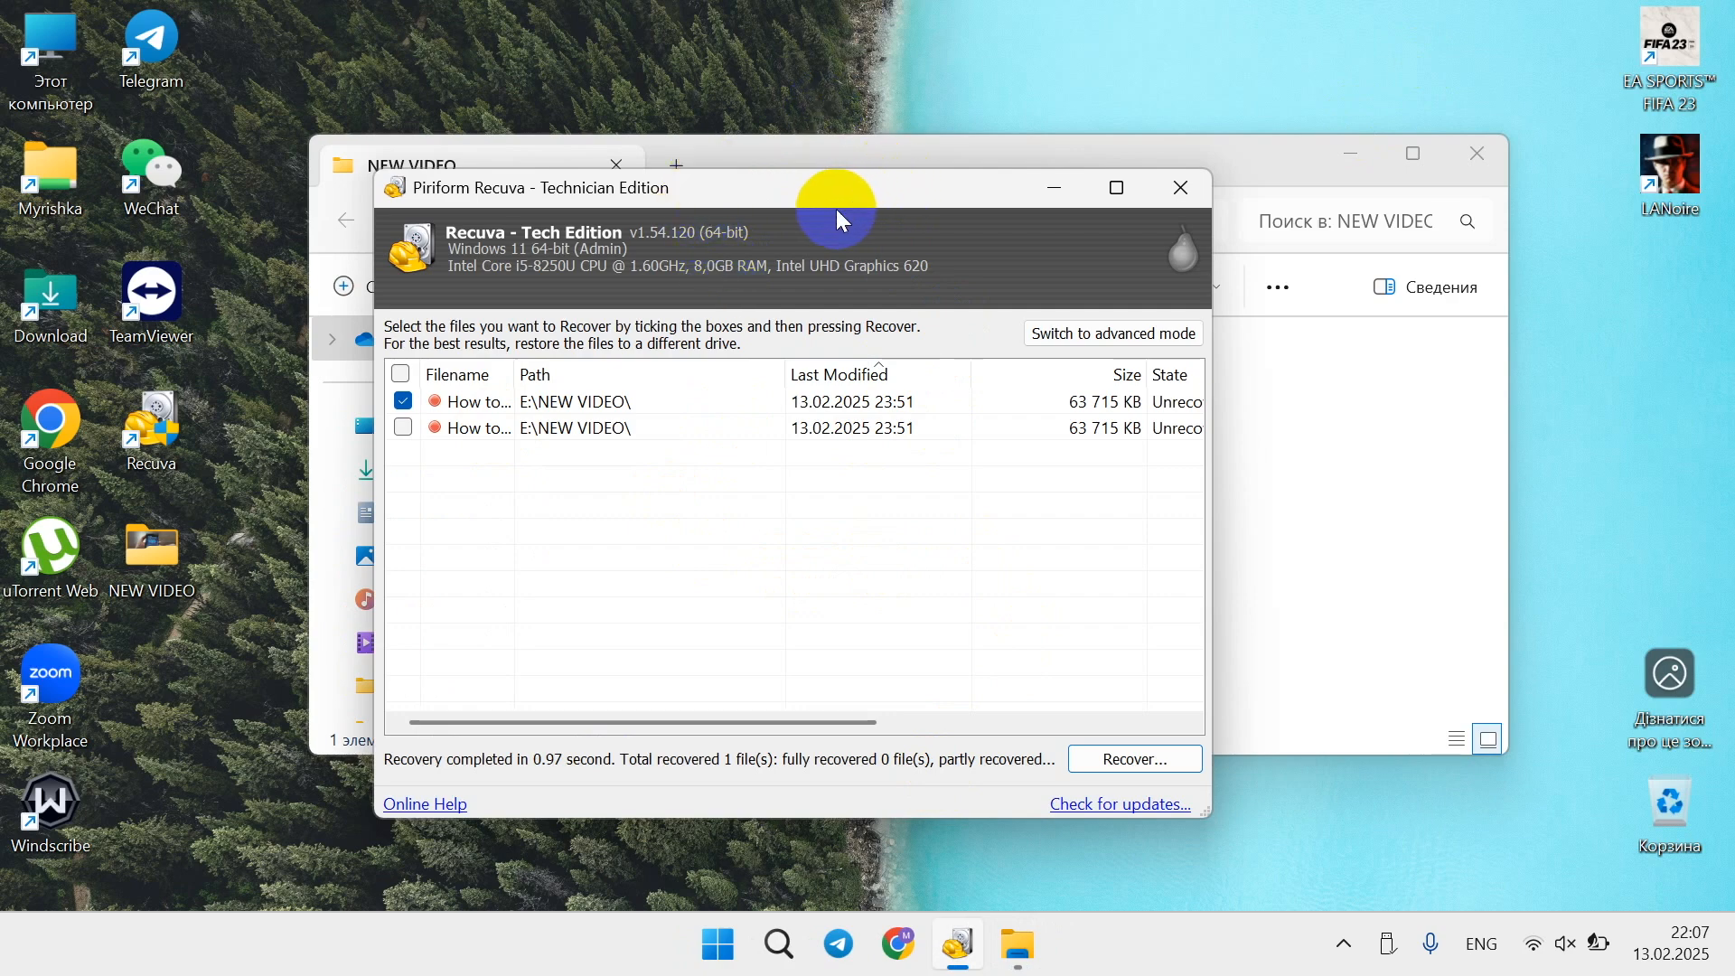
mouse_move(931, 872)
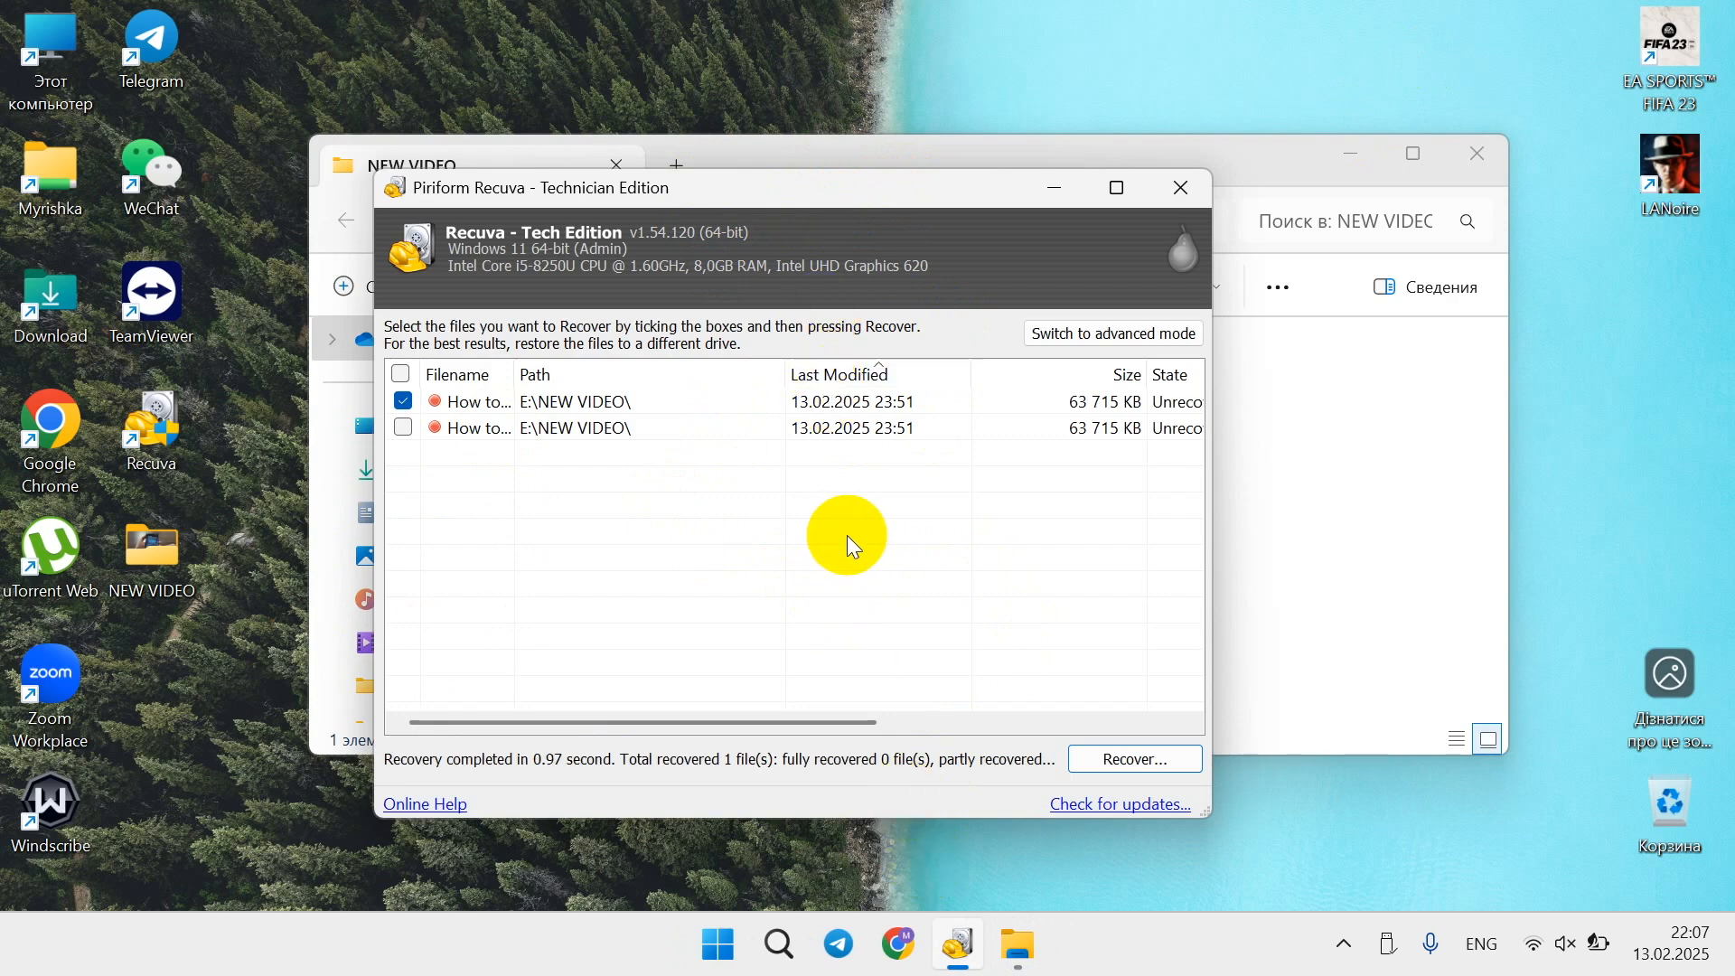
mouse_move(1148, 331)
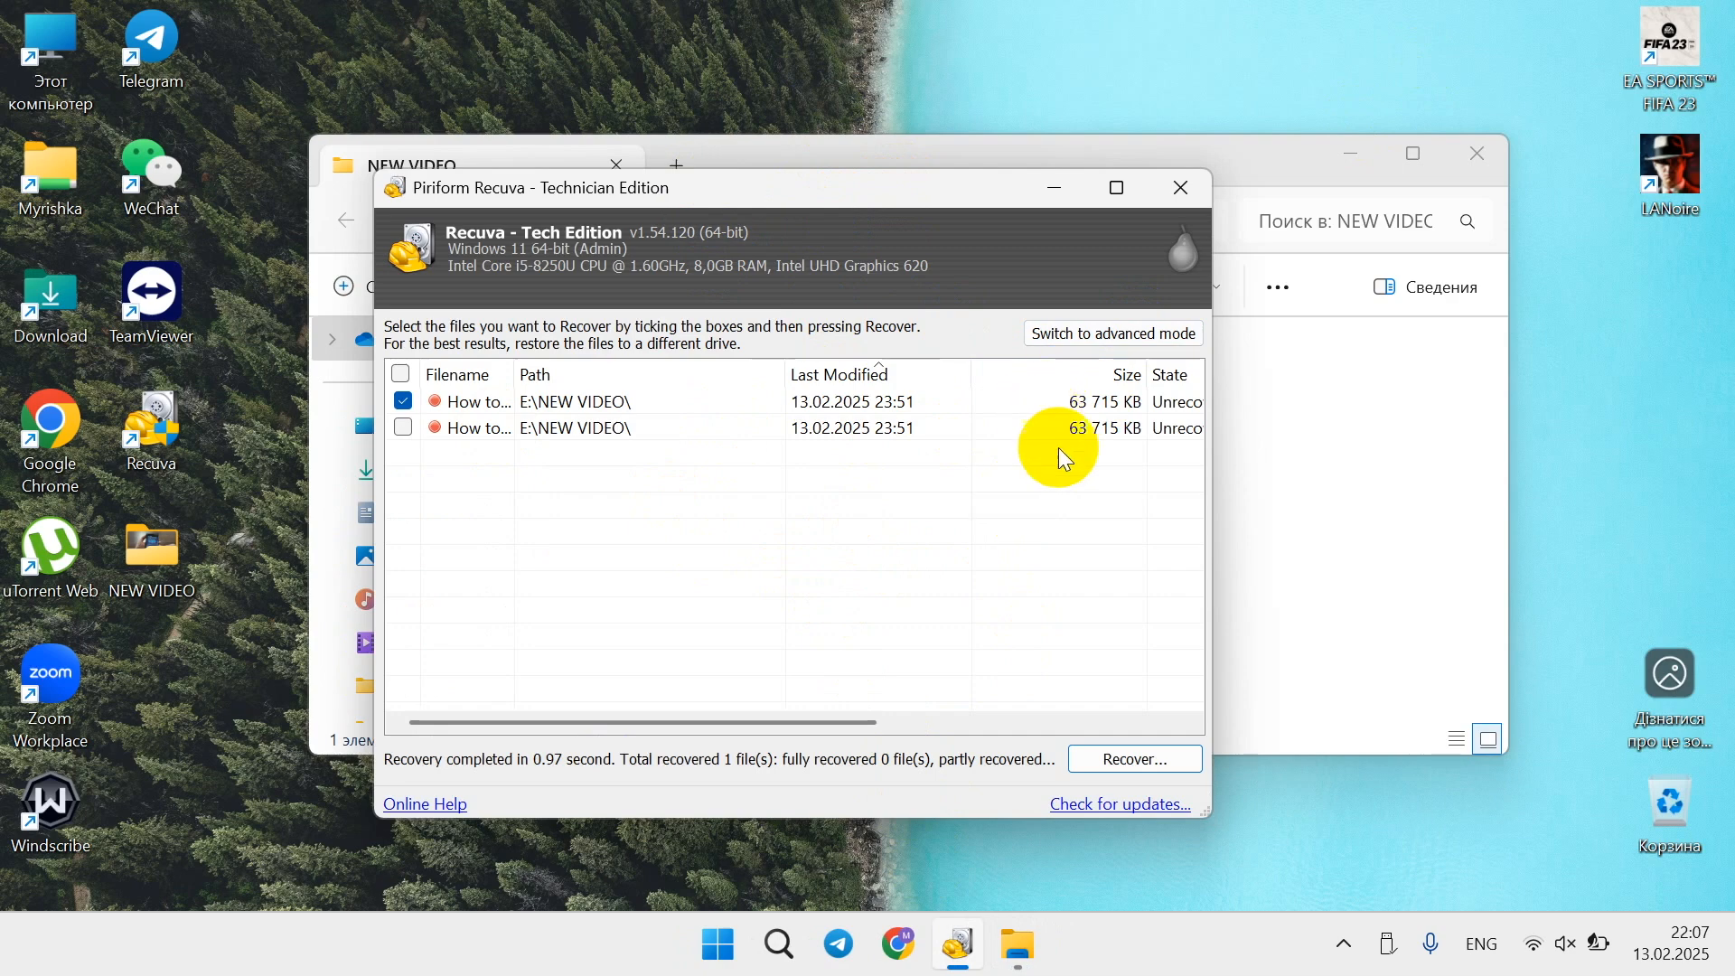
mouse_move(1072, 517)
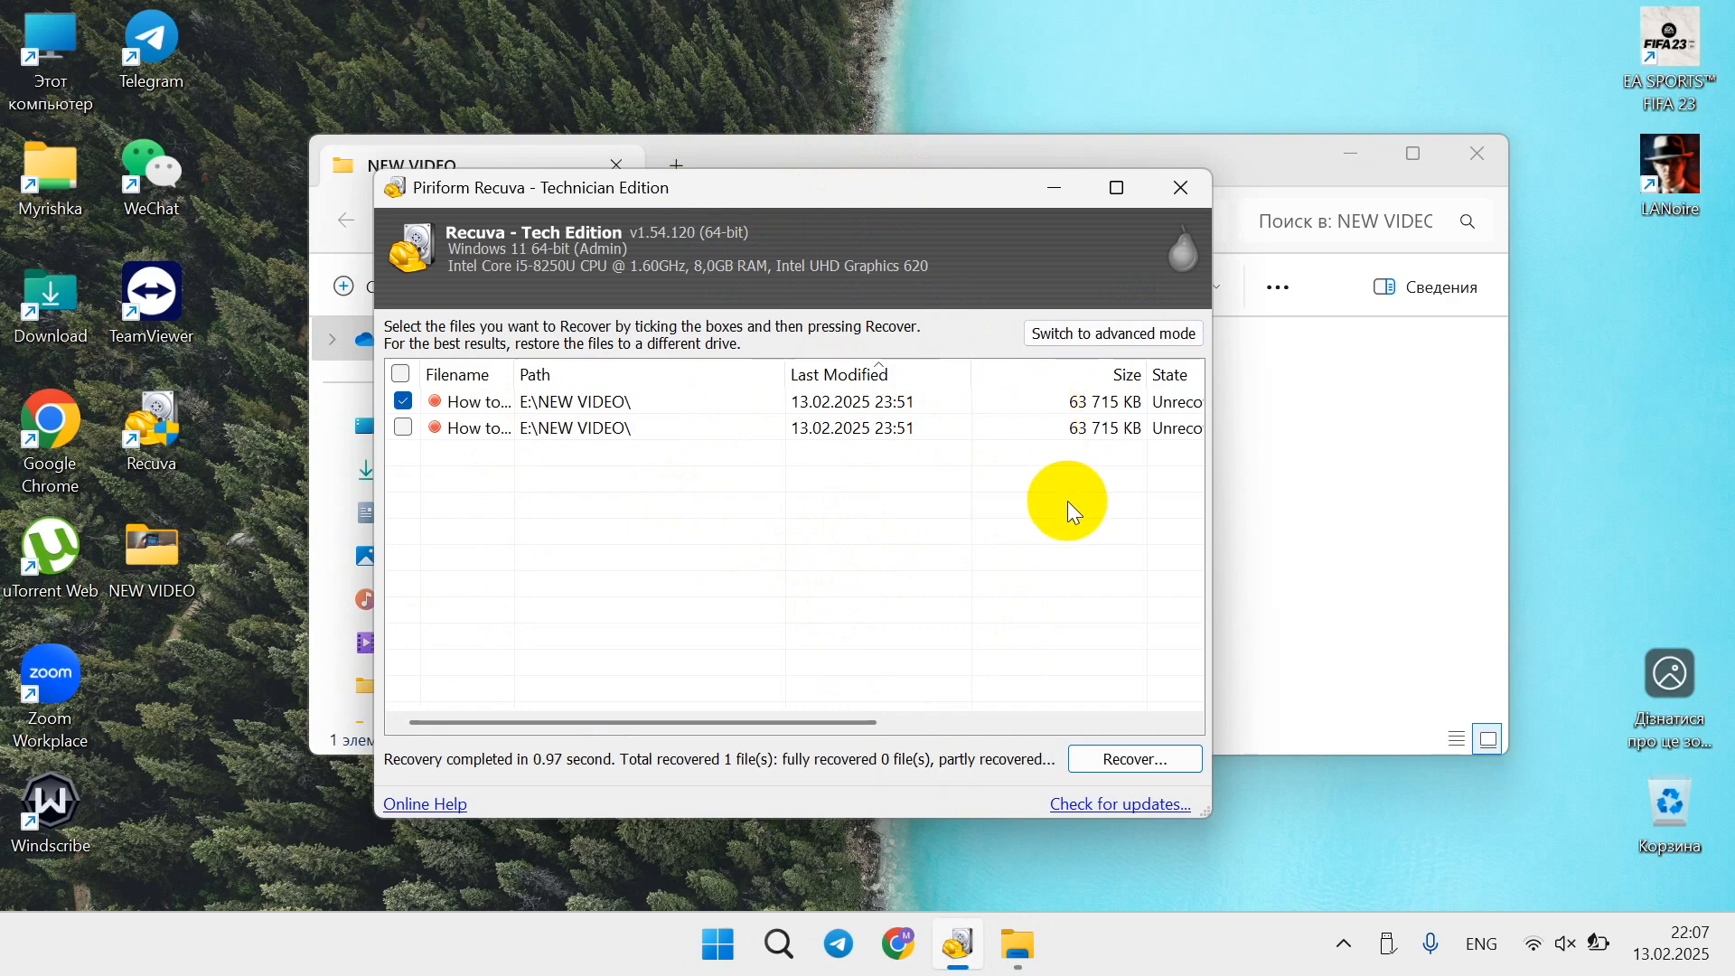
mouse_move(1102, 353)
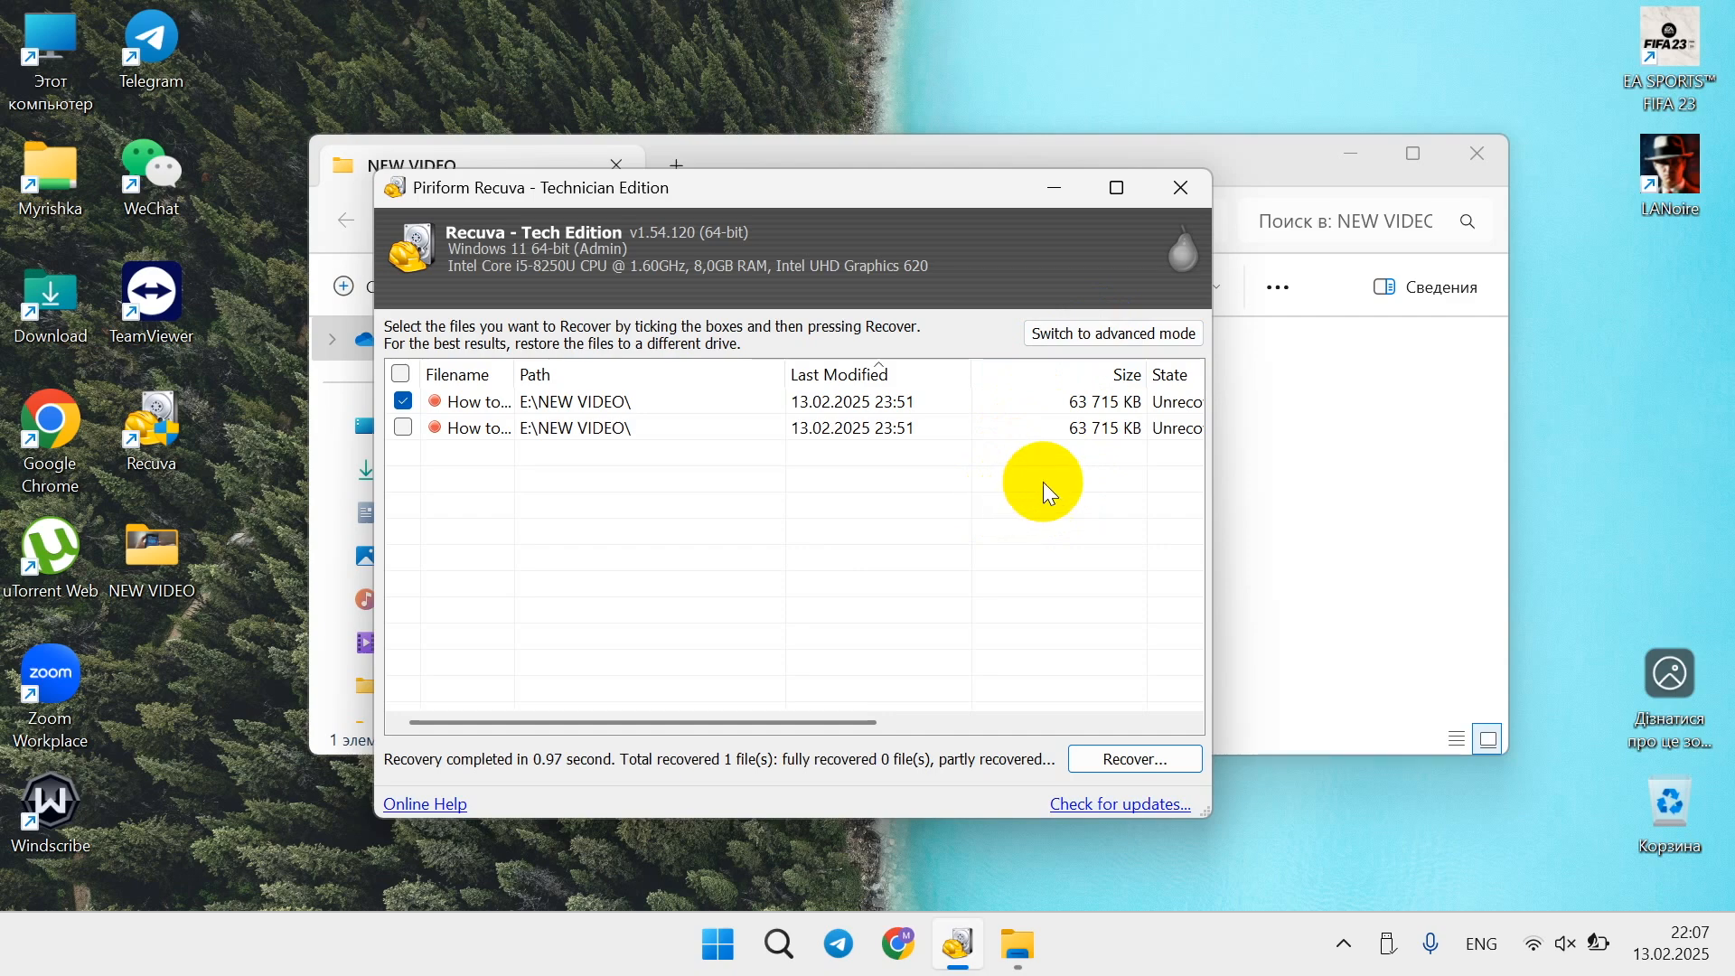
Switch Recuva to advanced mode and inspect the full file-type filter box
click(1112, 332)
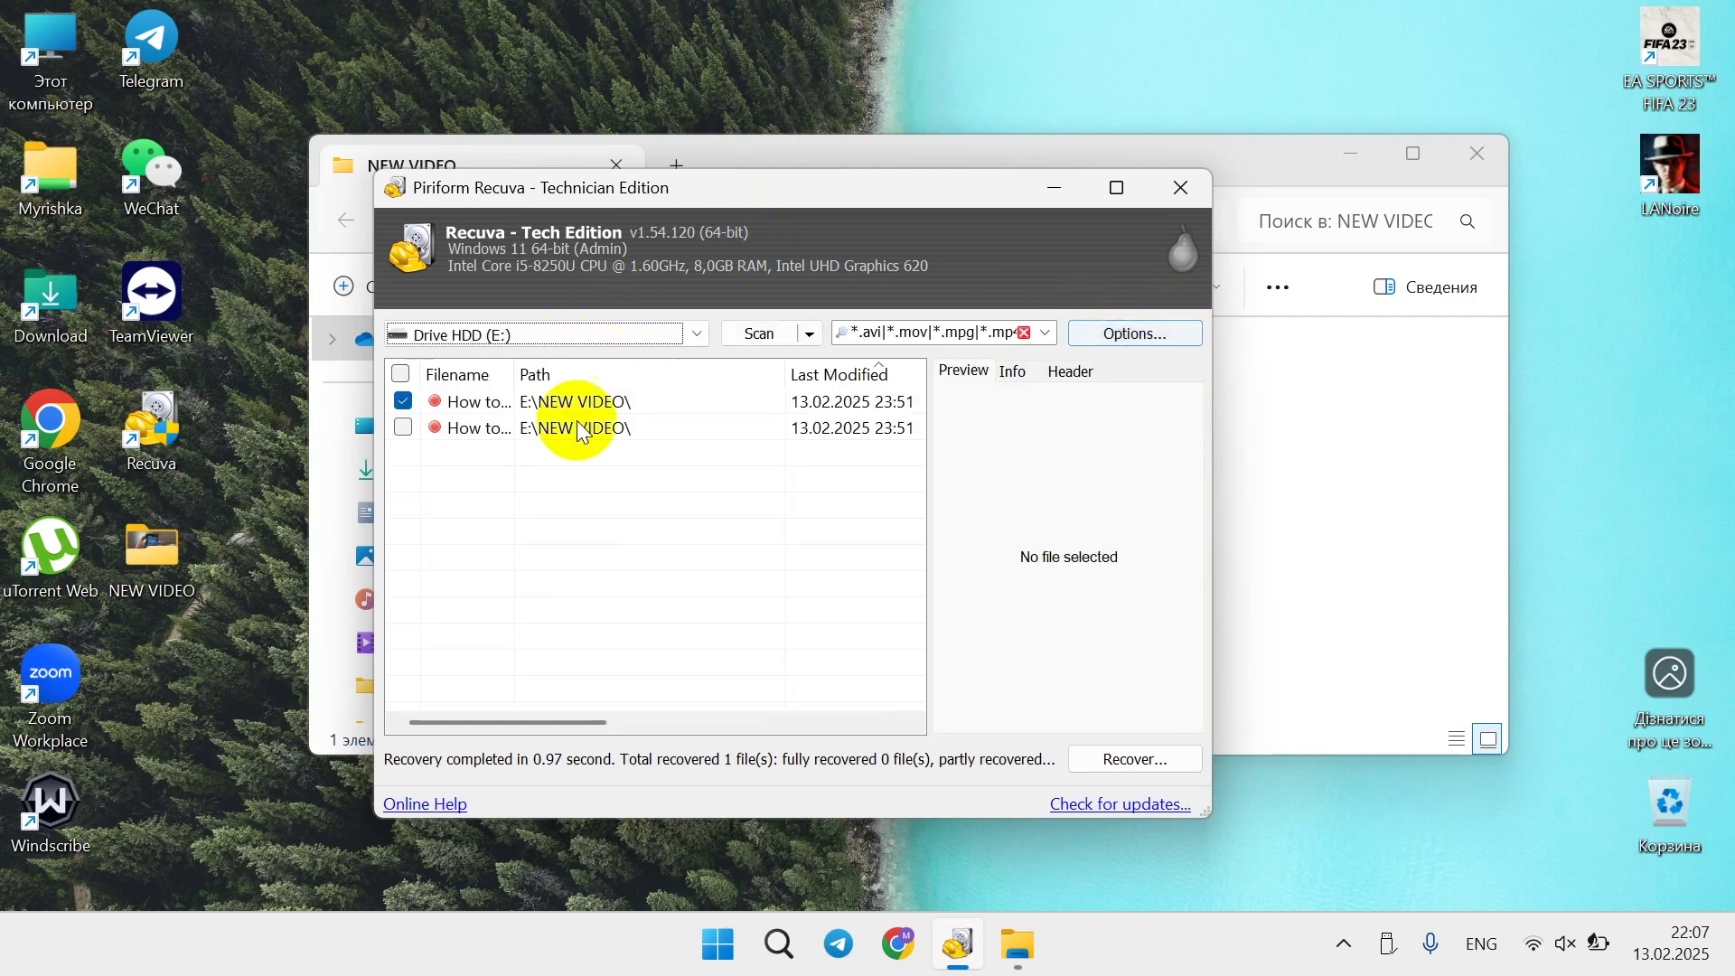
click(1044, 333)
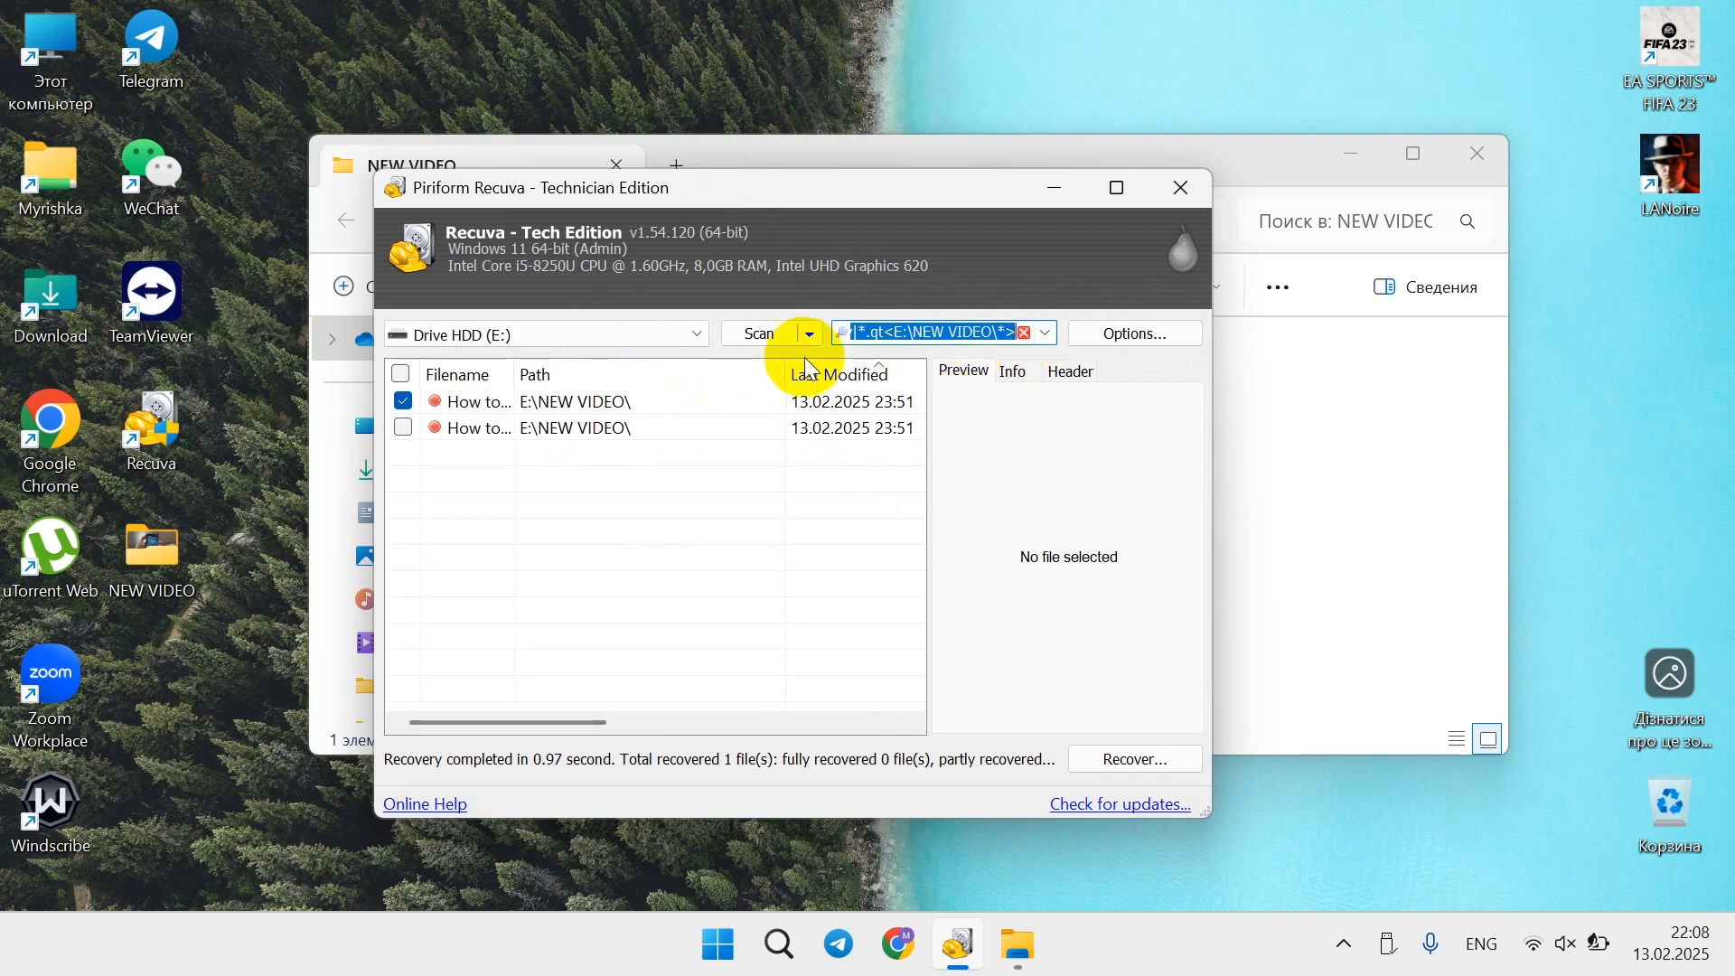
click(809, 334)
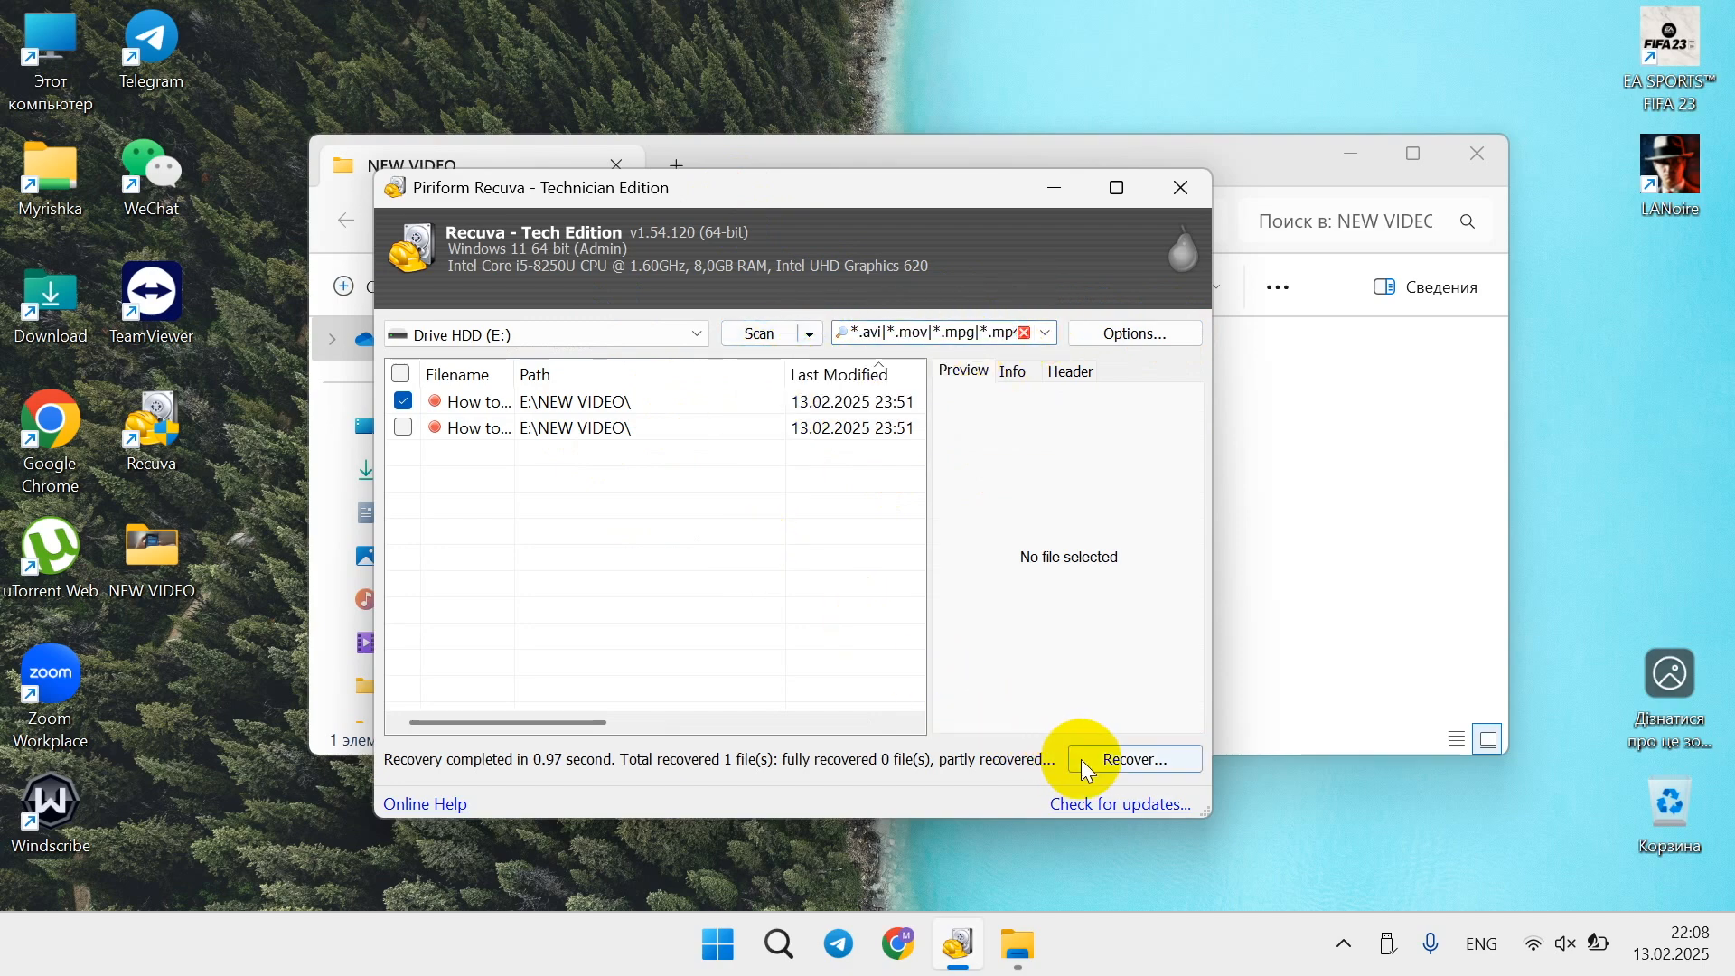
mouse_move(1118, 340)
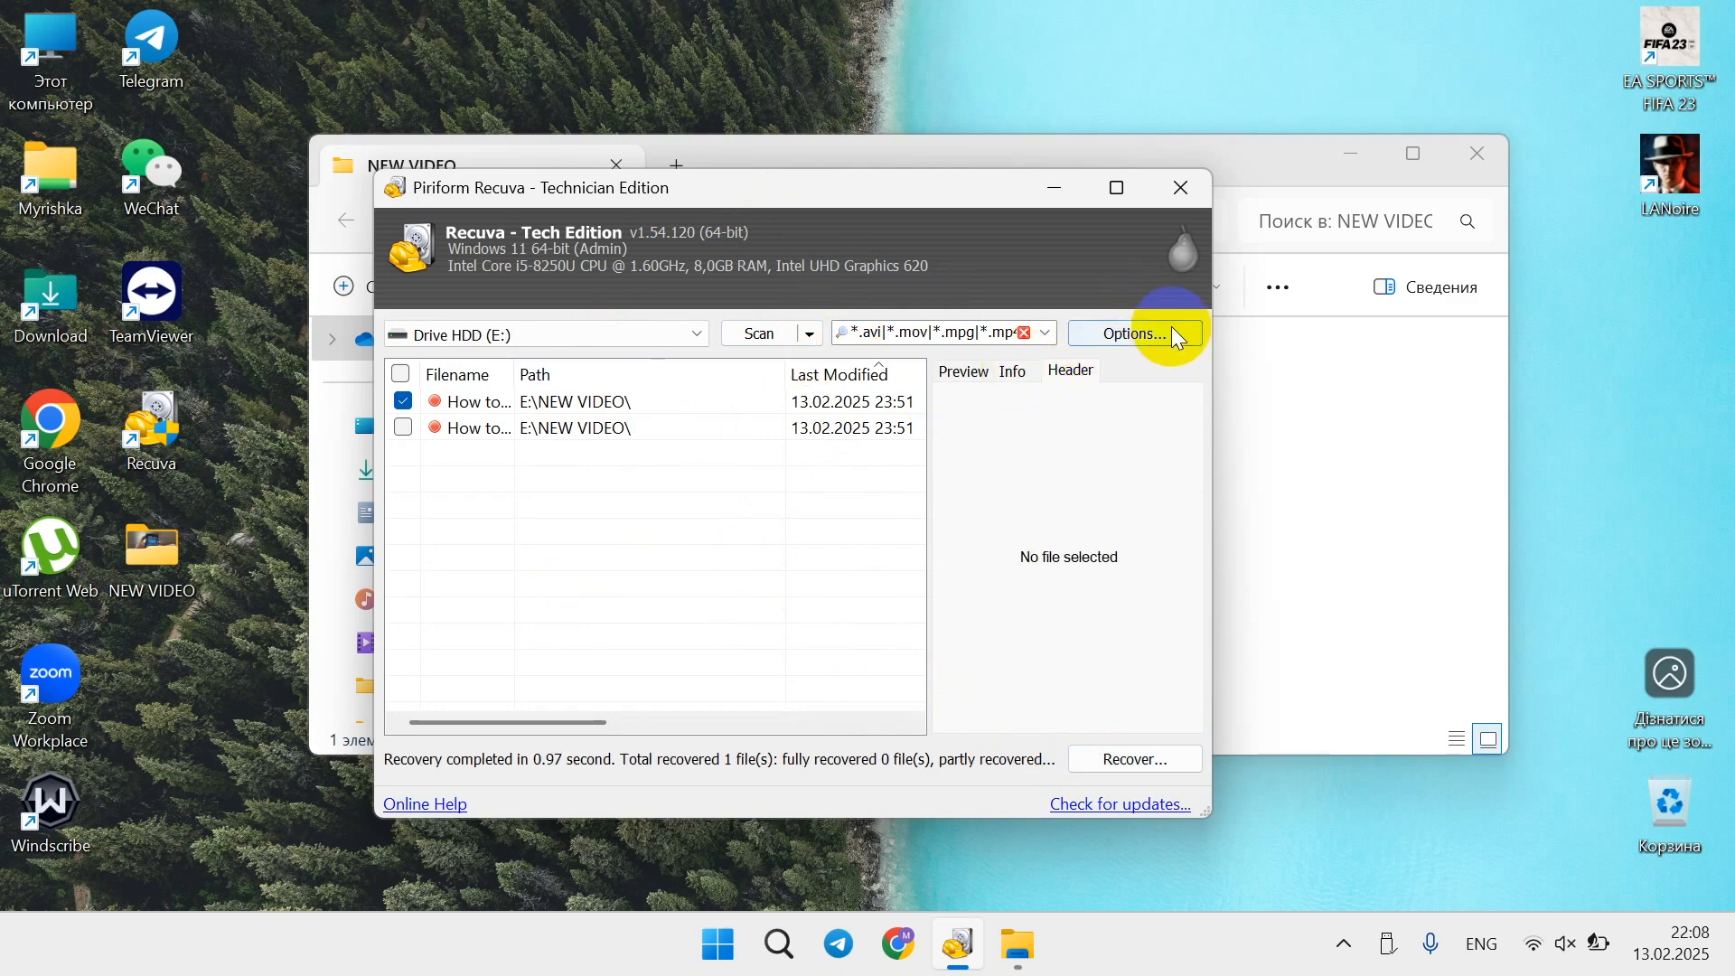
click(1133, 333)
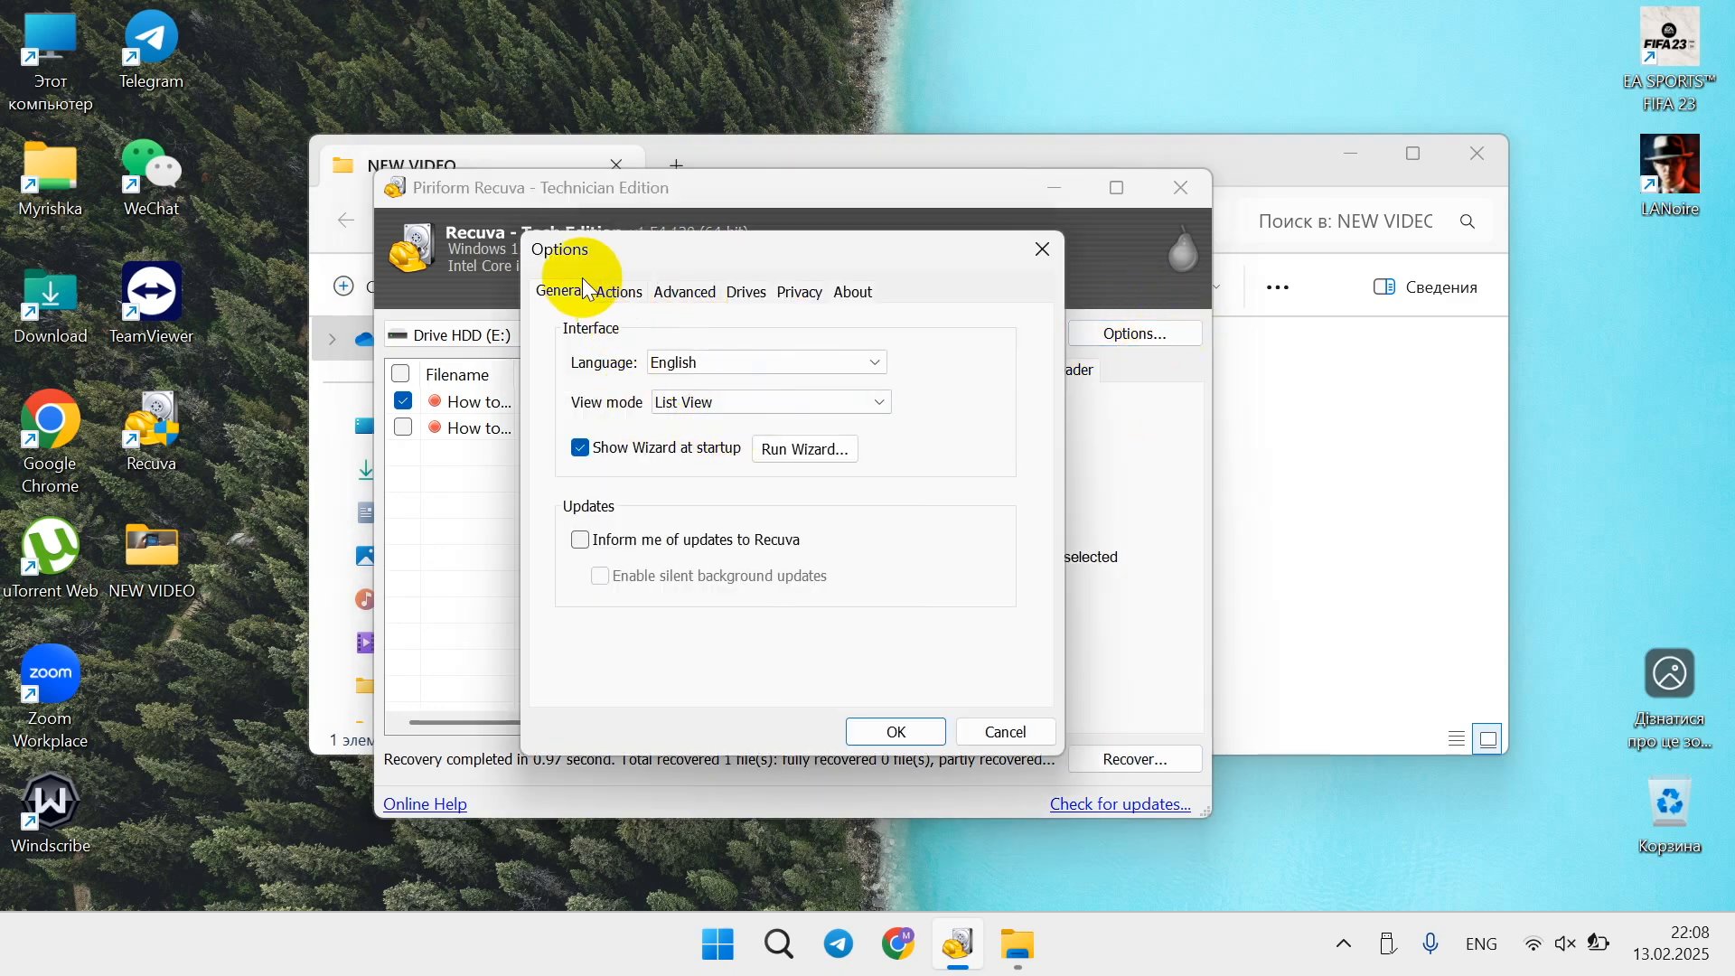
click(745, 291)
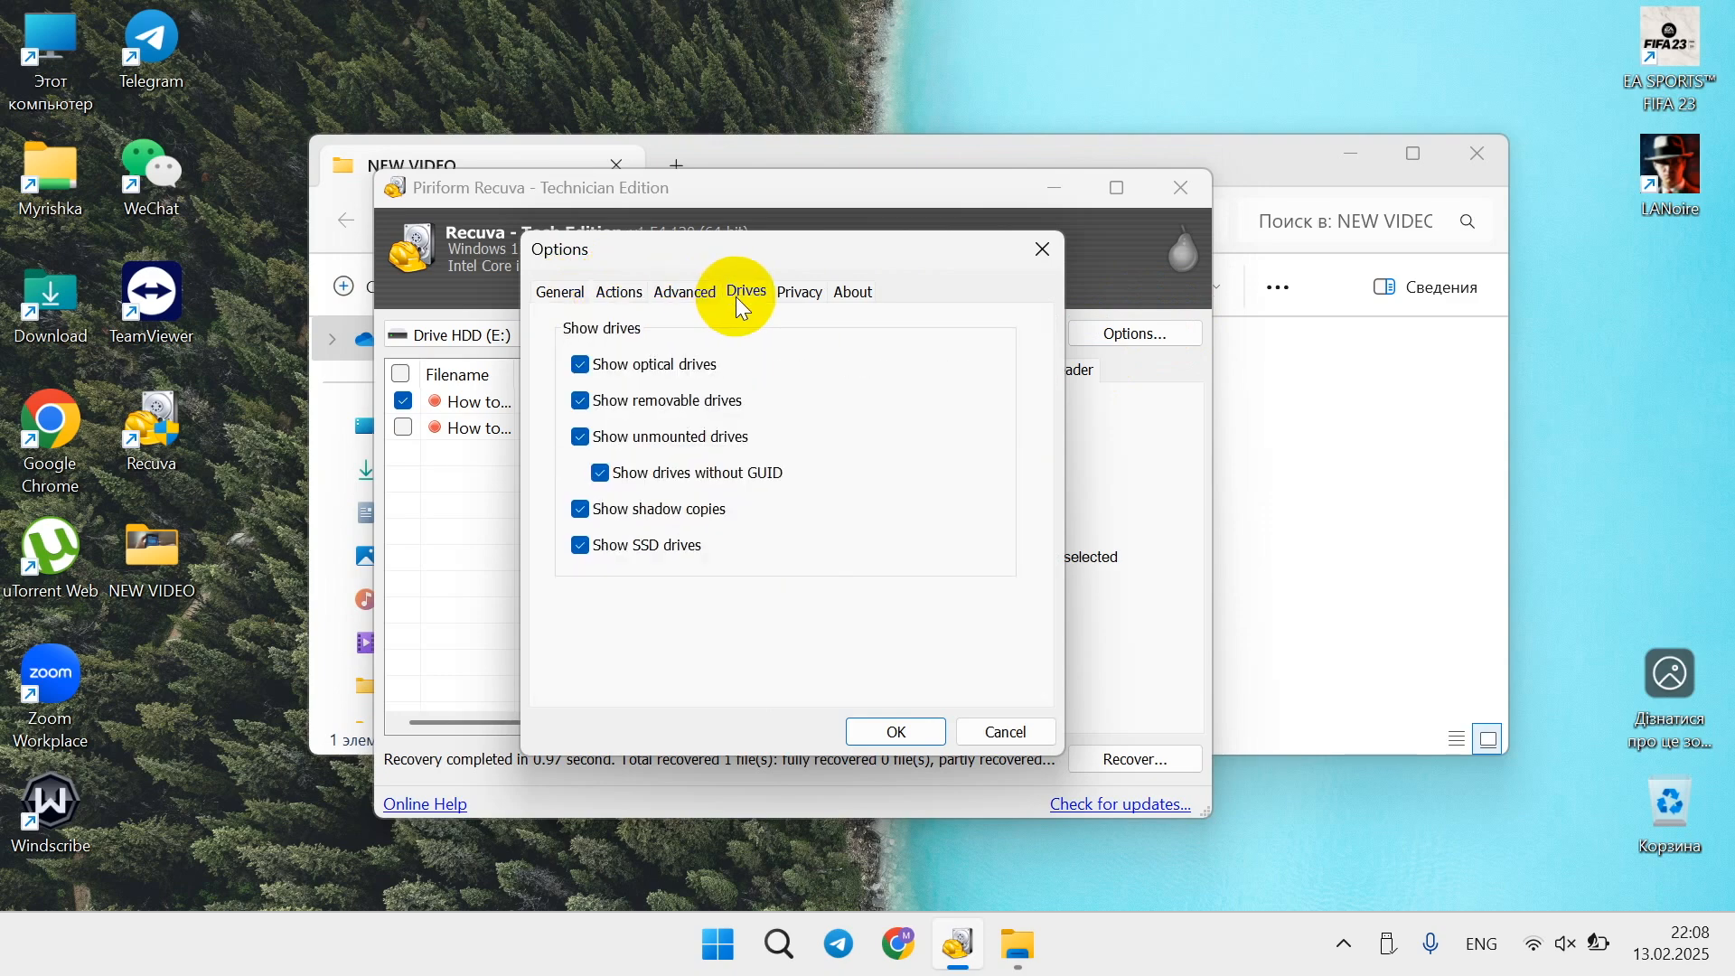
mouse_move(656, 608)
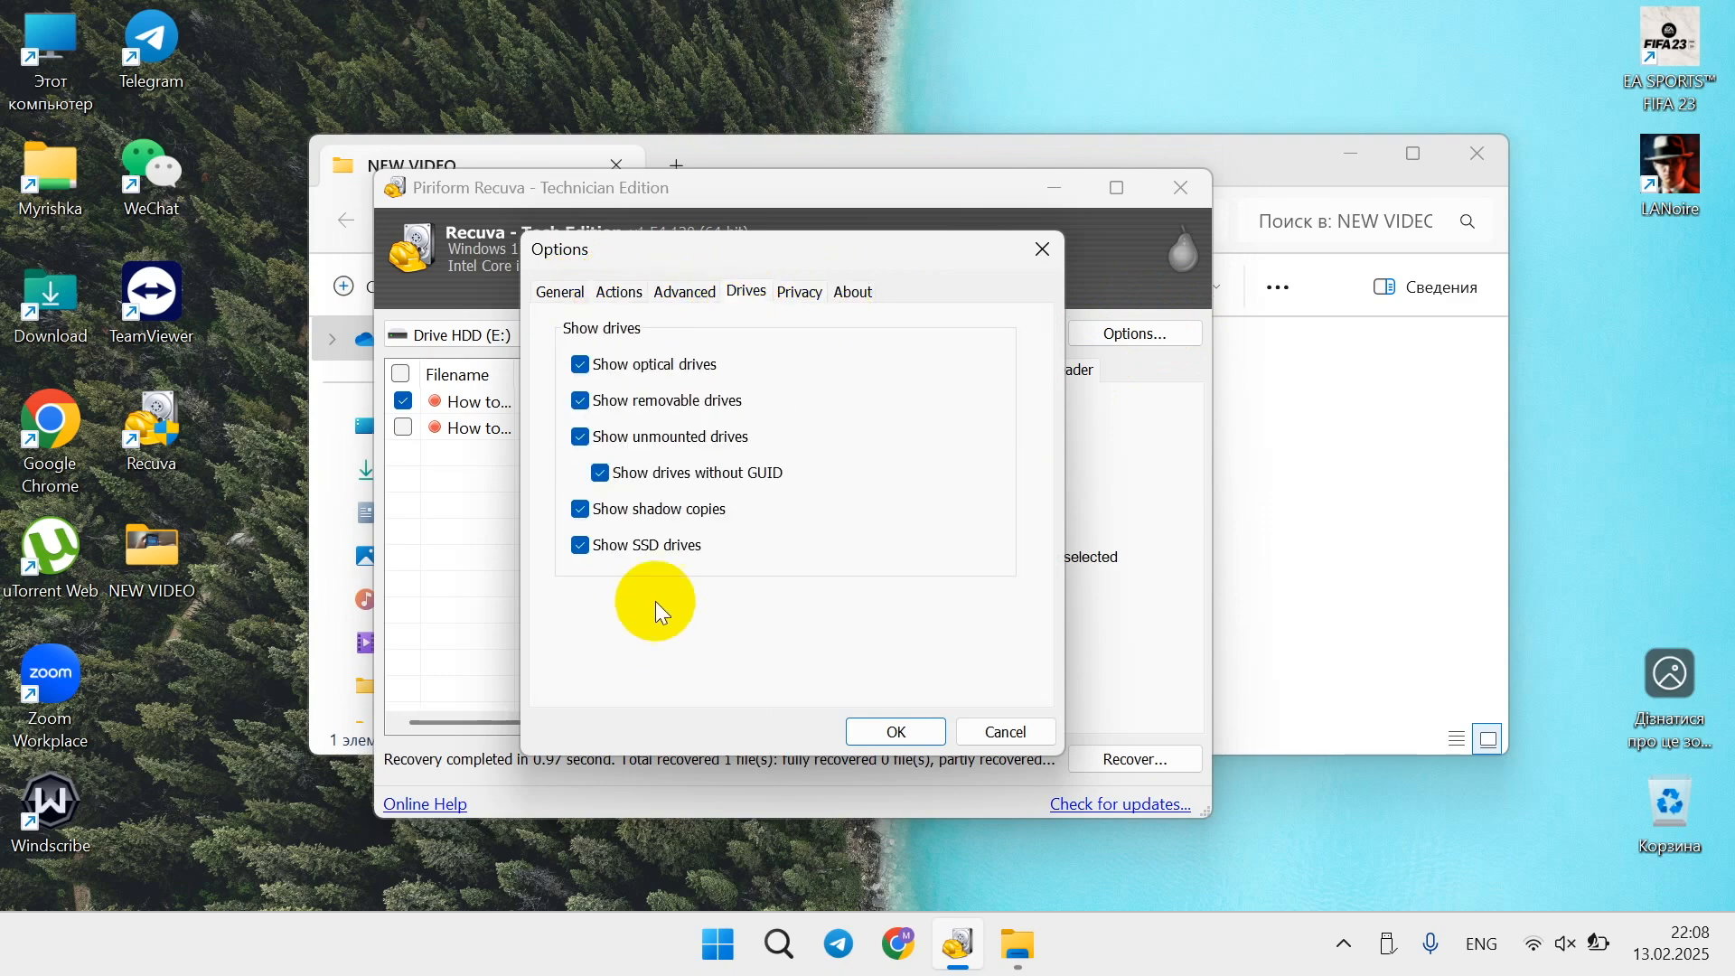
click(798, 291)
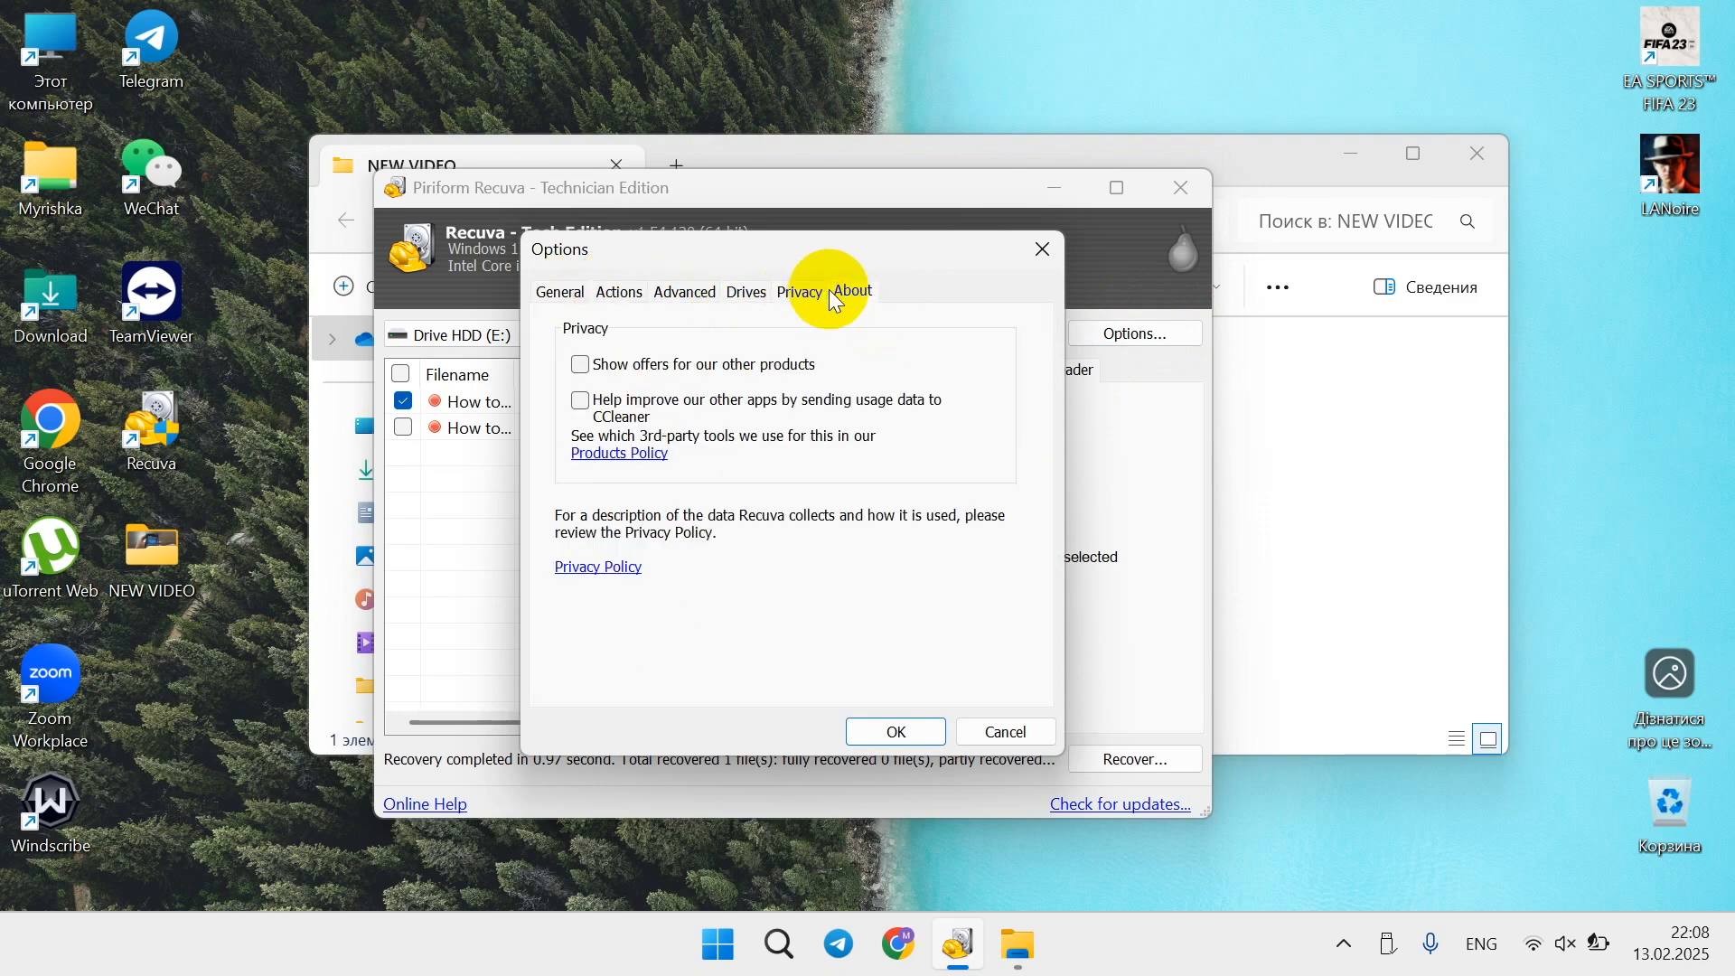
click(852, 291)
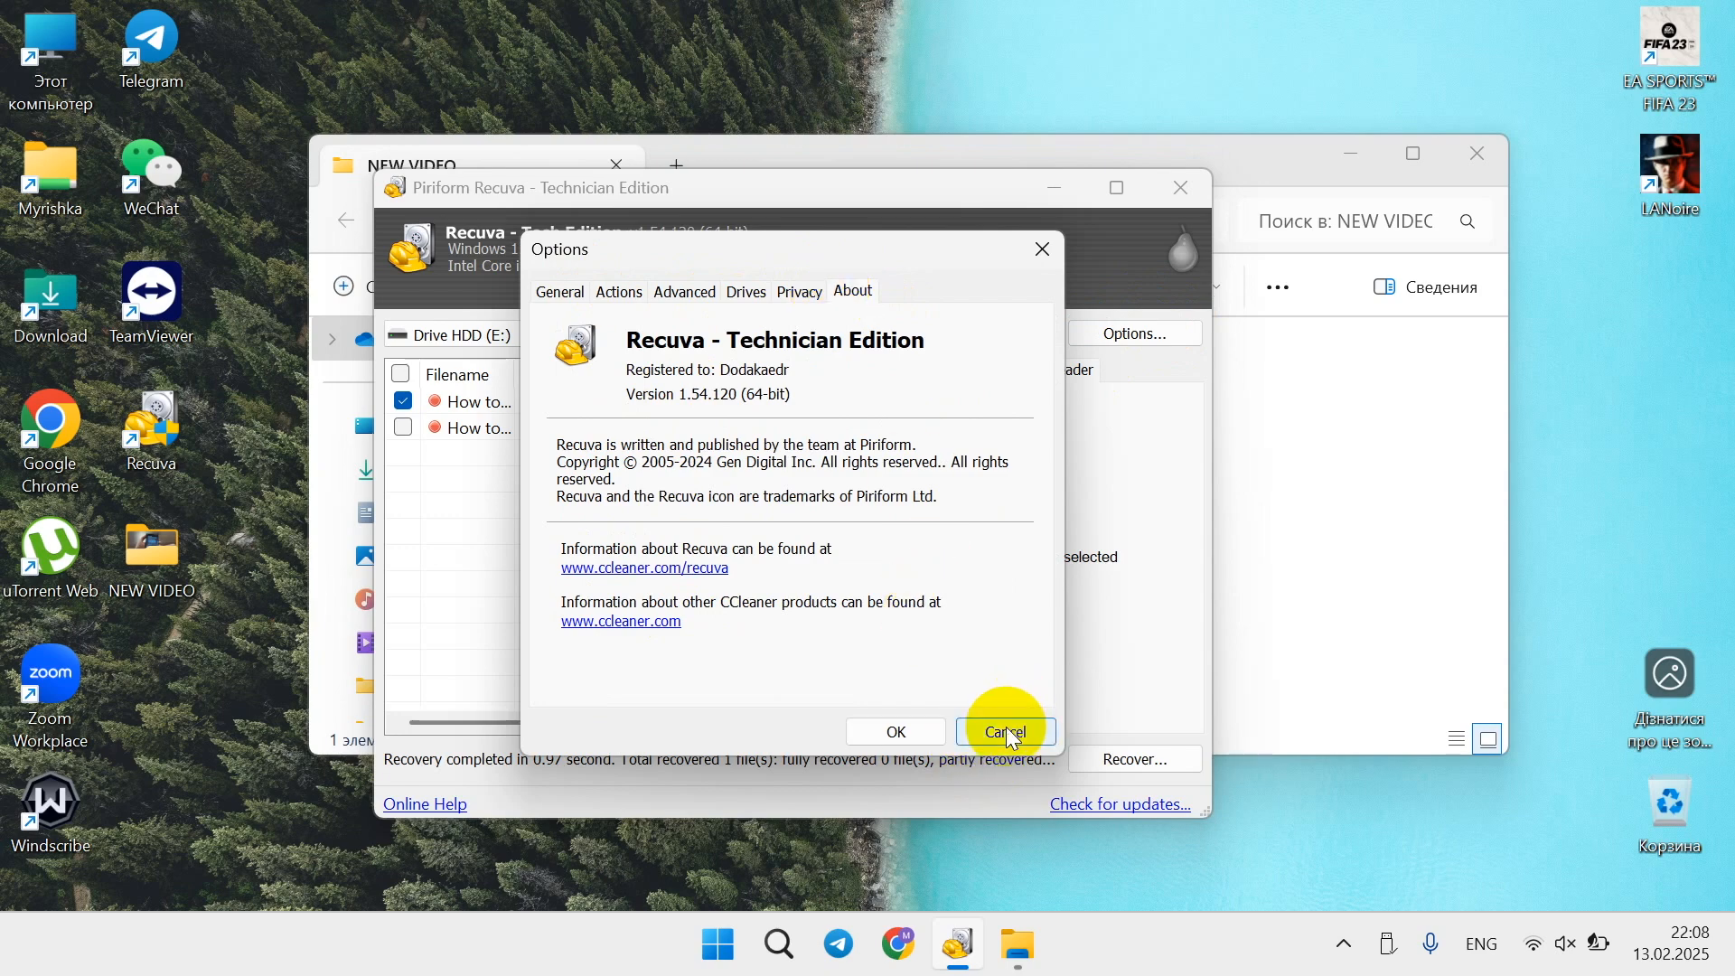
click(1004, 732)
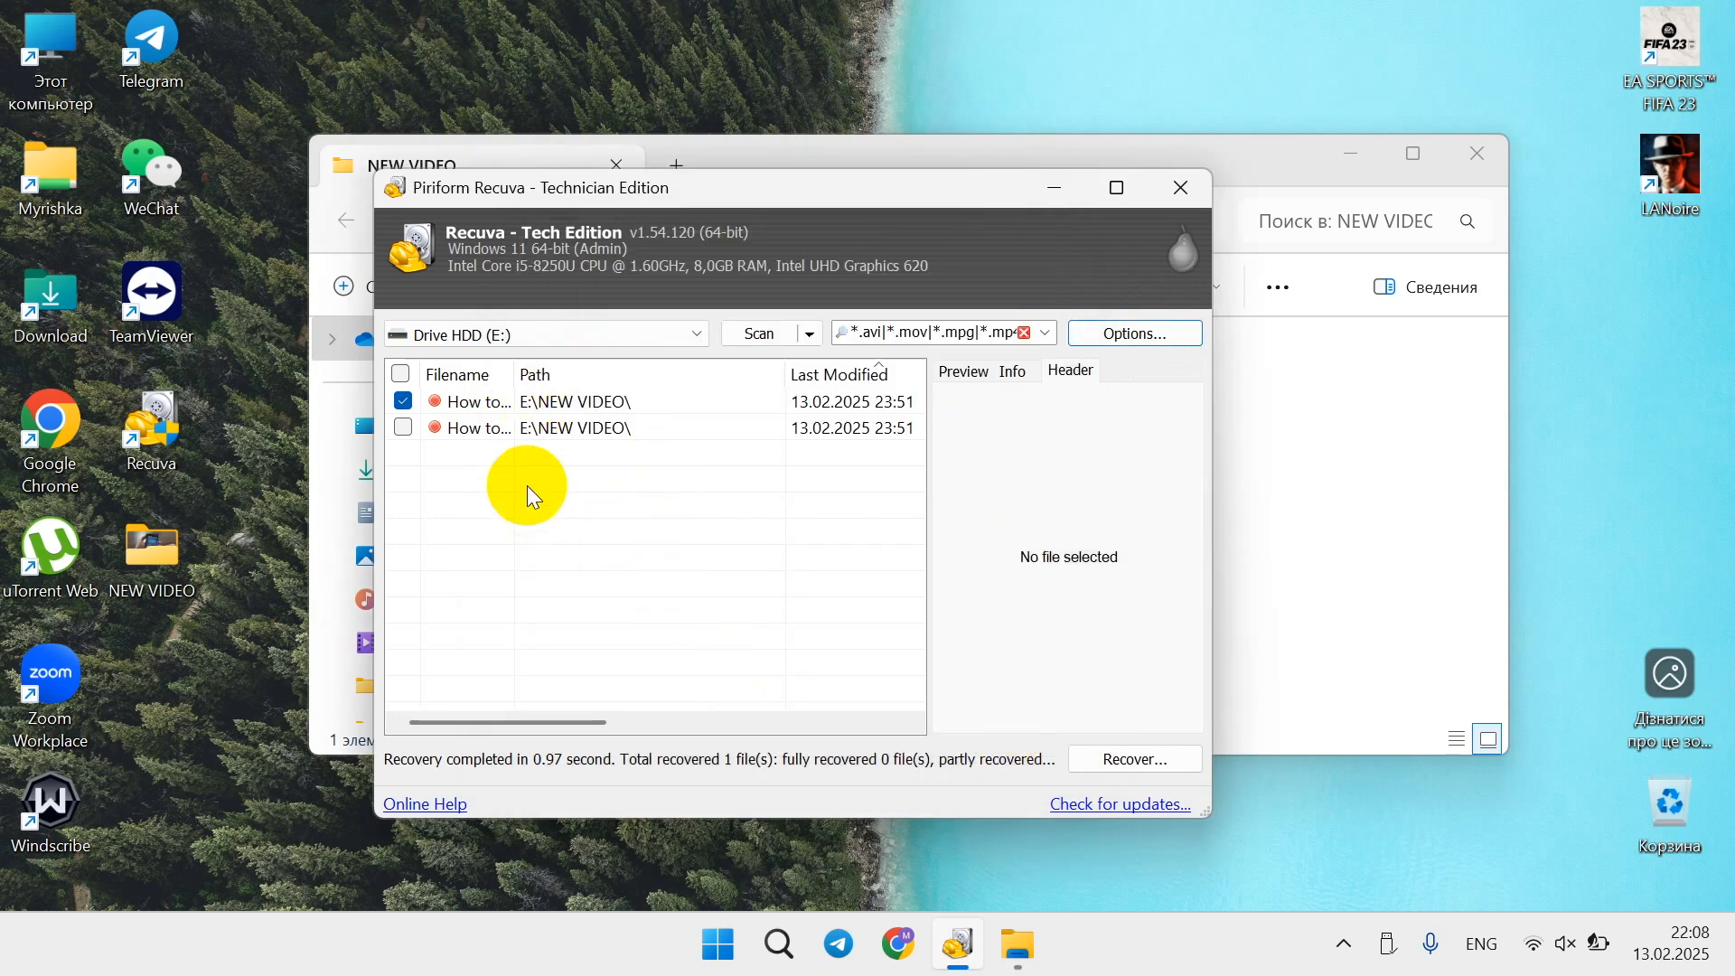
mouse_move(660, 529)
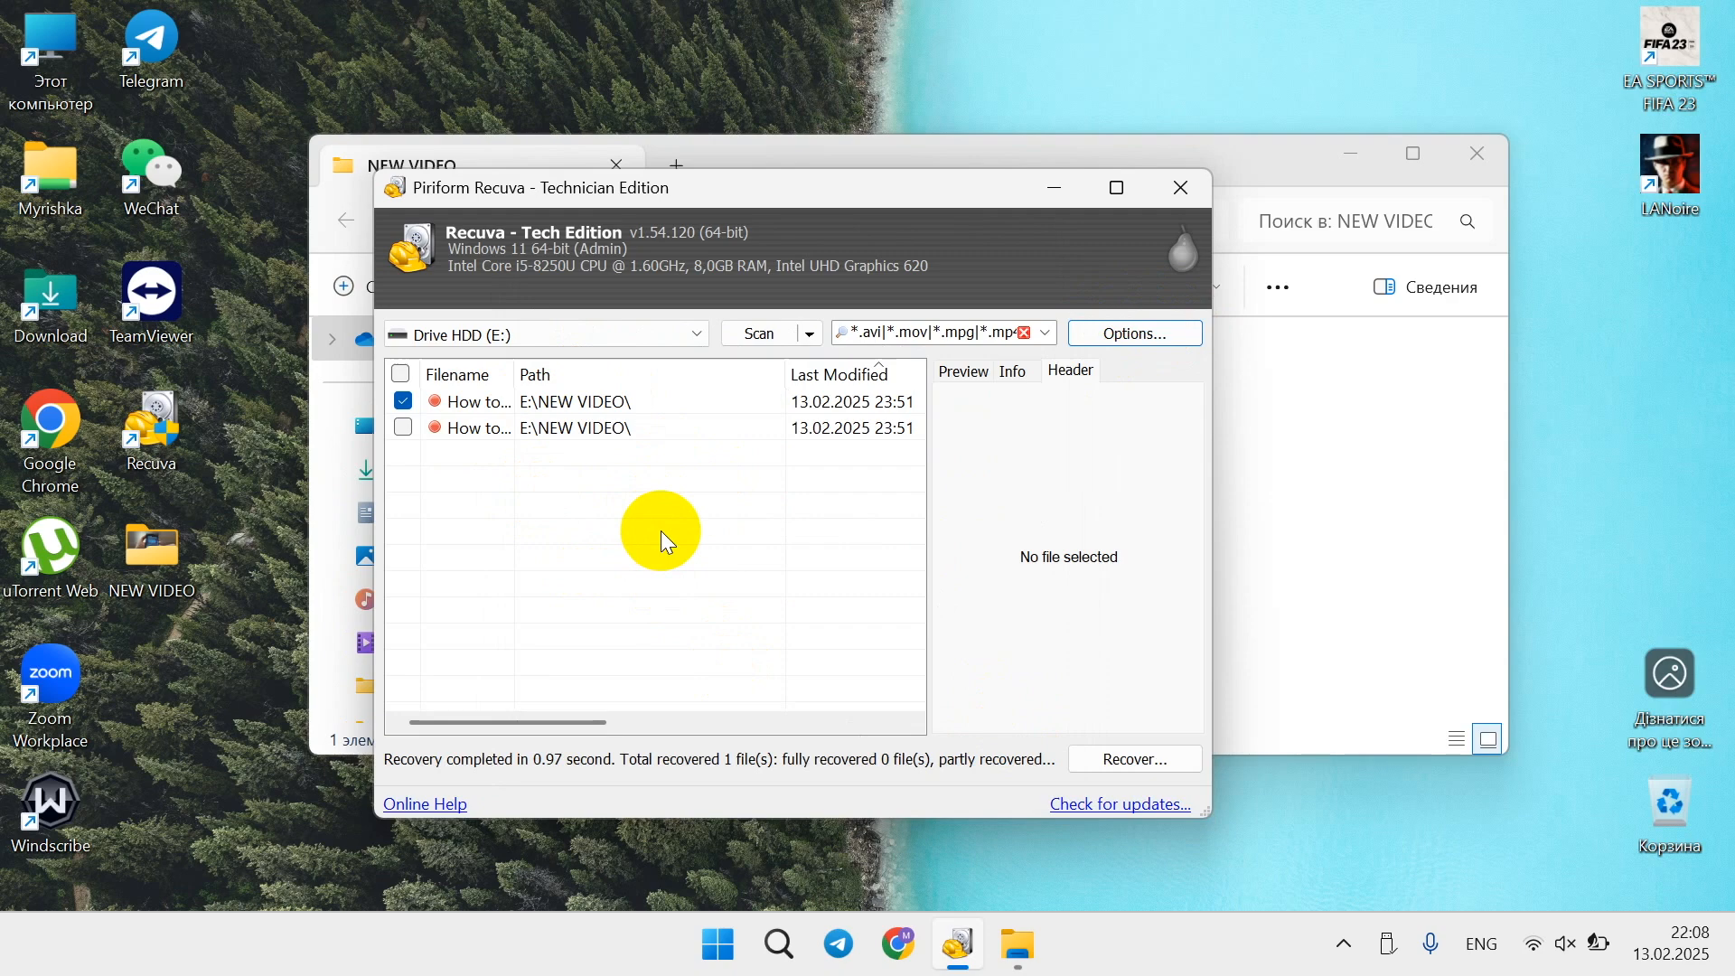
mouse_move(867, 151)
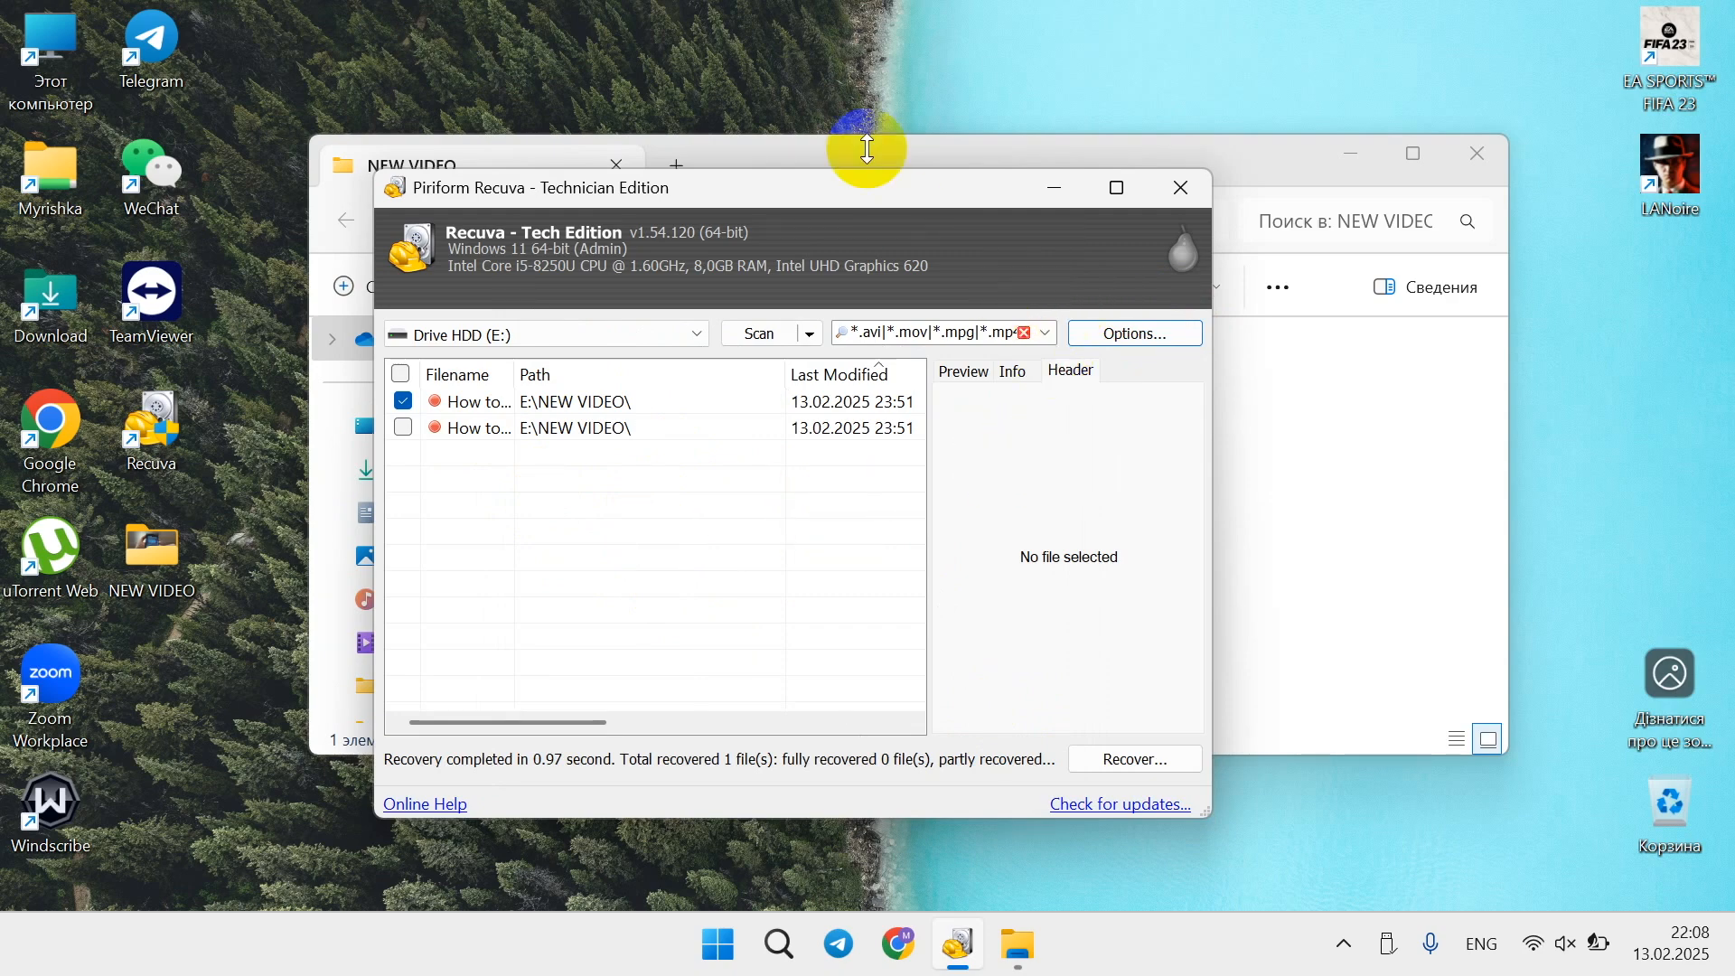